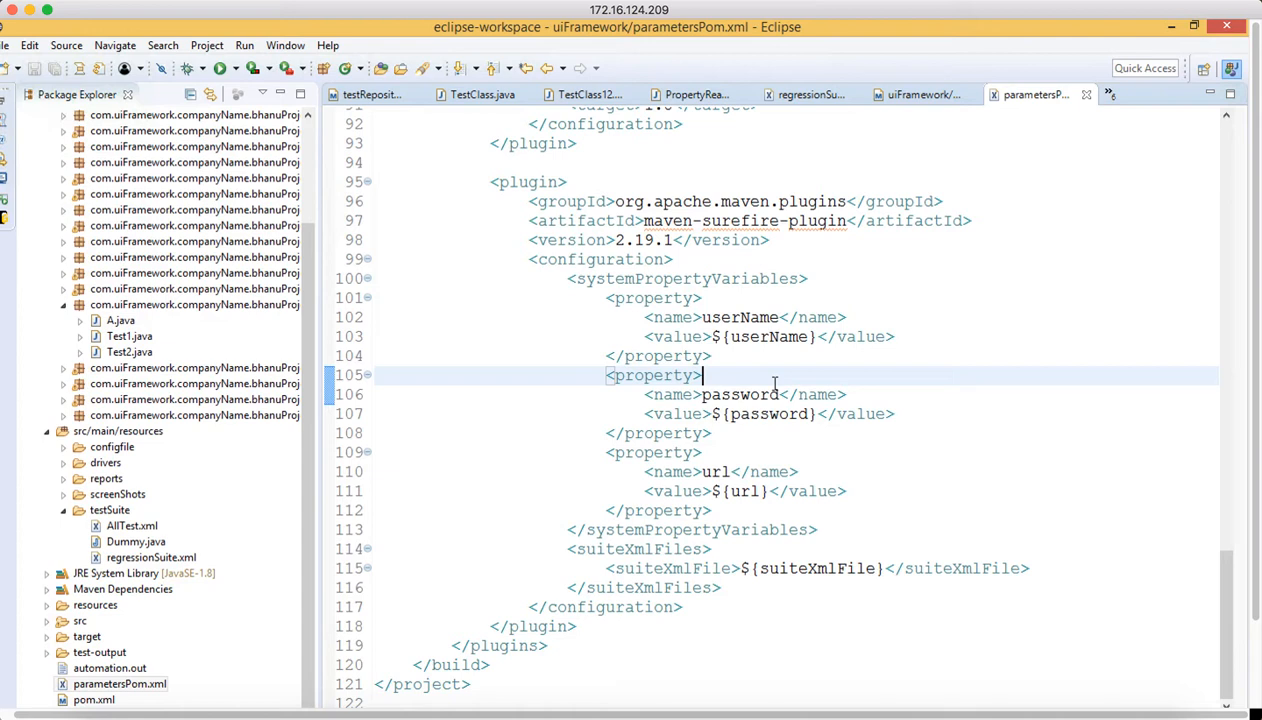
# Browse the uiFramework pom.xml down to the surefire suiteXmlFiles configuration
pyautogui.click(122, 588)
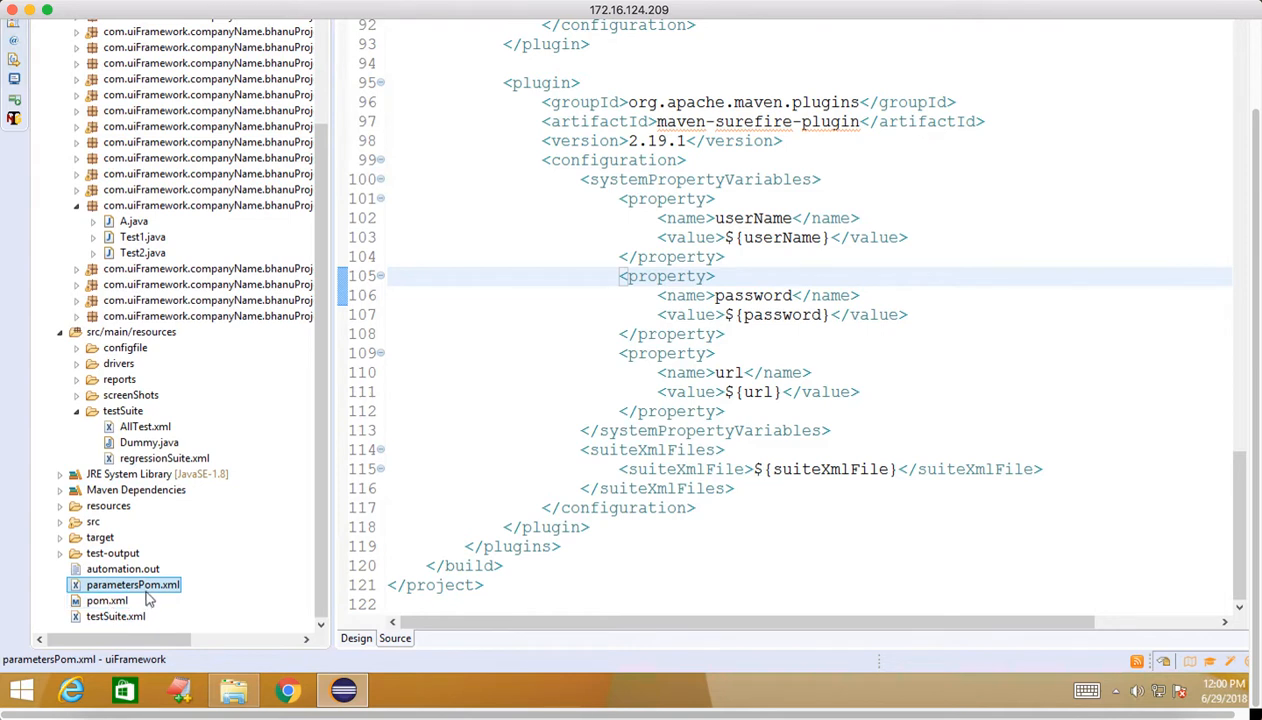
pyautogui.moveTo(152, 592)
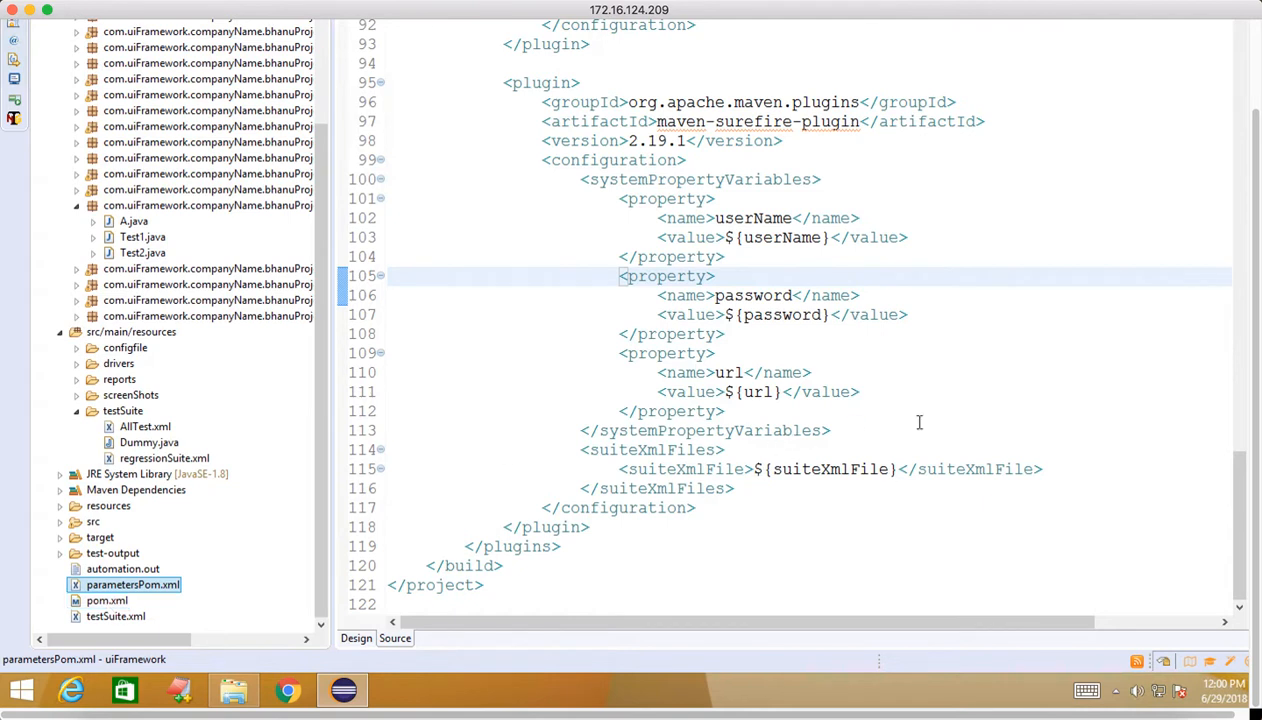
pyautogui.moveTo(276, 406)
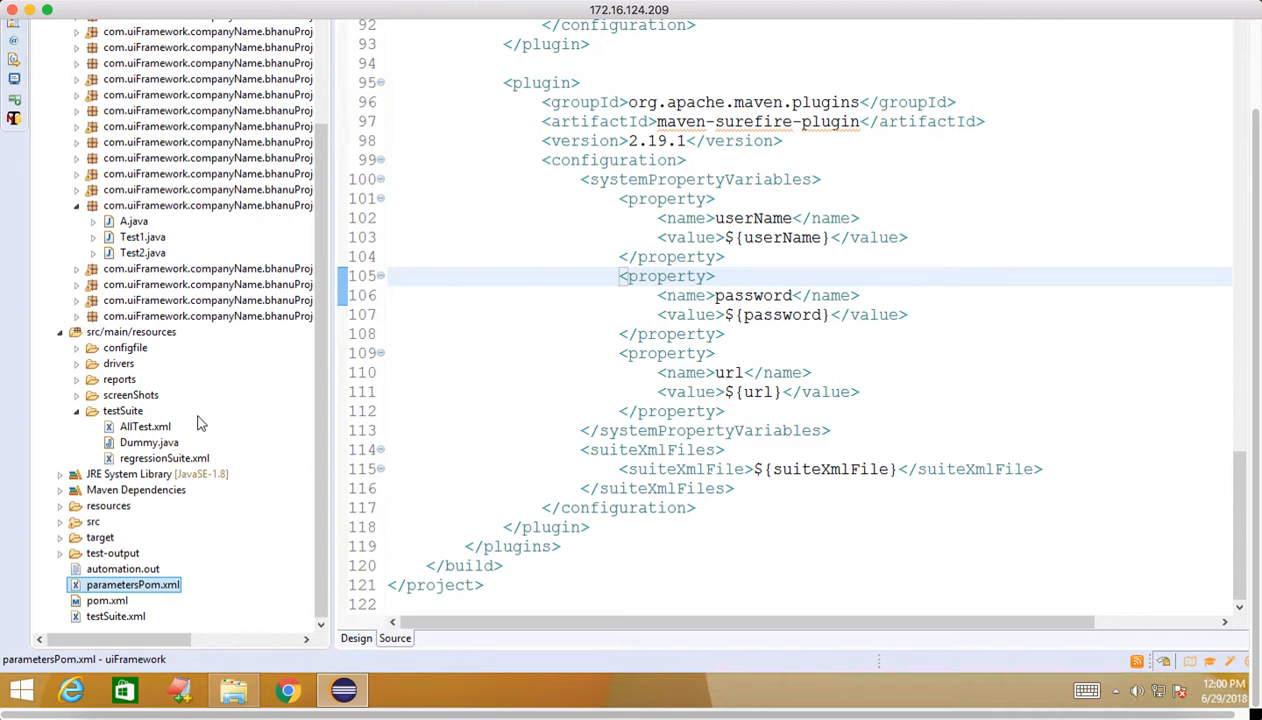
pyautogui.click(144, 426)
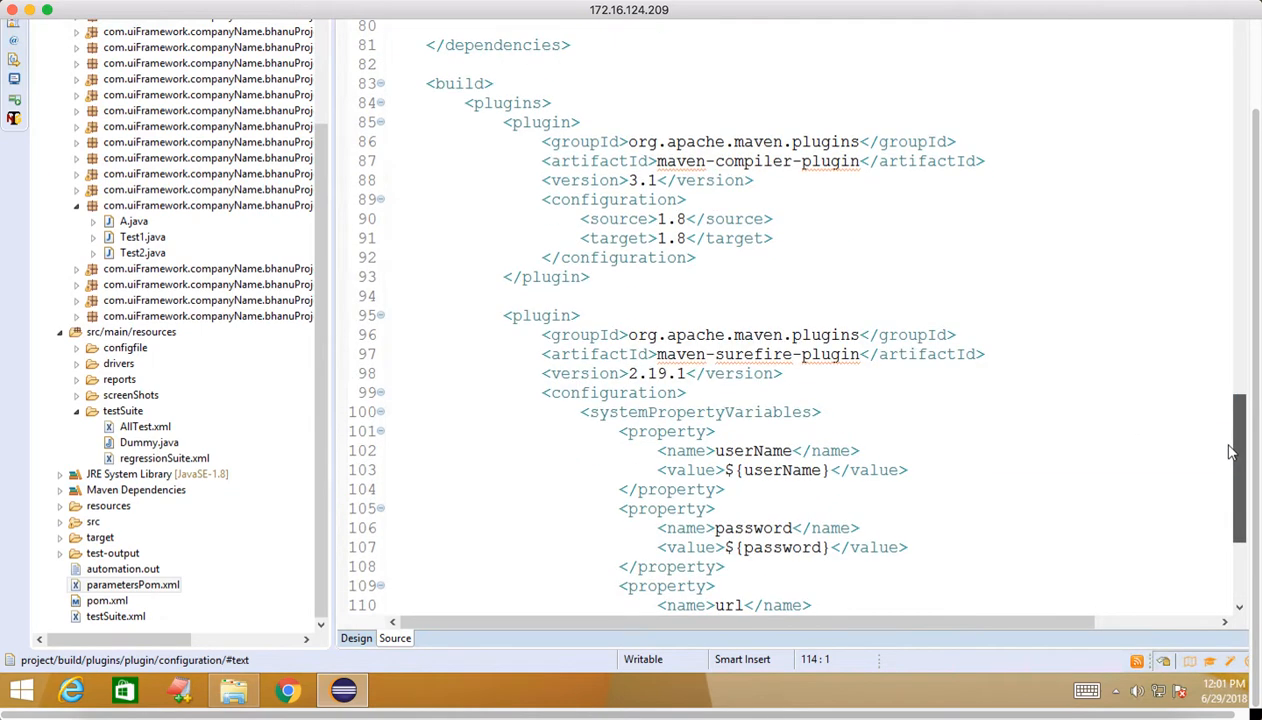
pyautogui.scroll(-3)
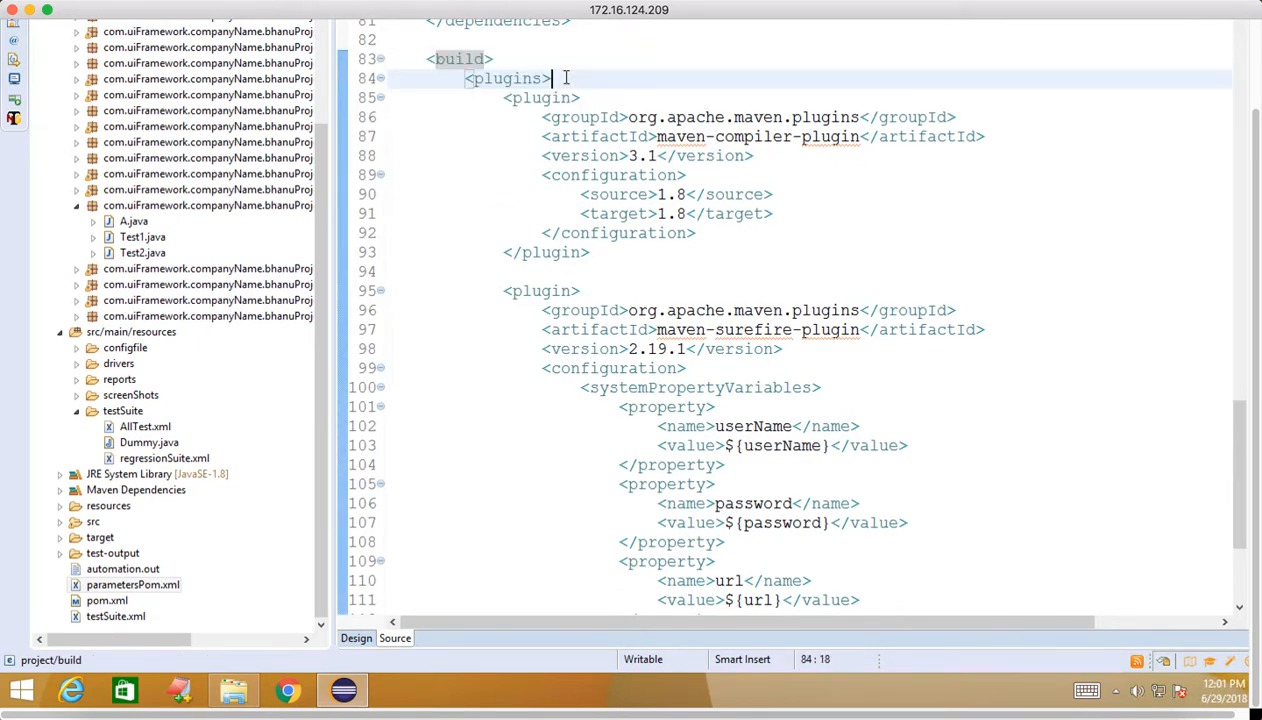
pyautogui.doubleClick(540, 96)
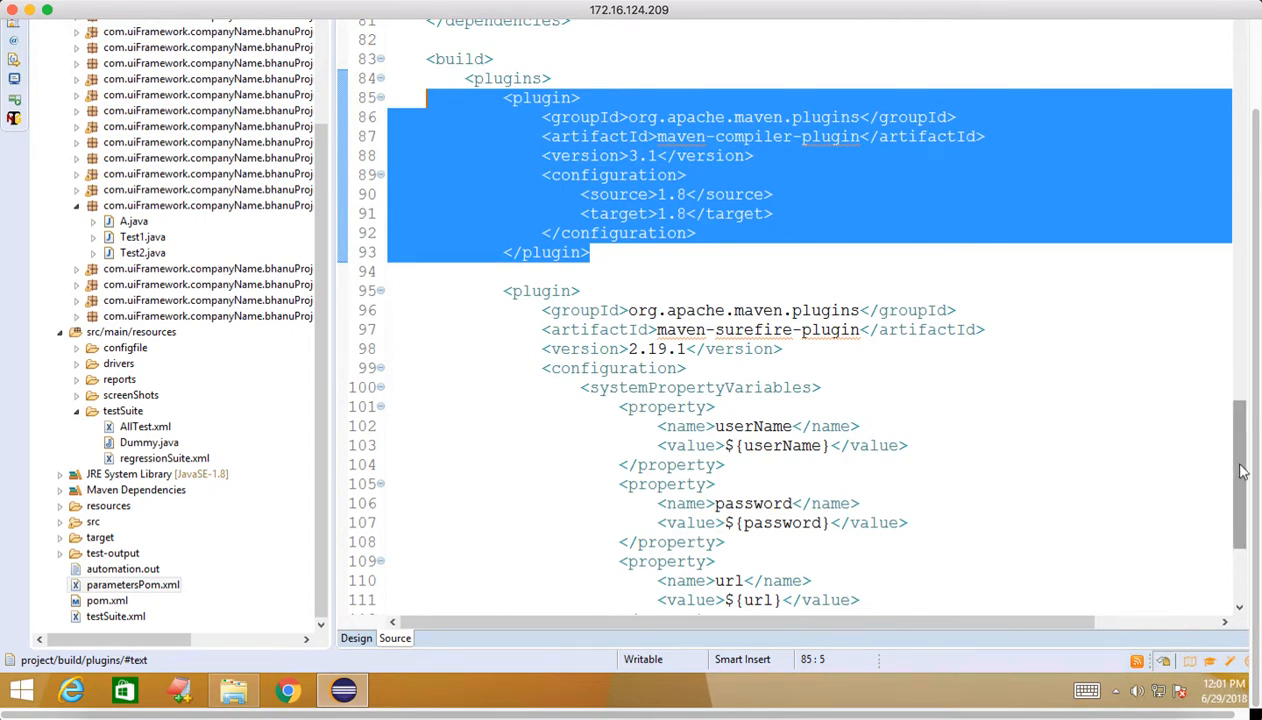
pyautogui.scroll(-3)
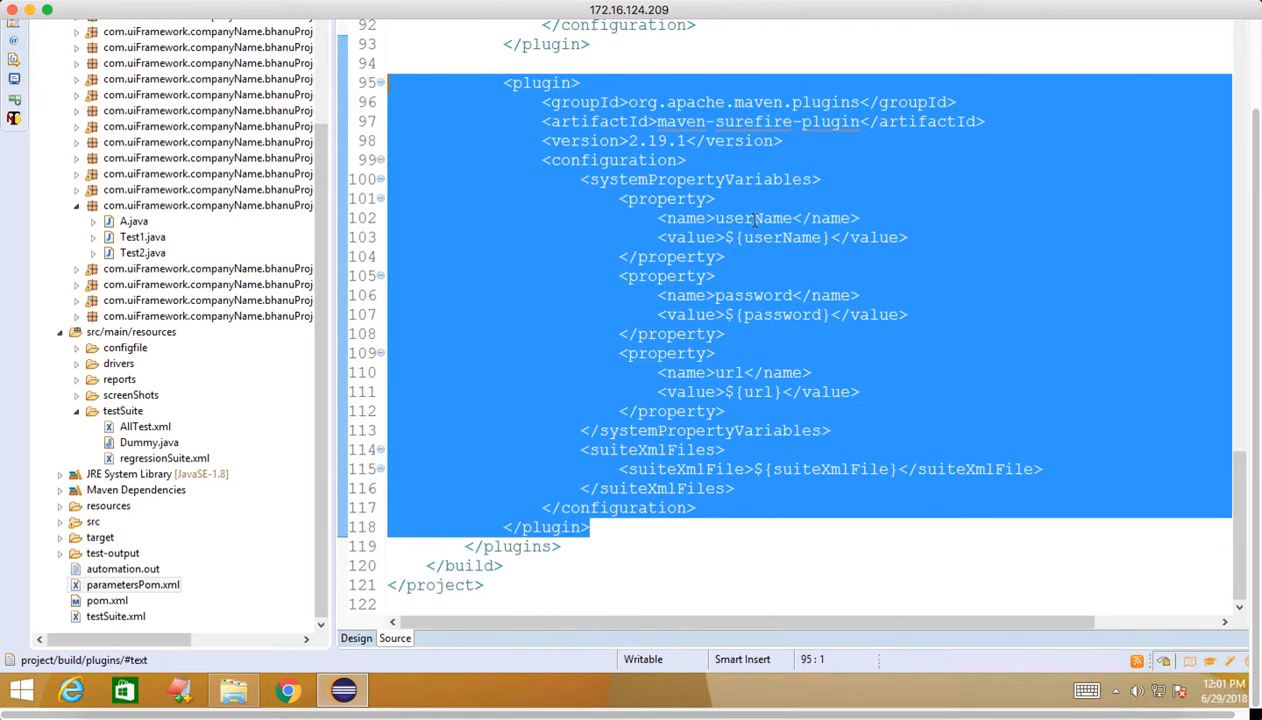
pyautogui.moveTo(758, 238)
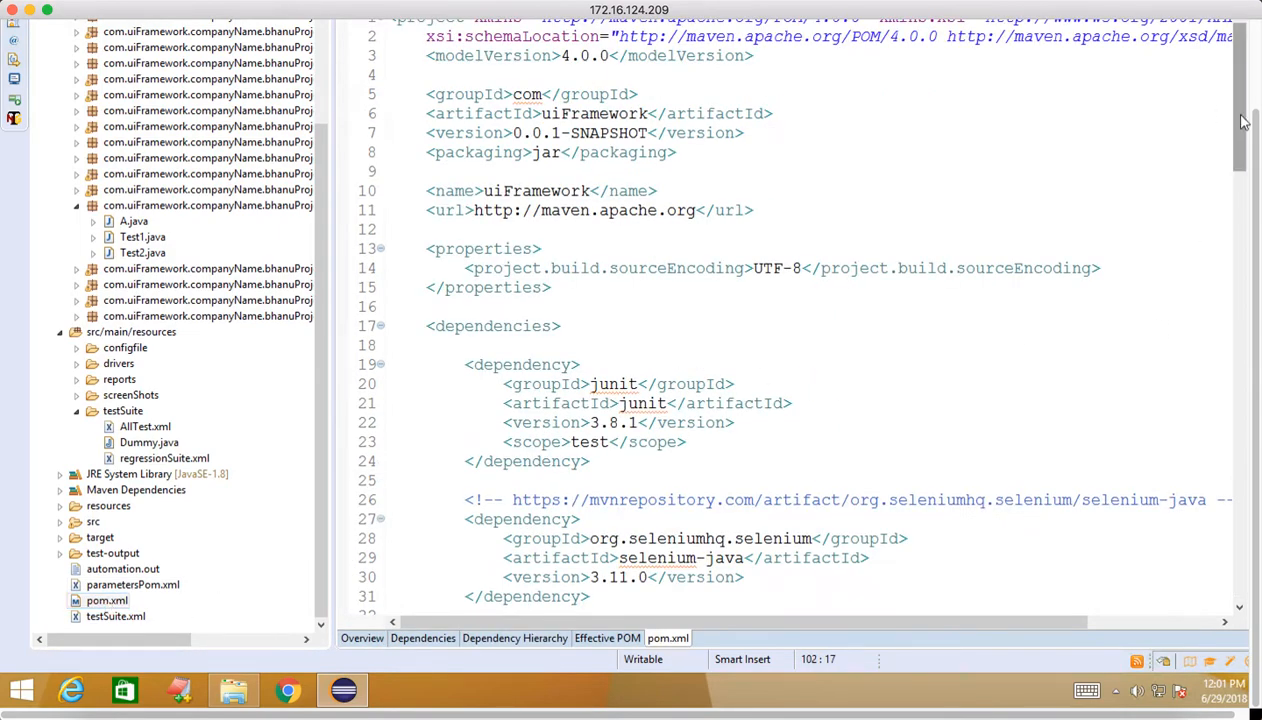
pyautogui.scroll(-3)
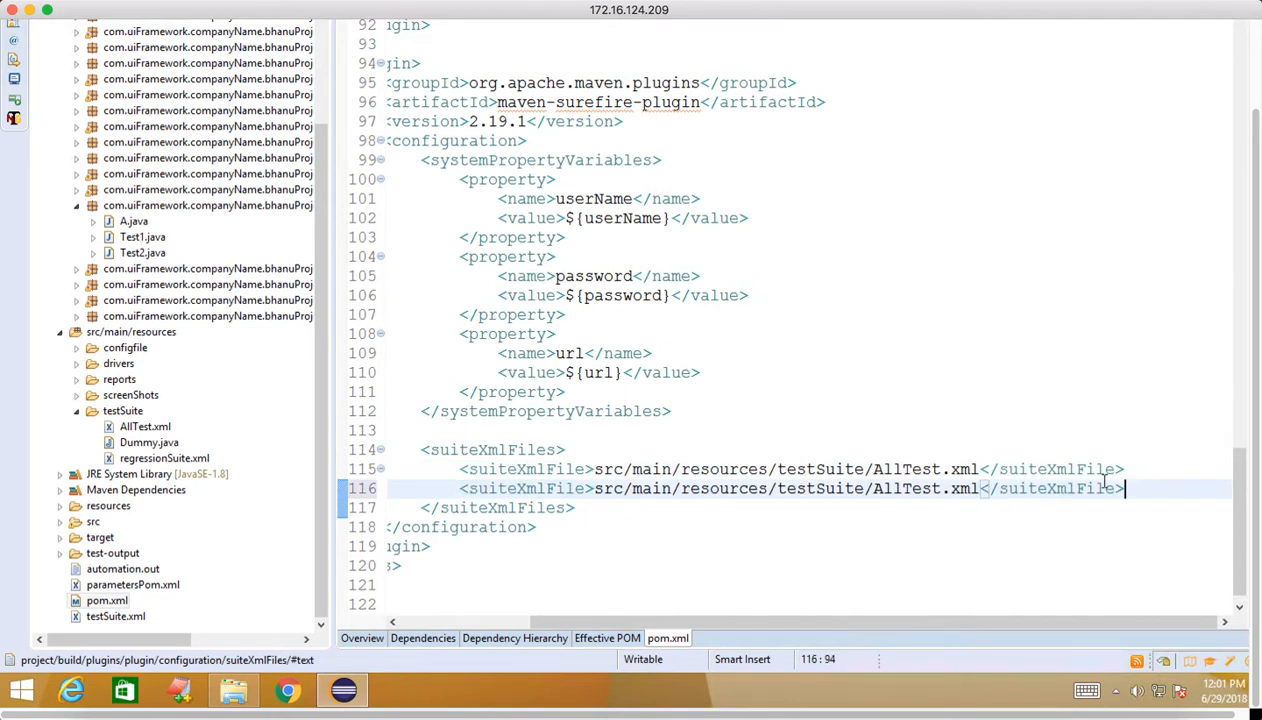
# Change the second suiteXmlFile entry to regressionSuite.xml and return to parametersPom.xml
pyautogui.click(164, 458)
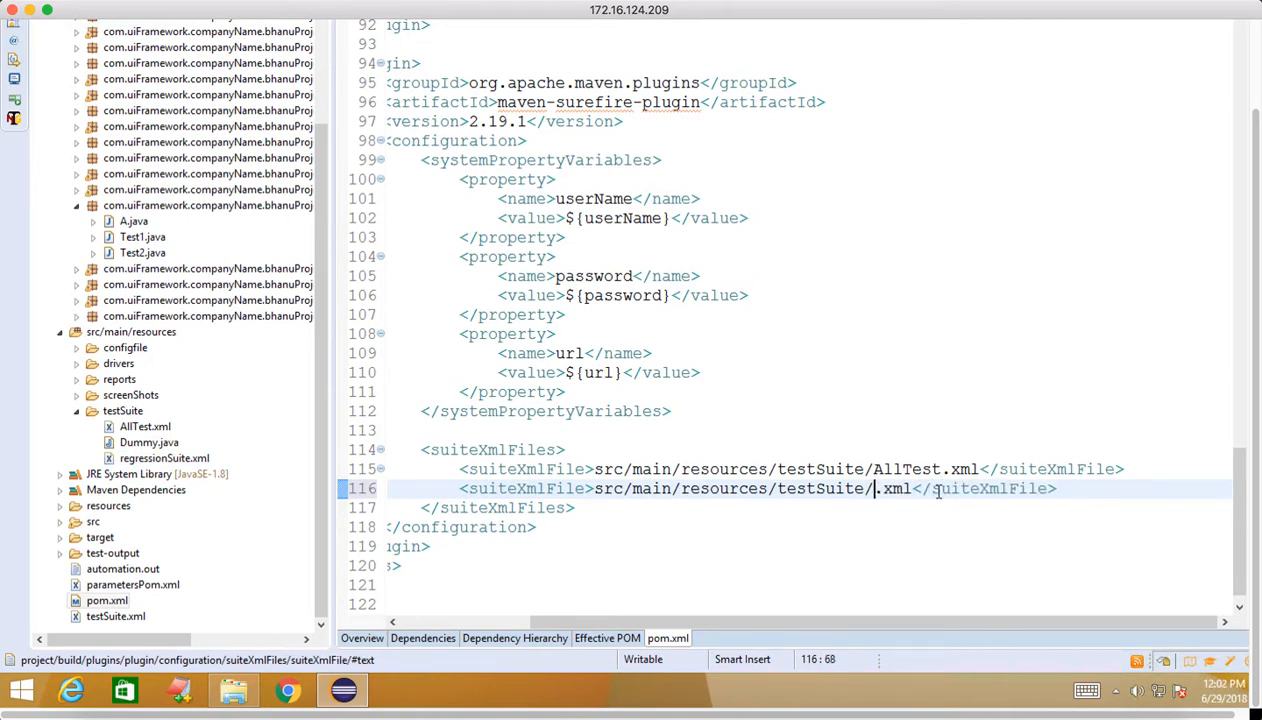
pyautogui.write('regression')
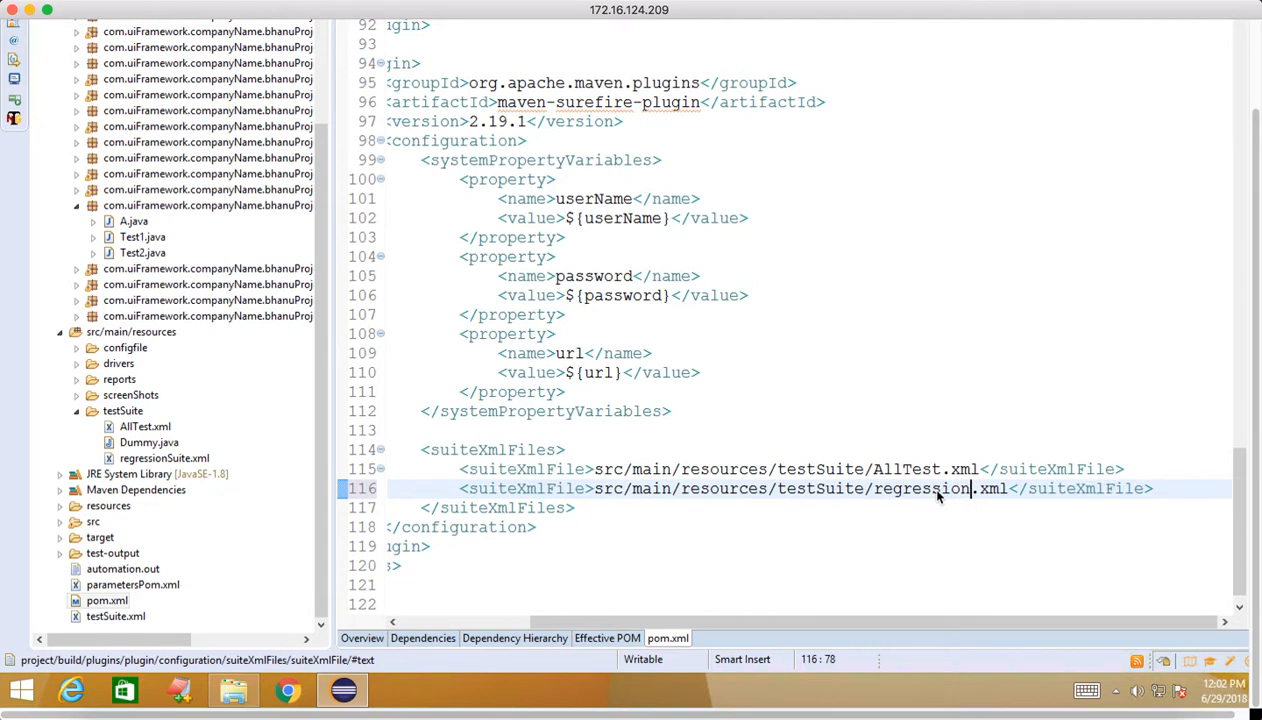
pyautogui.write('Suite')
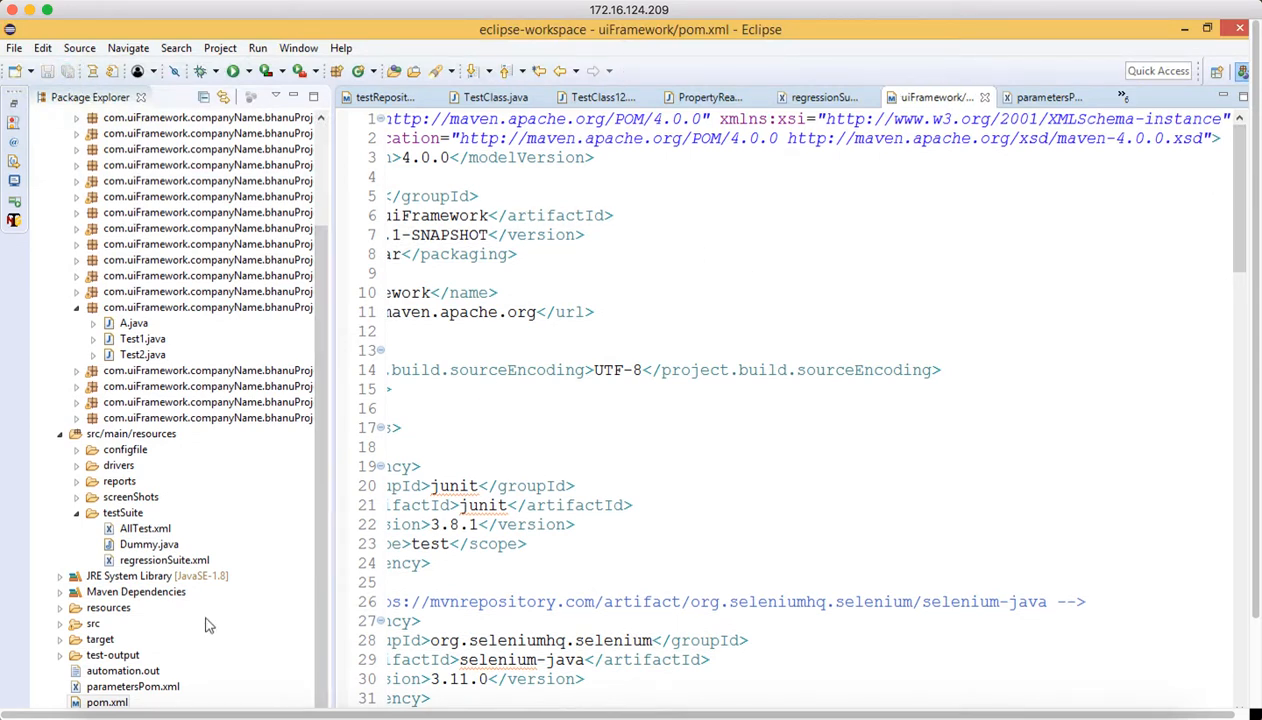
pyautogui.click(1048, 96)
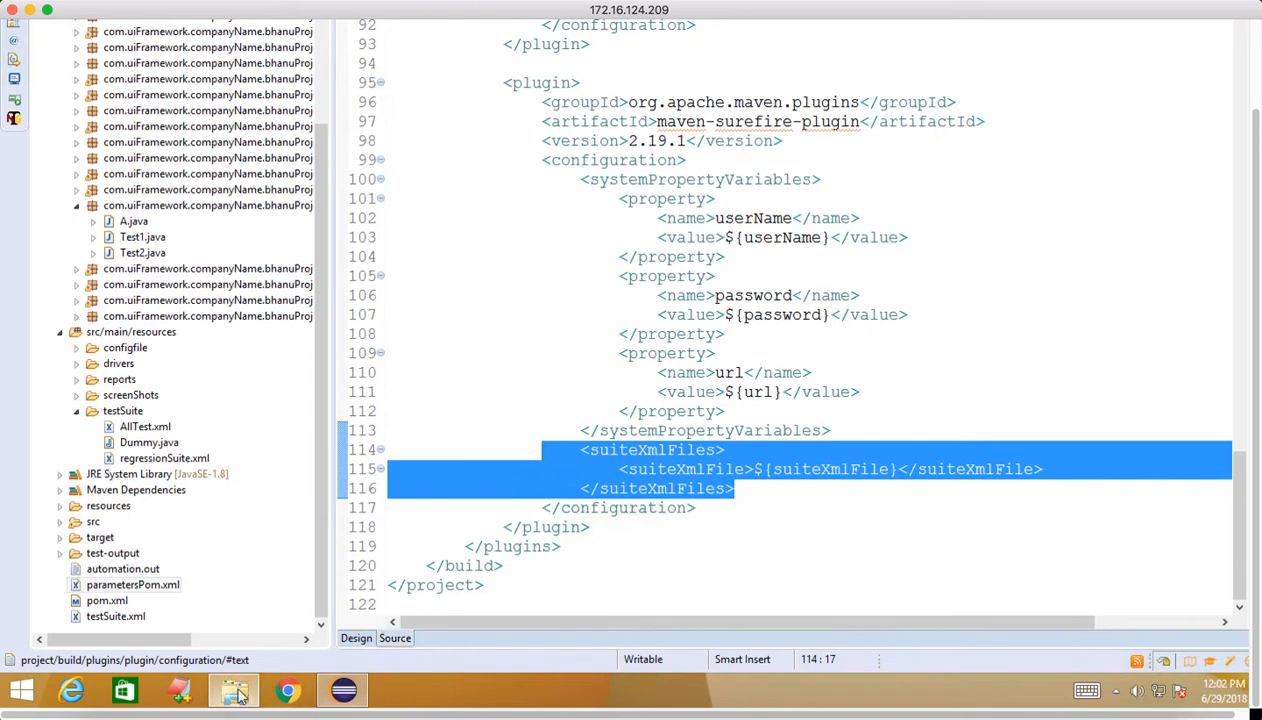
# Run startup.bat from the apache-tomcat-7.0.84 bin folder to start Tomcat, then bring up the browser
pyautogui.click(234, 690)
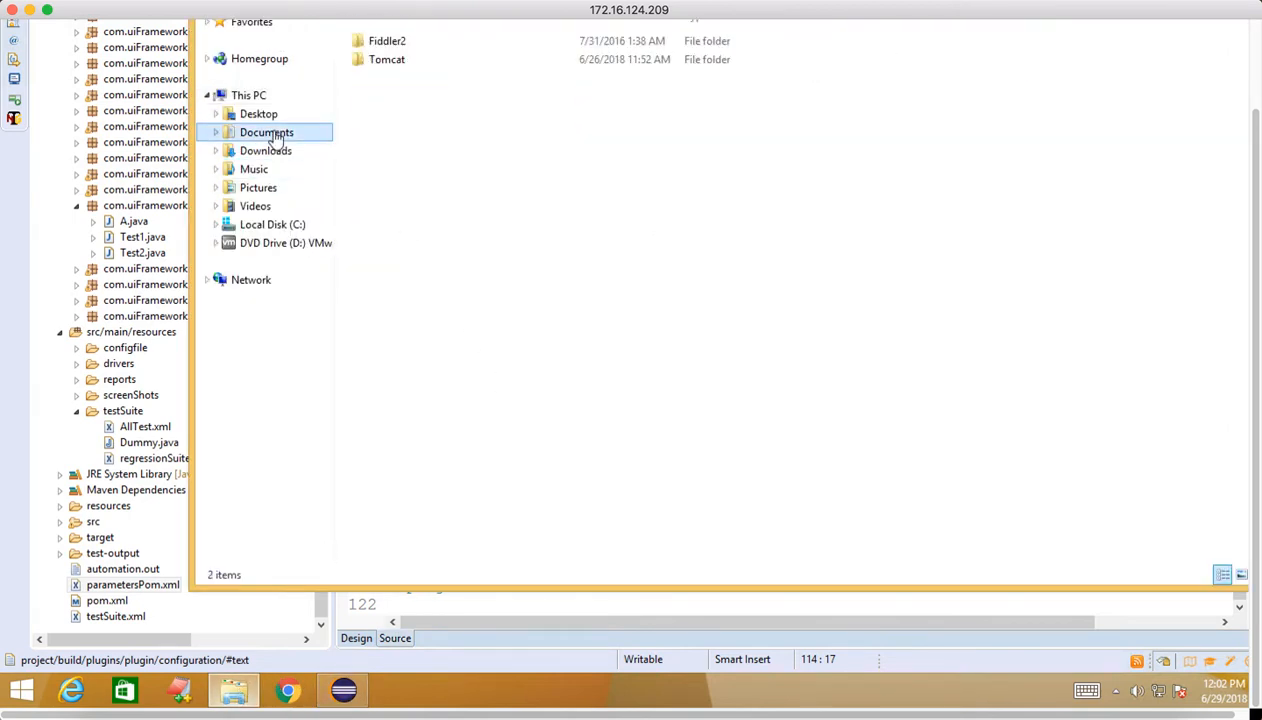
pyautogui.doubleClick(268, 132)
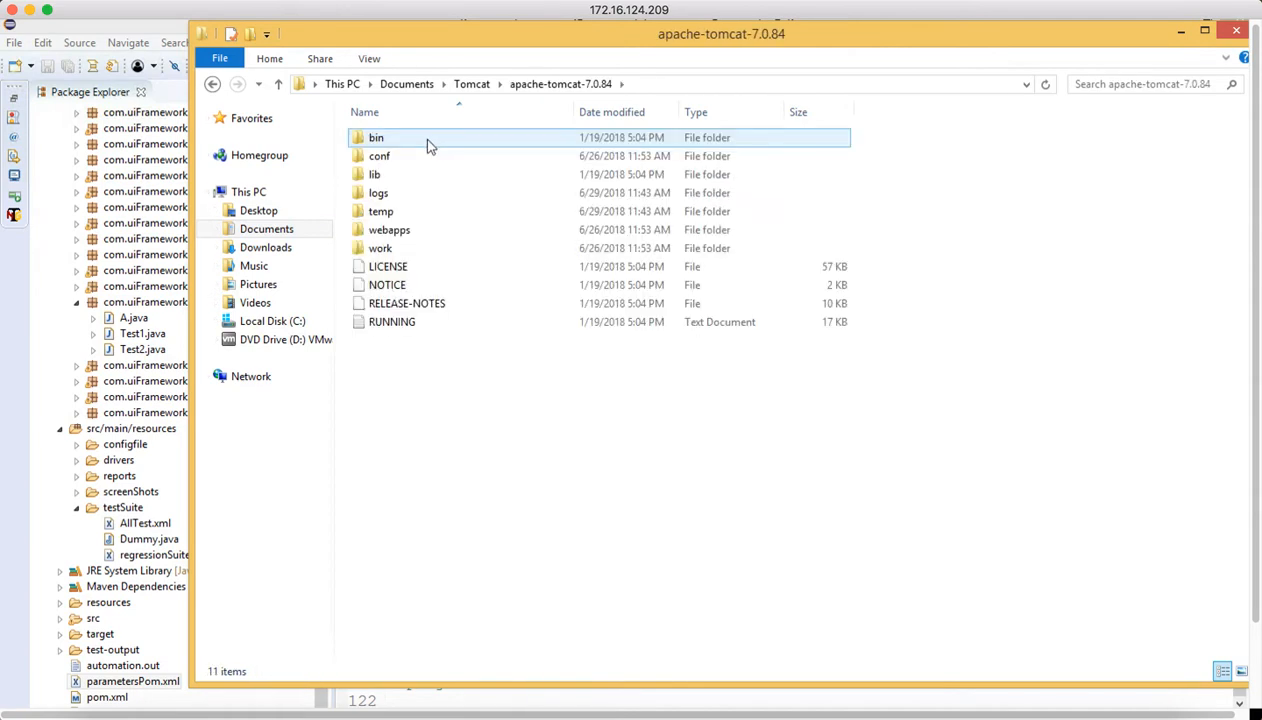
pyautogui.doubleClick(376, 136)
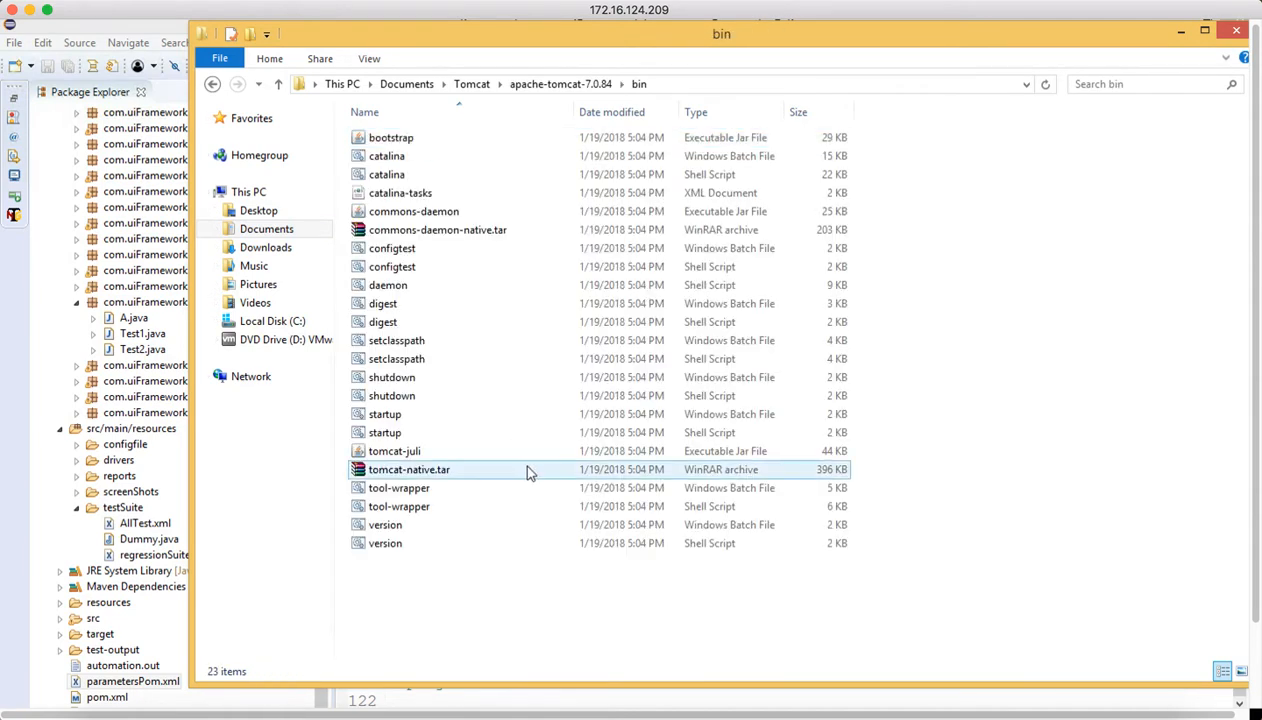
pyautogui.moveTo(384, 414)
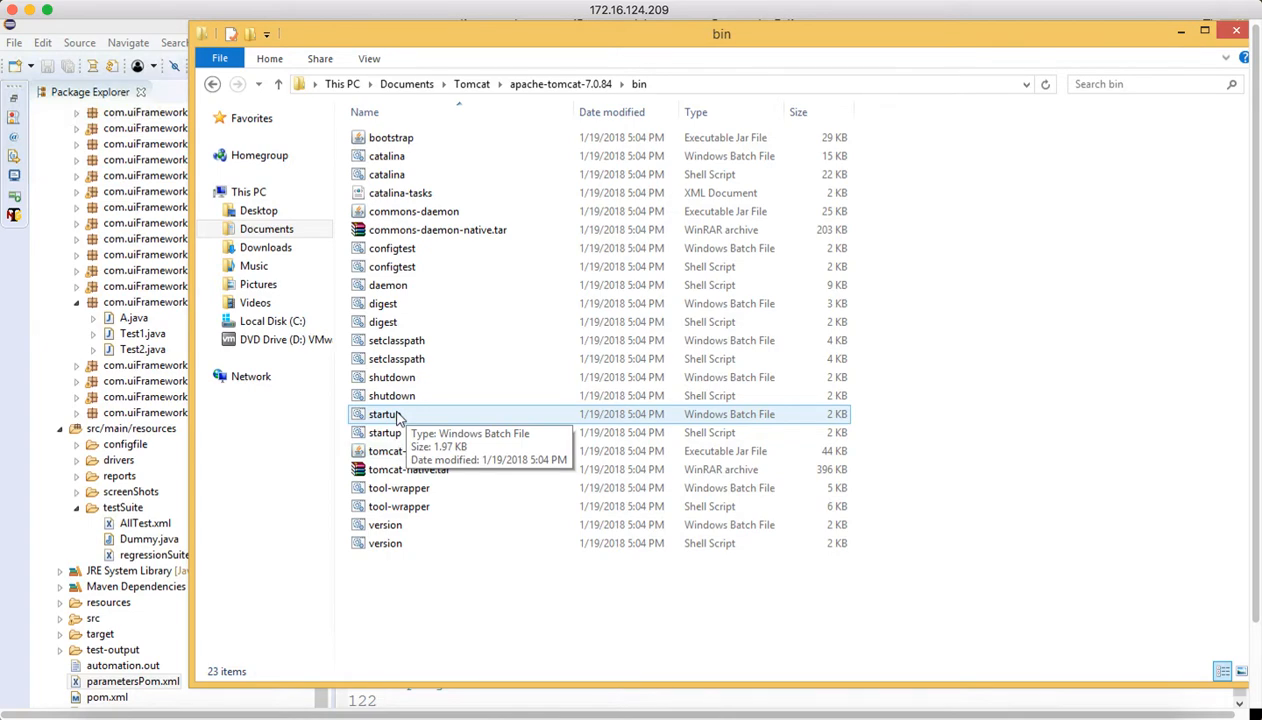
pyautogui.doubleClick(384, 414)
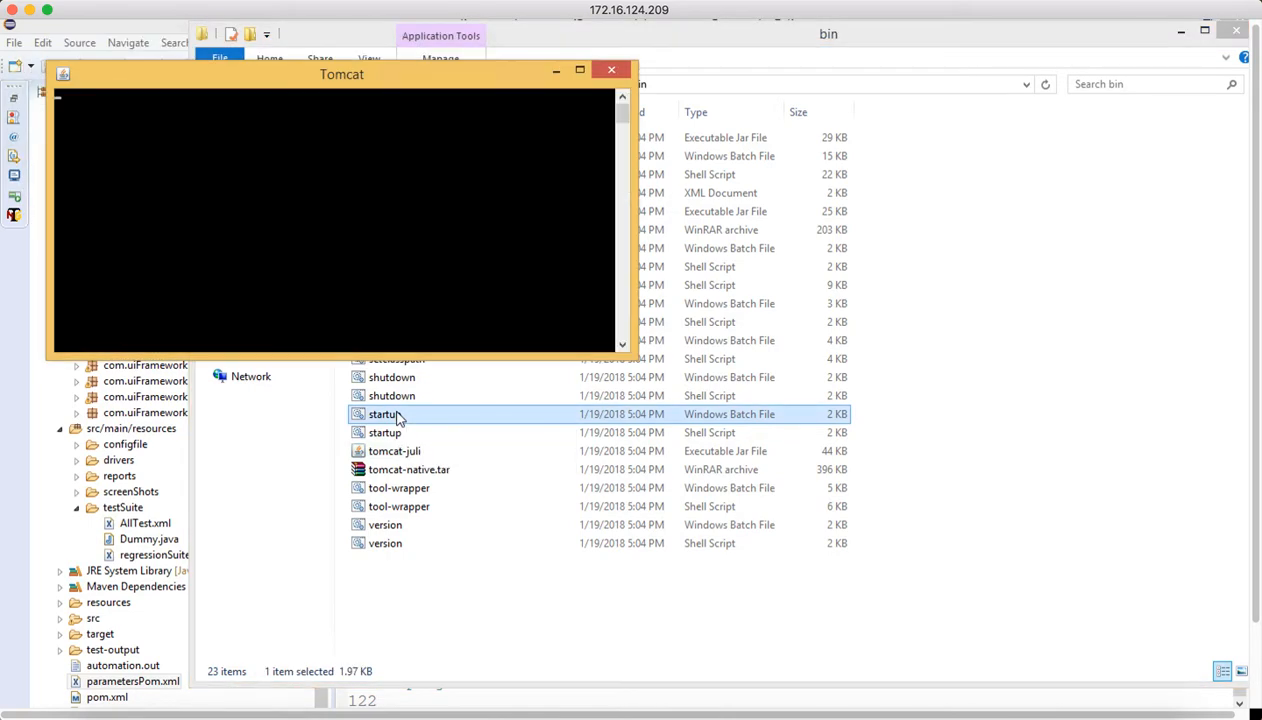
pyautogui.doubleClick(384, 414)
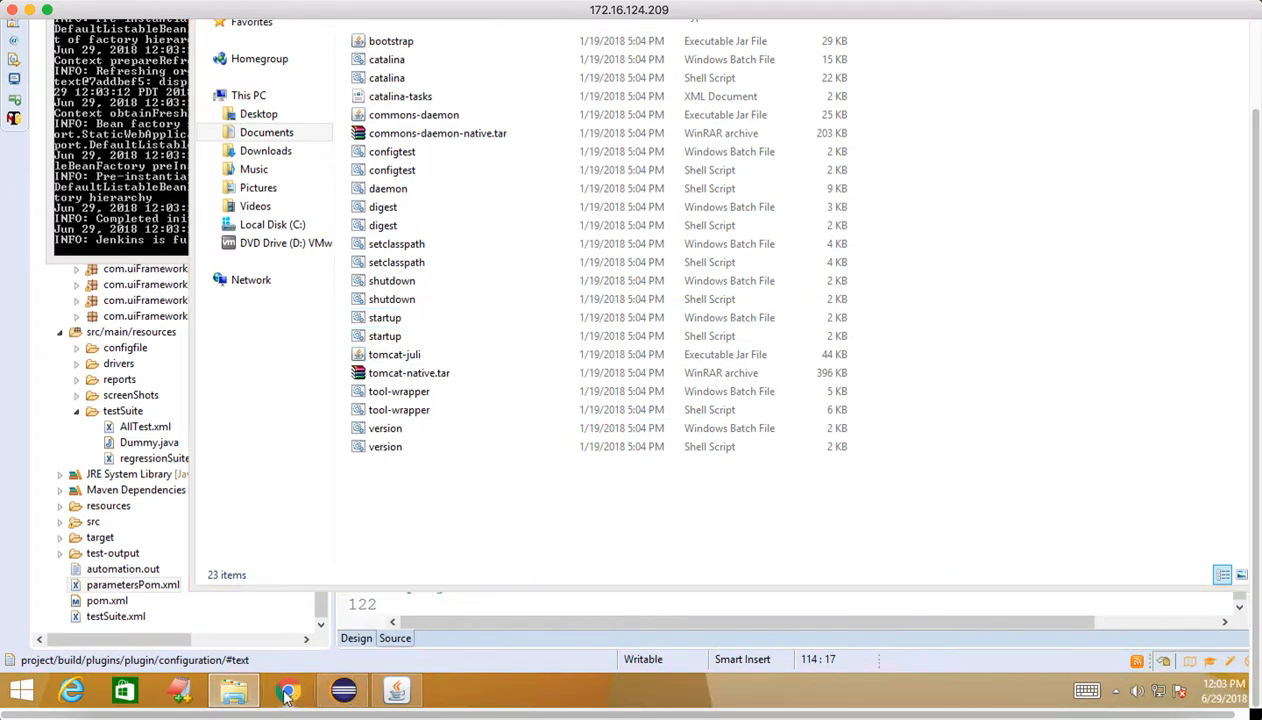
pyautogui.click(288, 690)
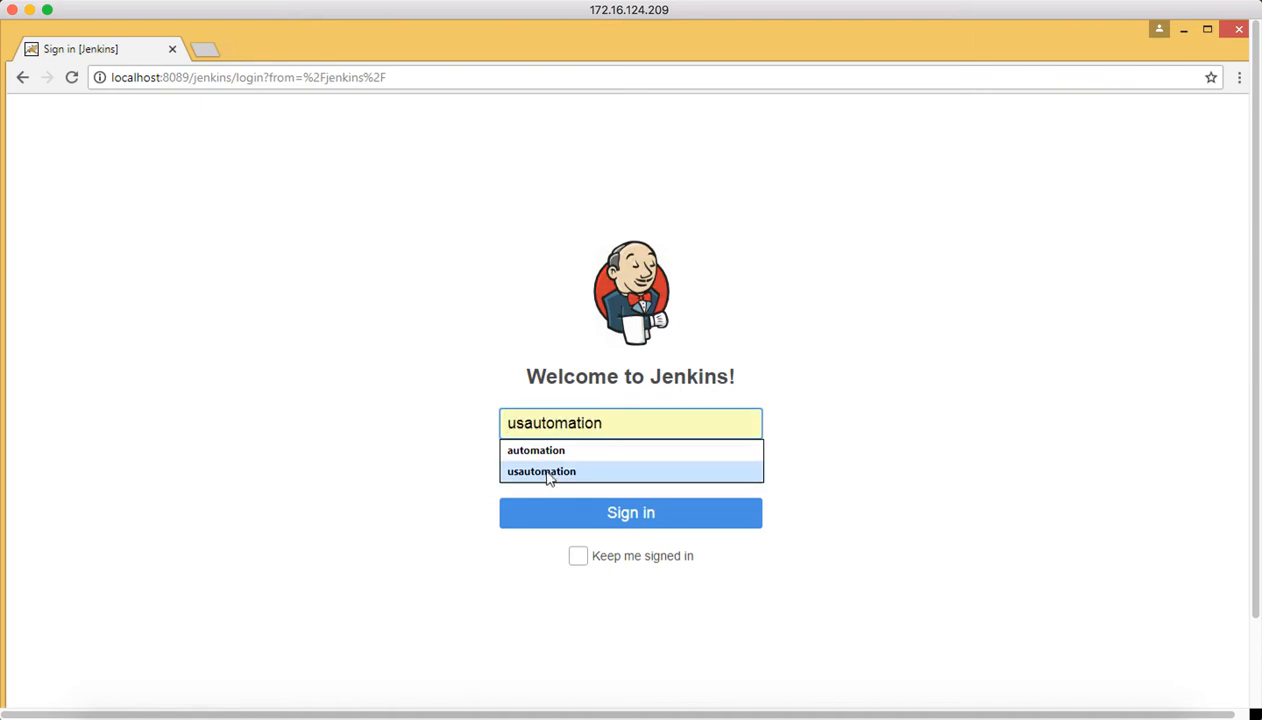
# Sign in to Jenkins with the saved username and password
pyautogui.click(536, 450)
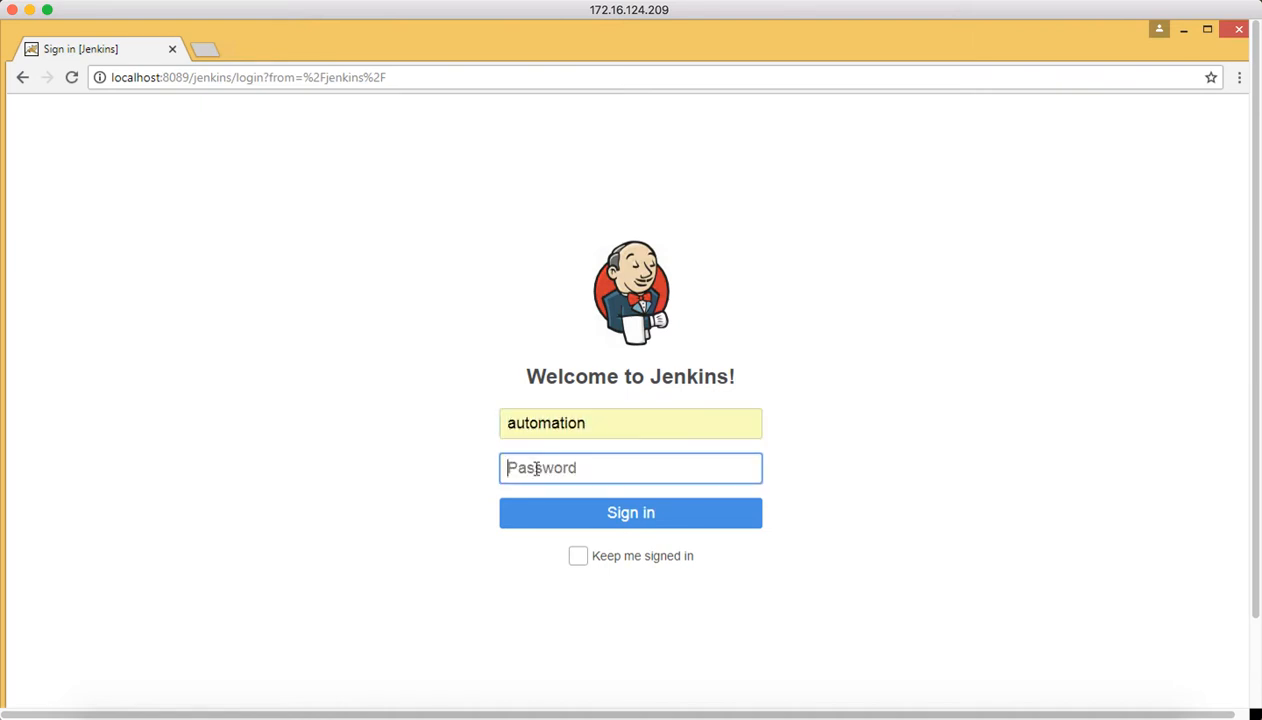
pyautogui.write('password')
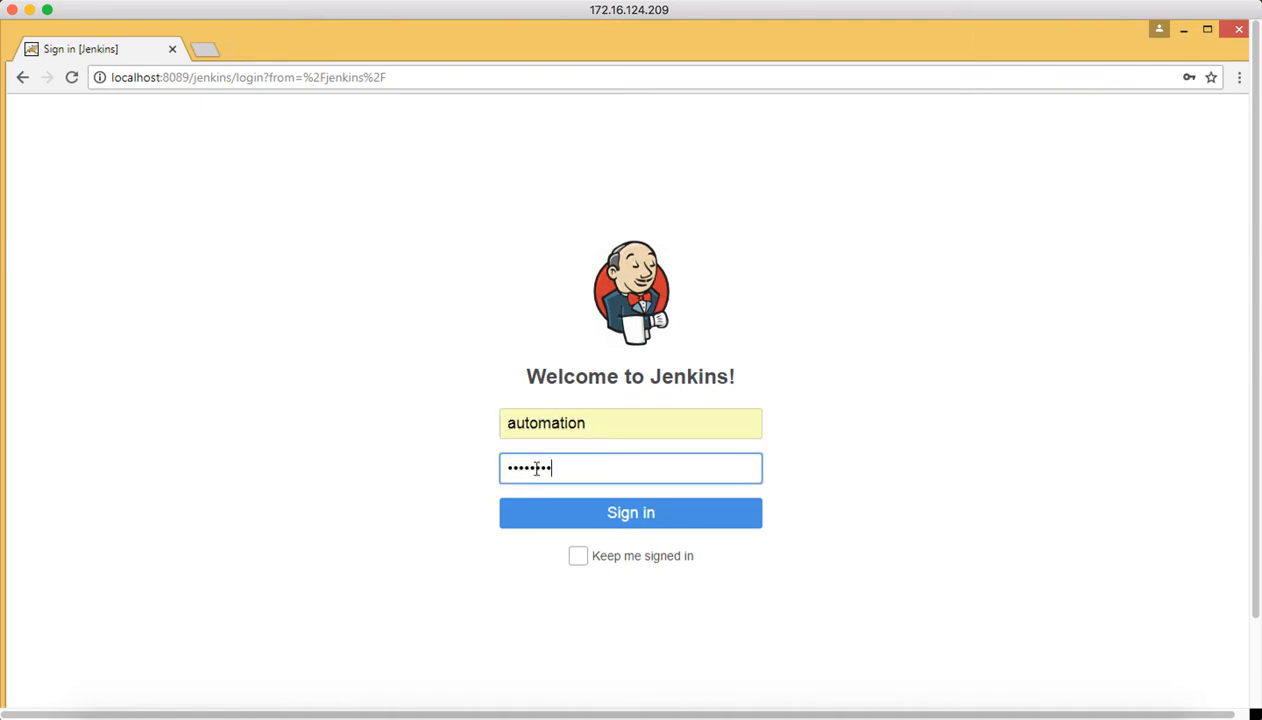
pyautogui.click(630, 512)
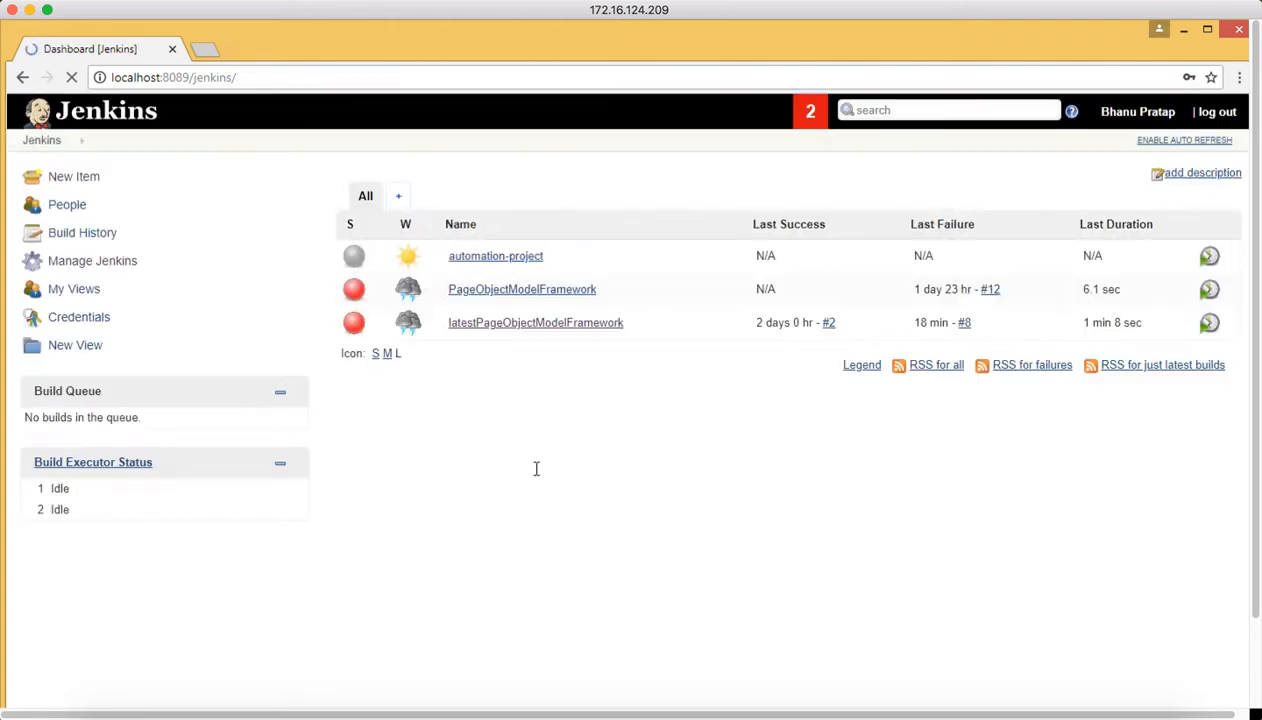
# Open the latestPageObjectModelFramework project from the Jenkins dashboard
pyautogui.click(460, 224)
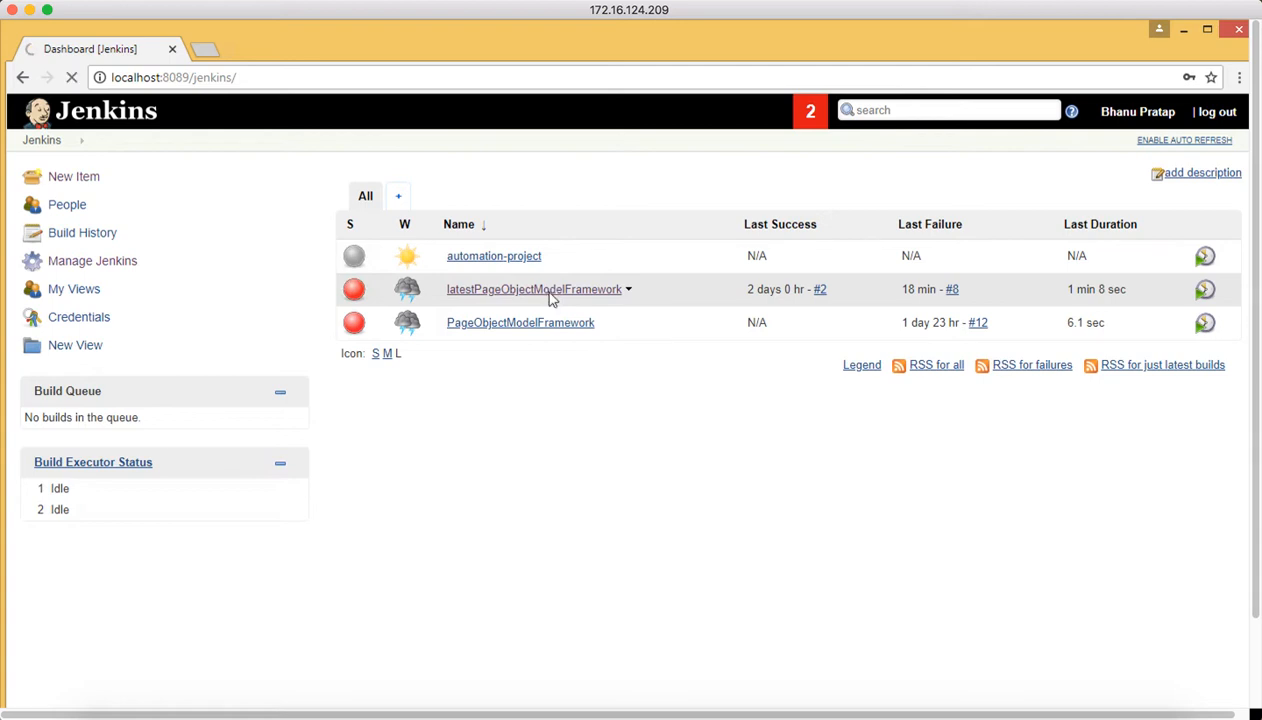
pyautogui.click(534, 288)
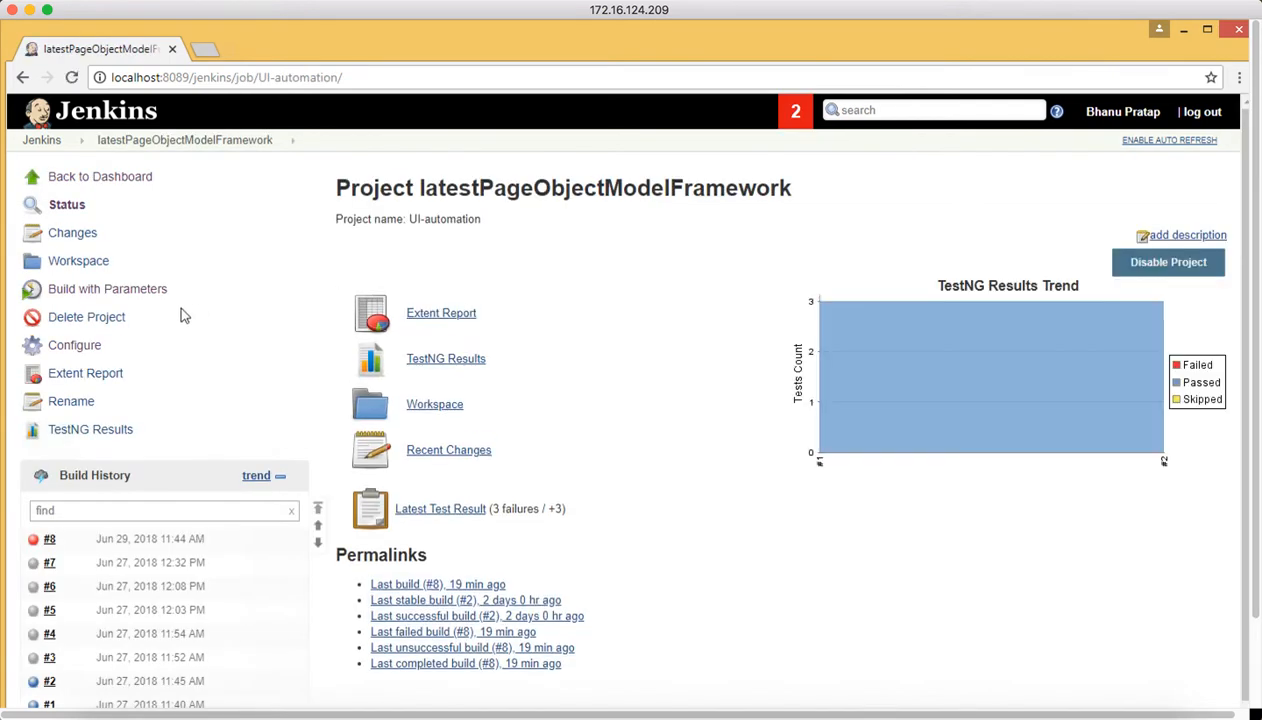
pyautogui.click(74, 344)
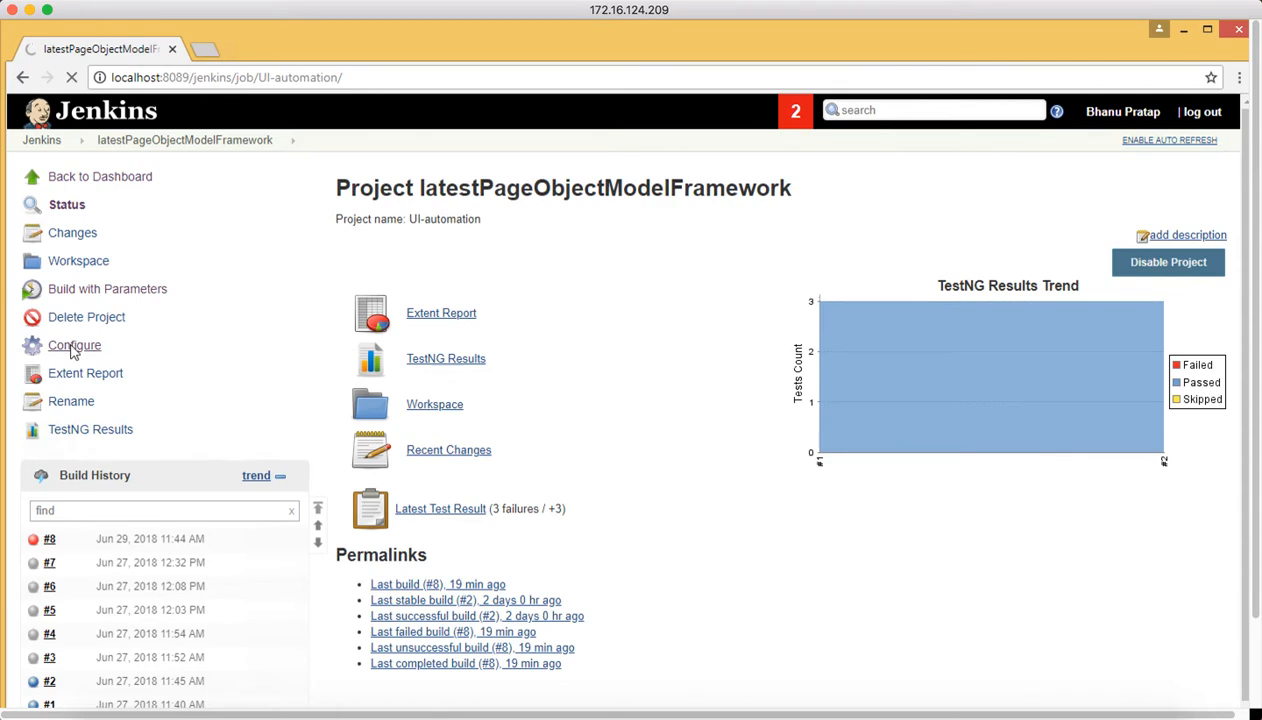
# In the job configuration, add a new Choice Parameter
pyautogui.click(74, 344)
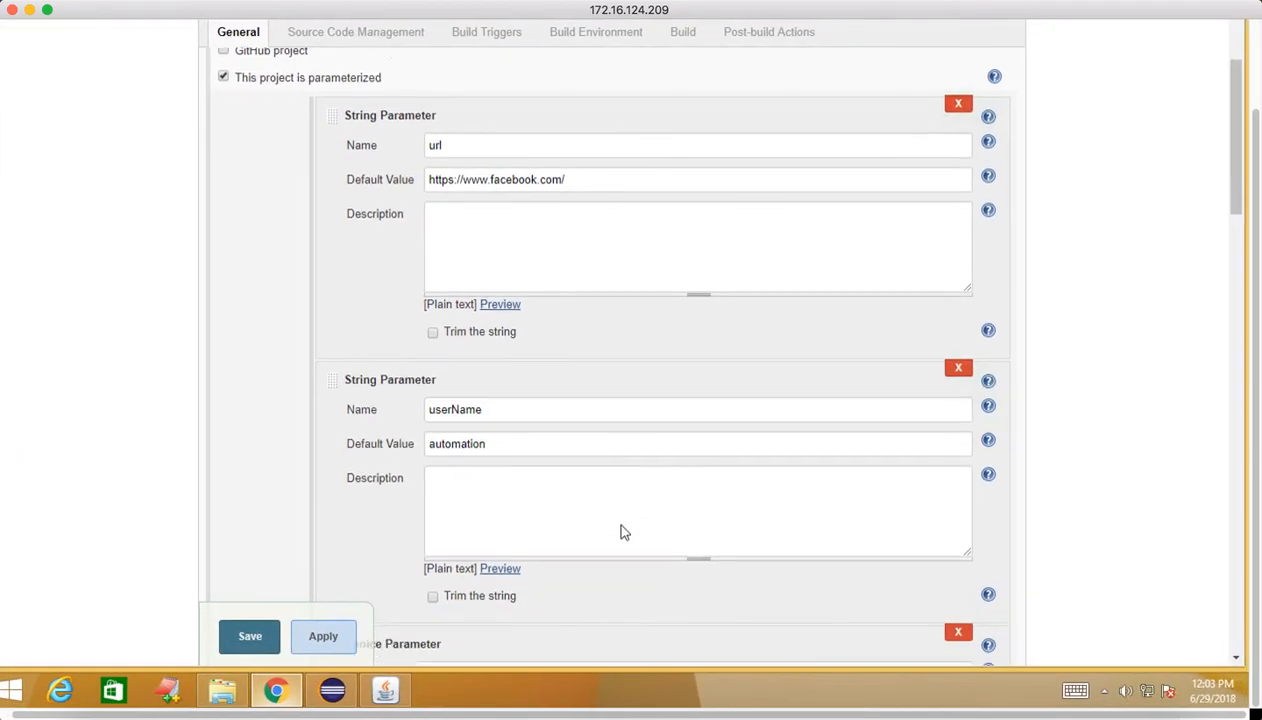
pyautogui.scroll(-3)
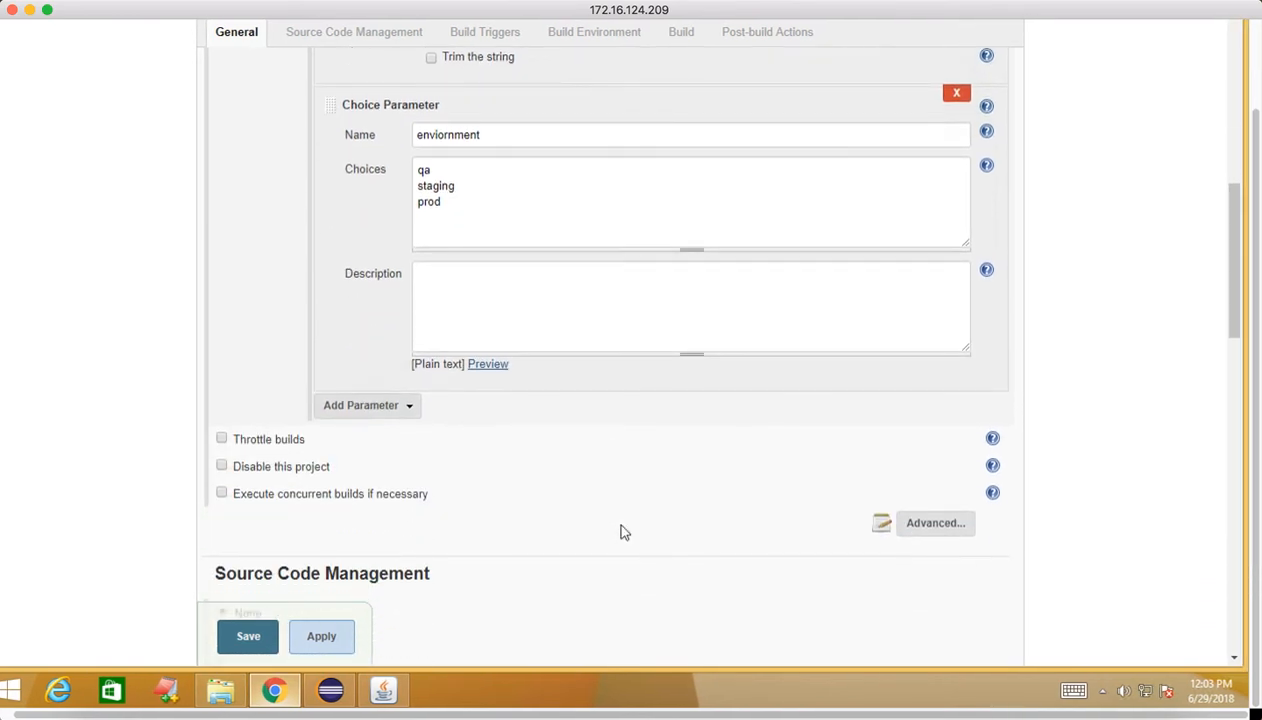
pyautogui.click(368, 404)
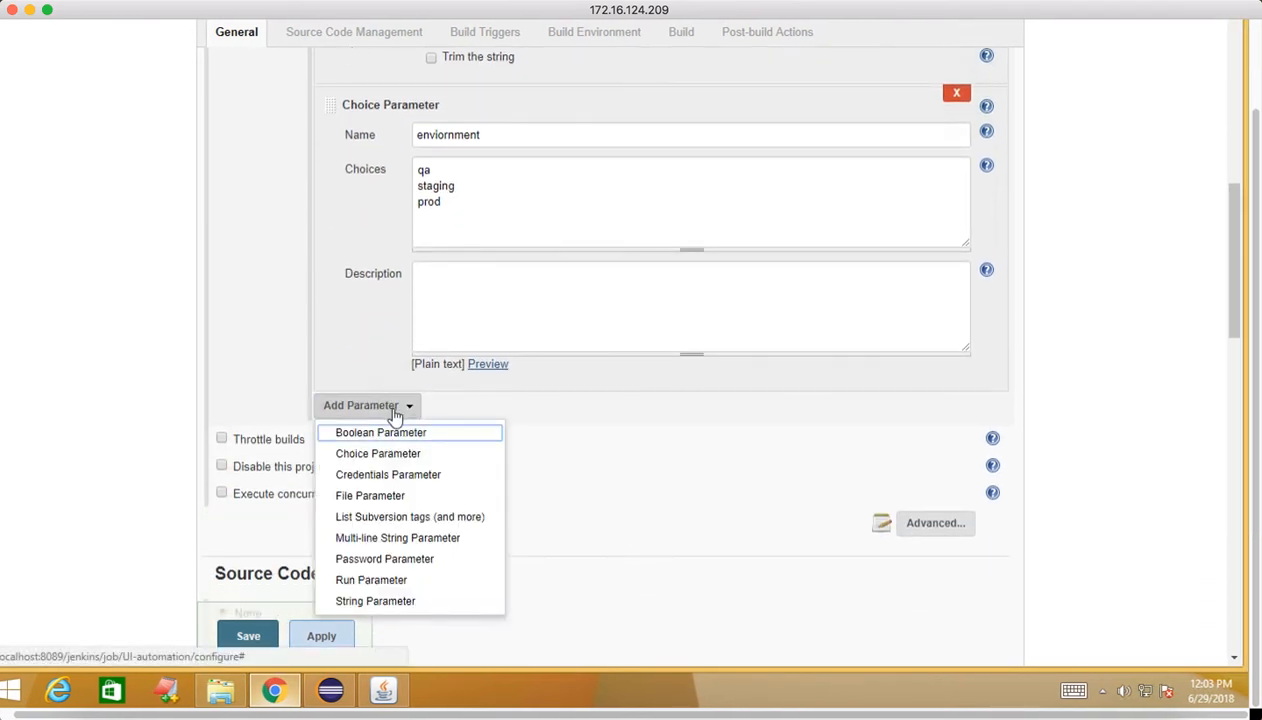
pyautogui.moveTo(378, 452)
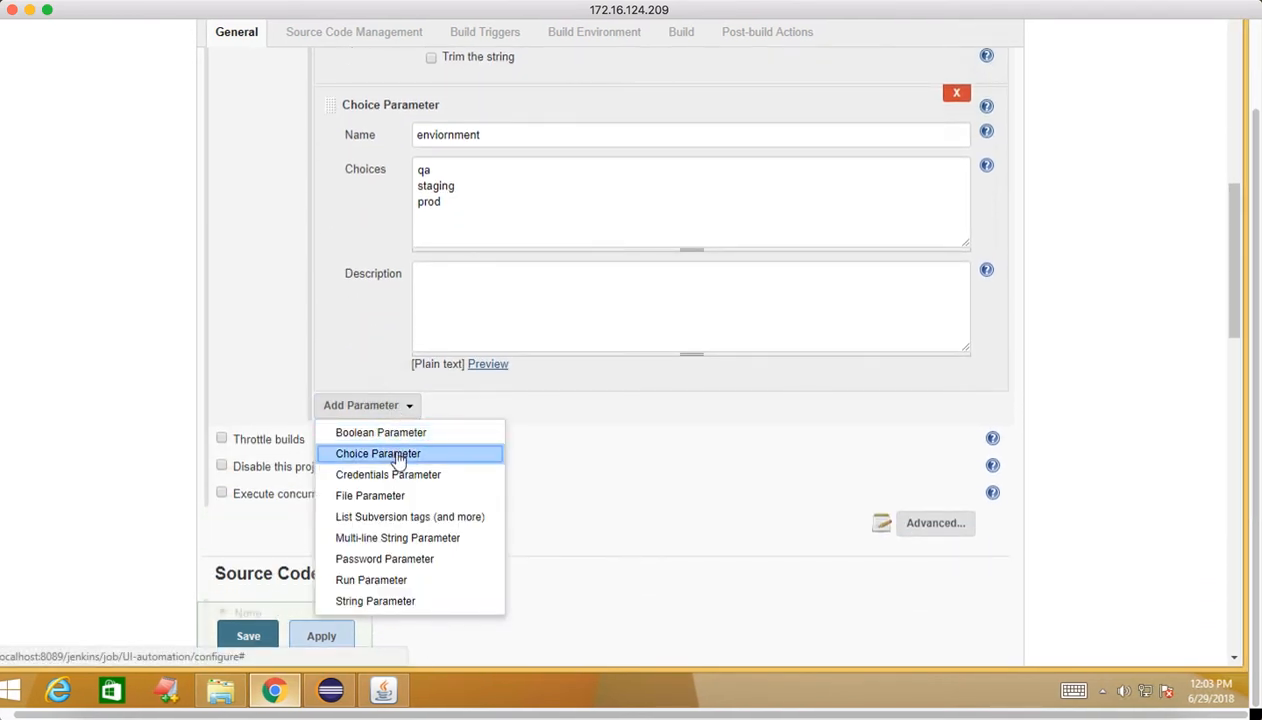
pyautogui.click(378, 452)
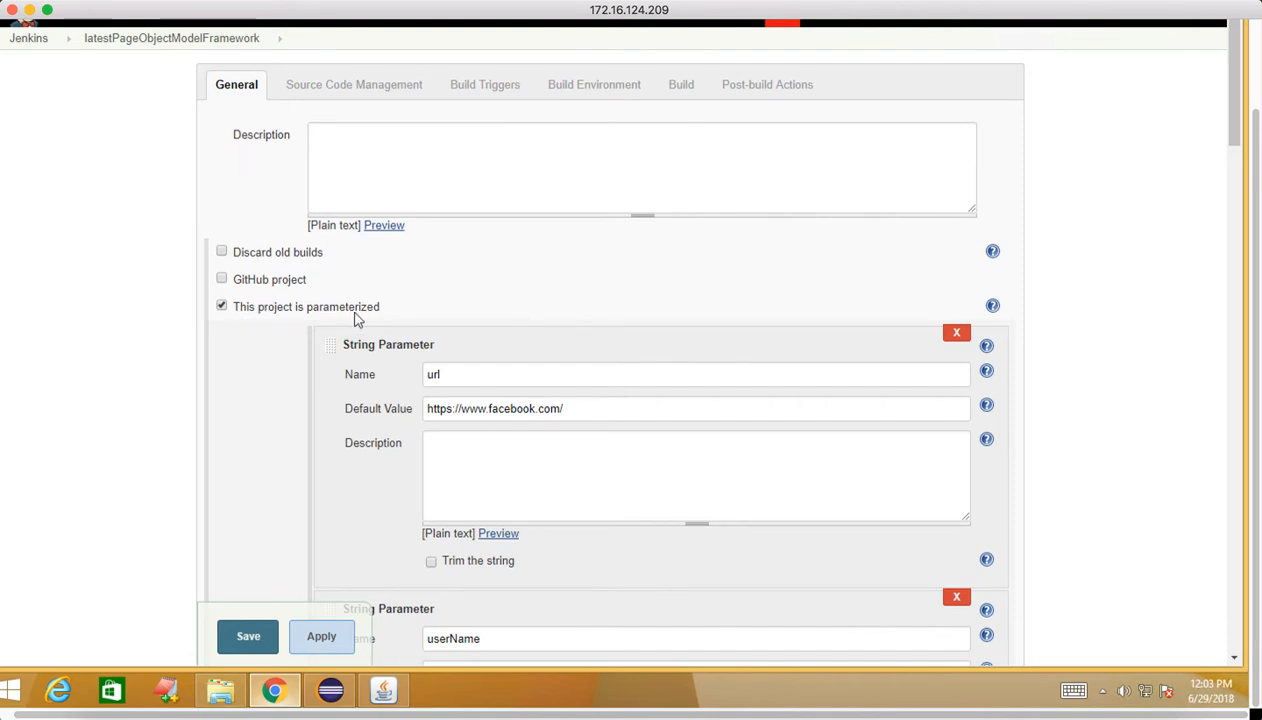
pyautogui.moveTo(854, 280)
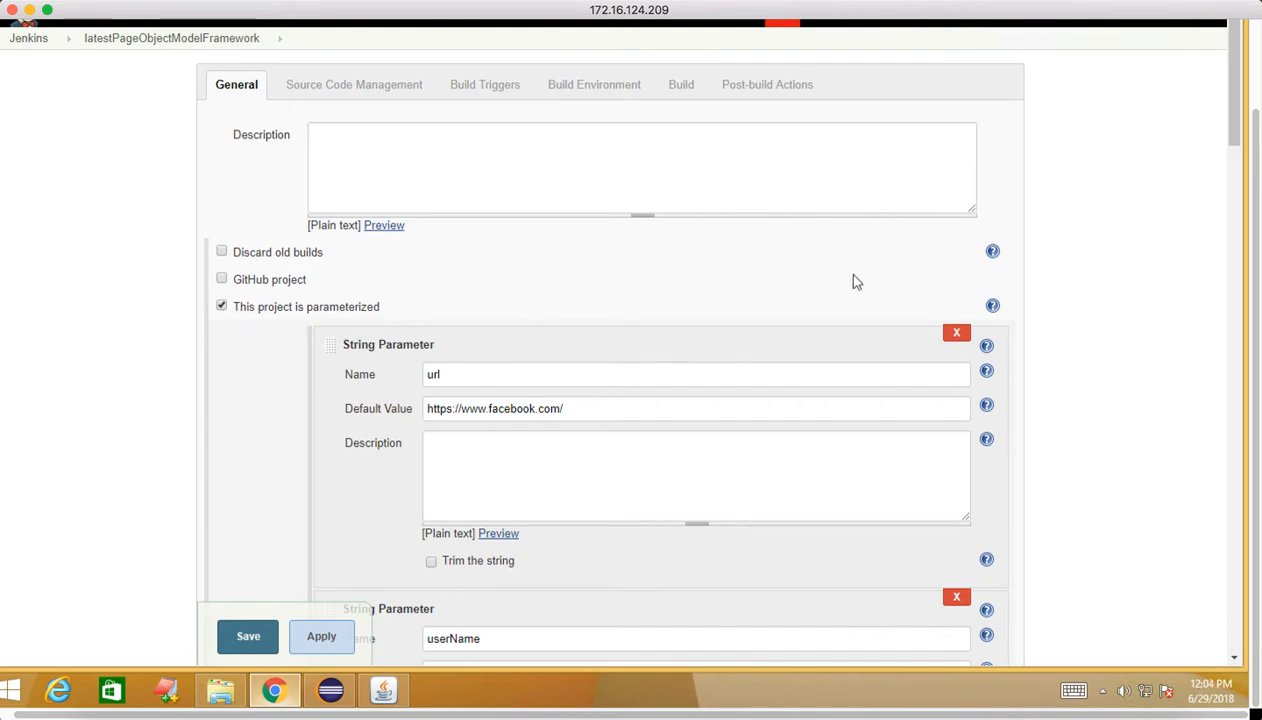
# Name the choice parameter testSuite and move to its Choices field
pyautogui.scroll(-3)
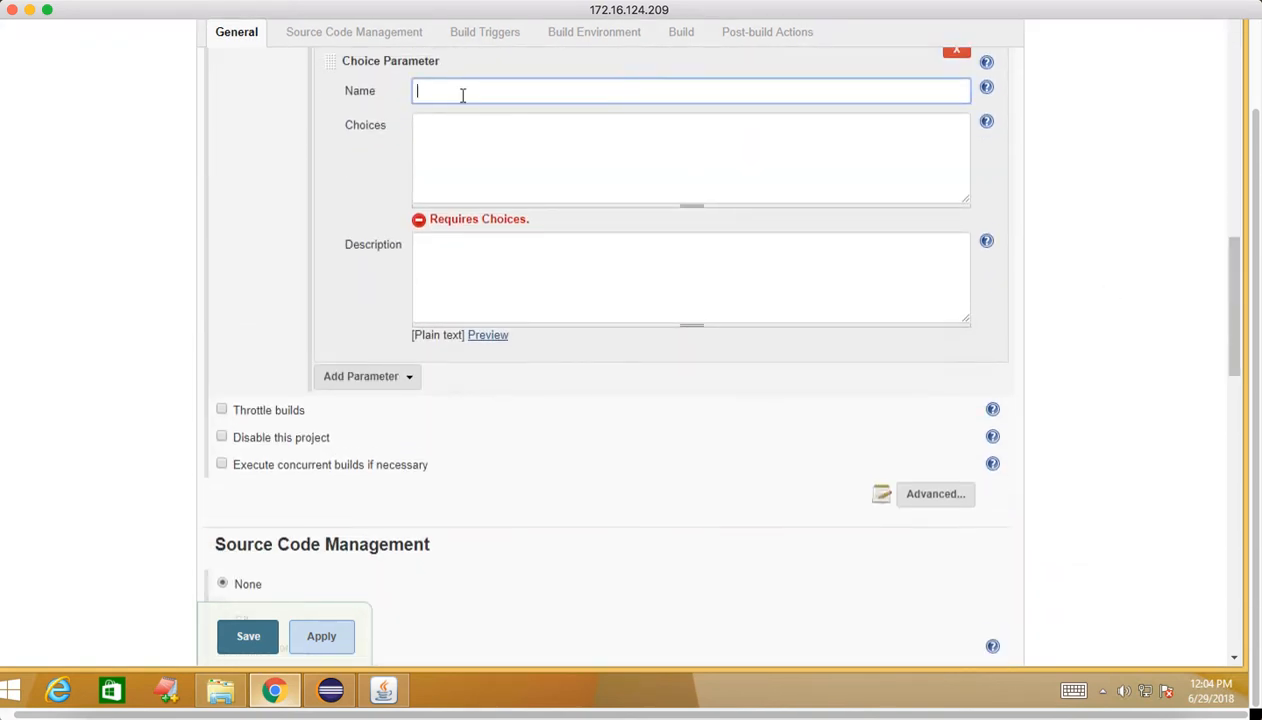
pyautogui.write('test')
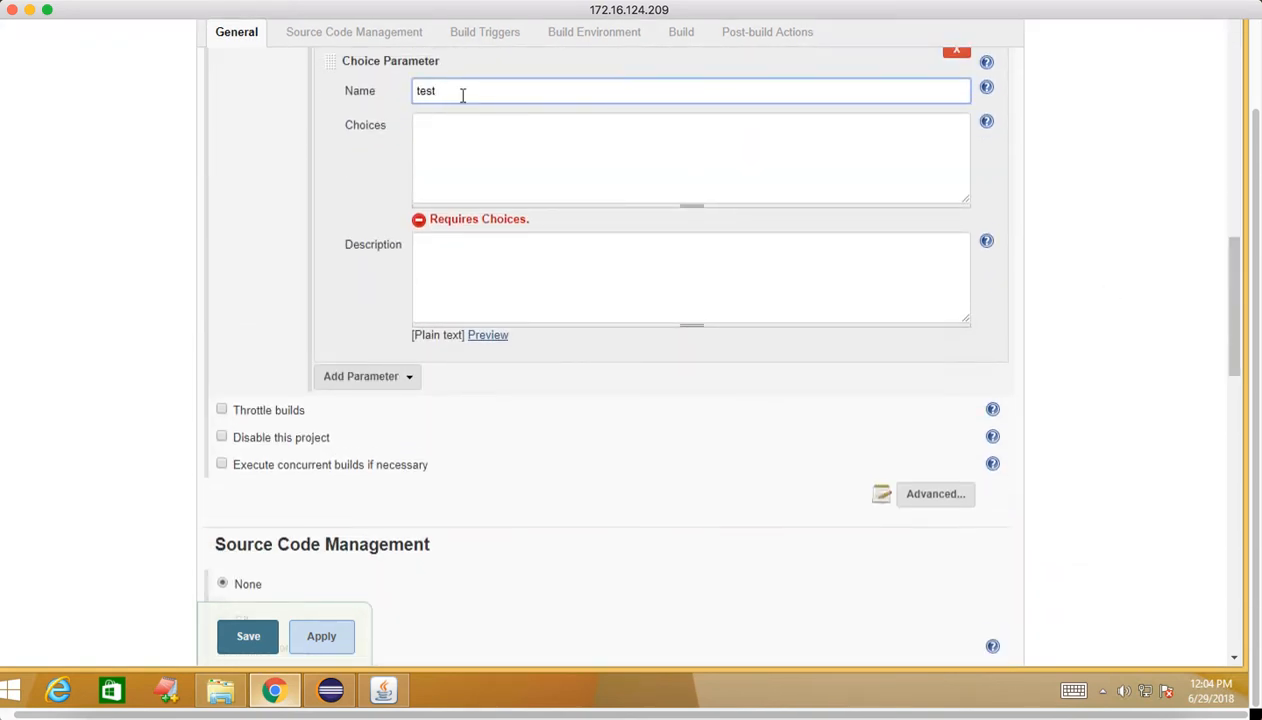
pyautogui.write('S')
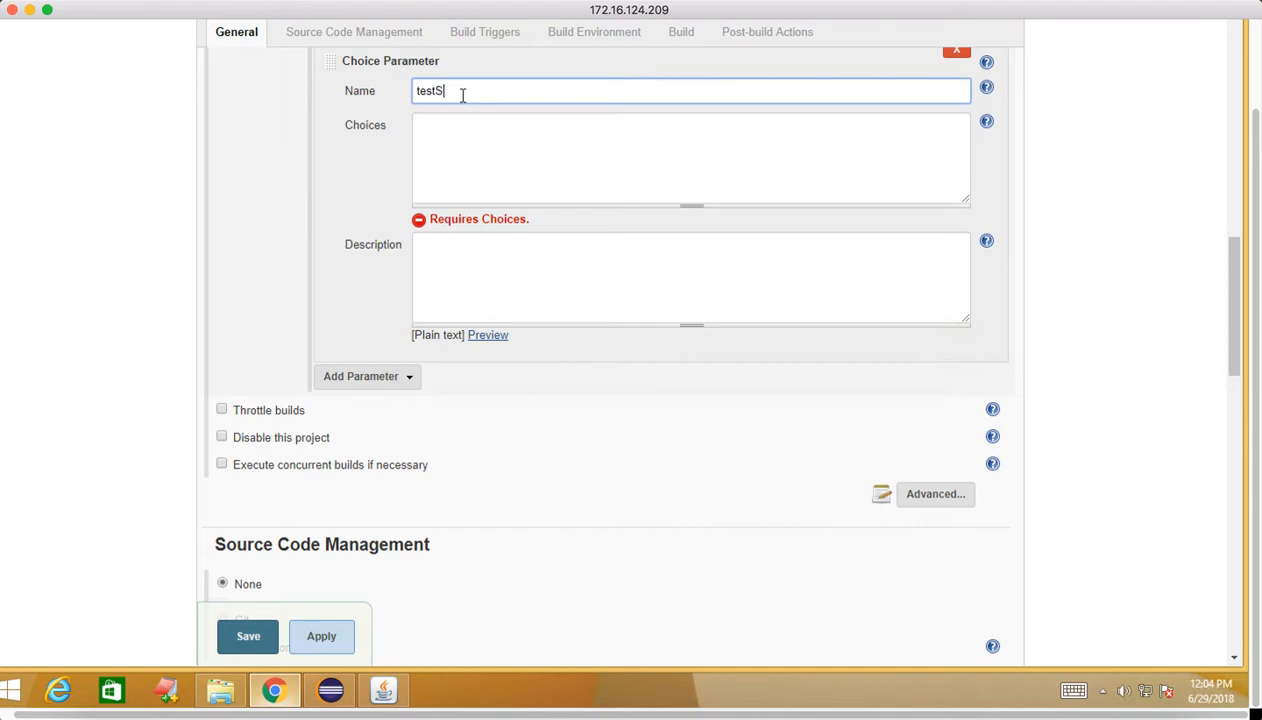
pyautogui.write('uite')
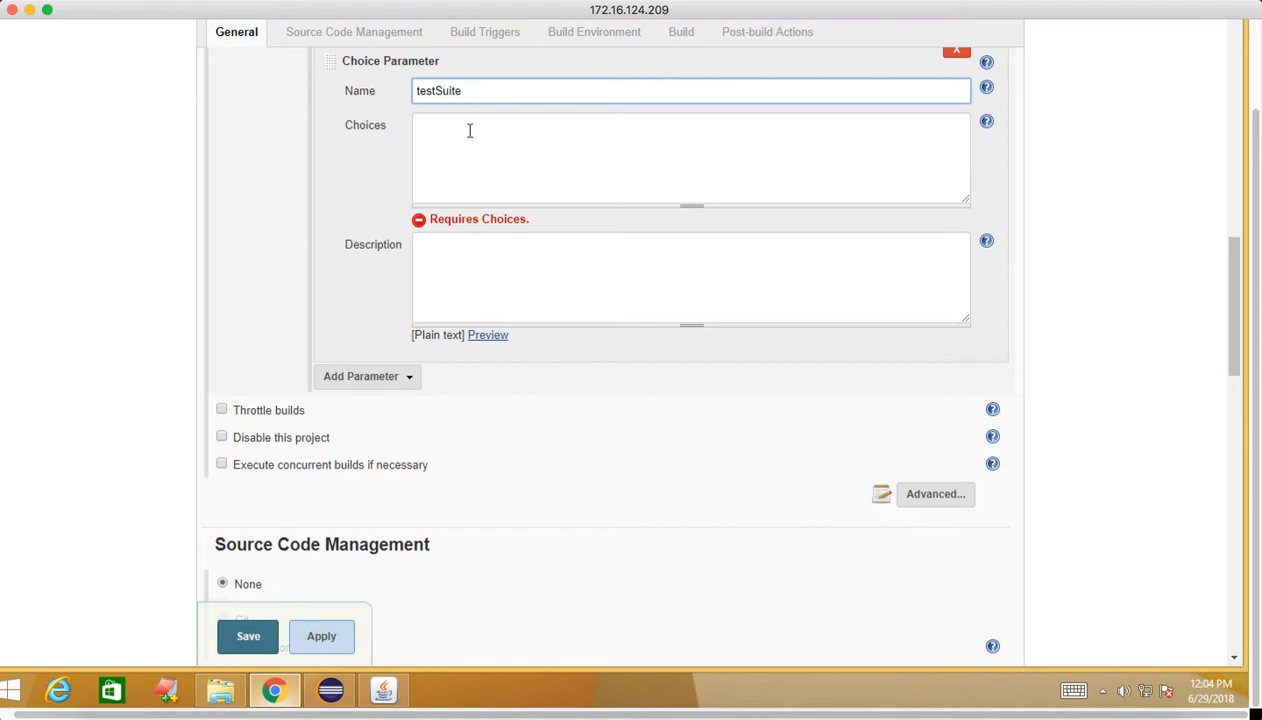
pyautogui.click(690, 156)
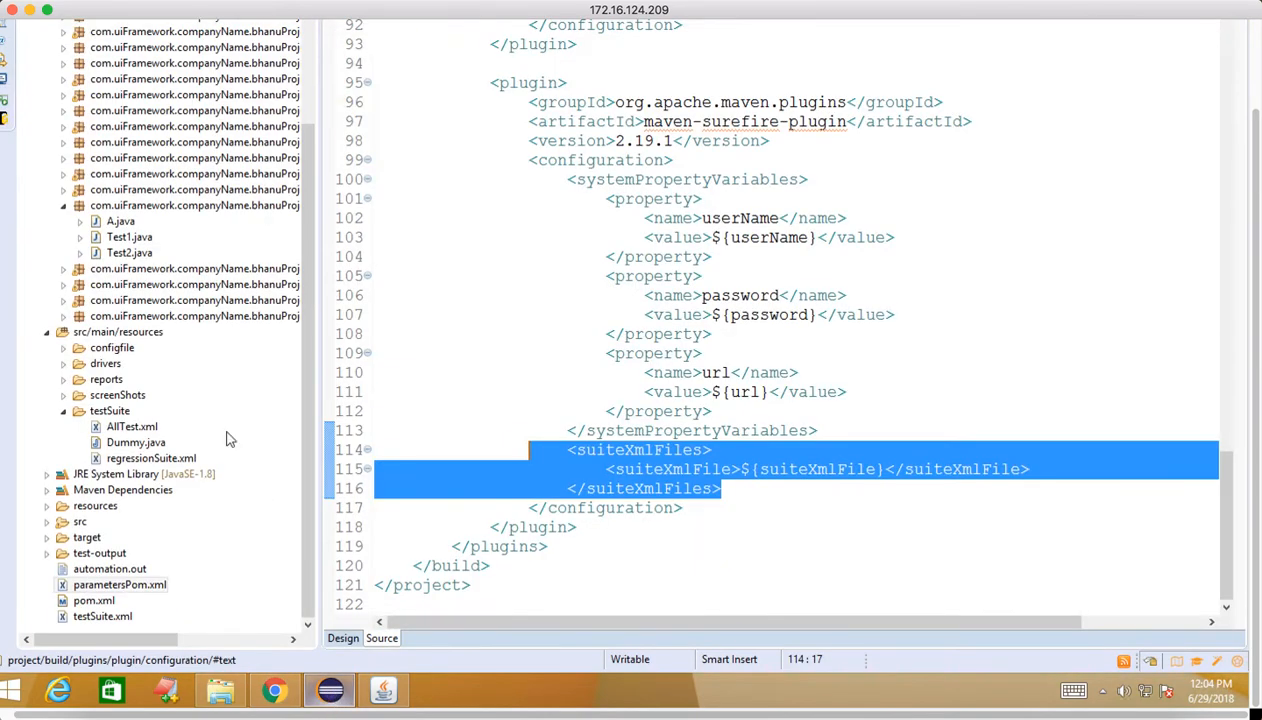
pyautogui.click(132, 426)
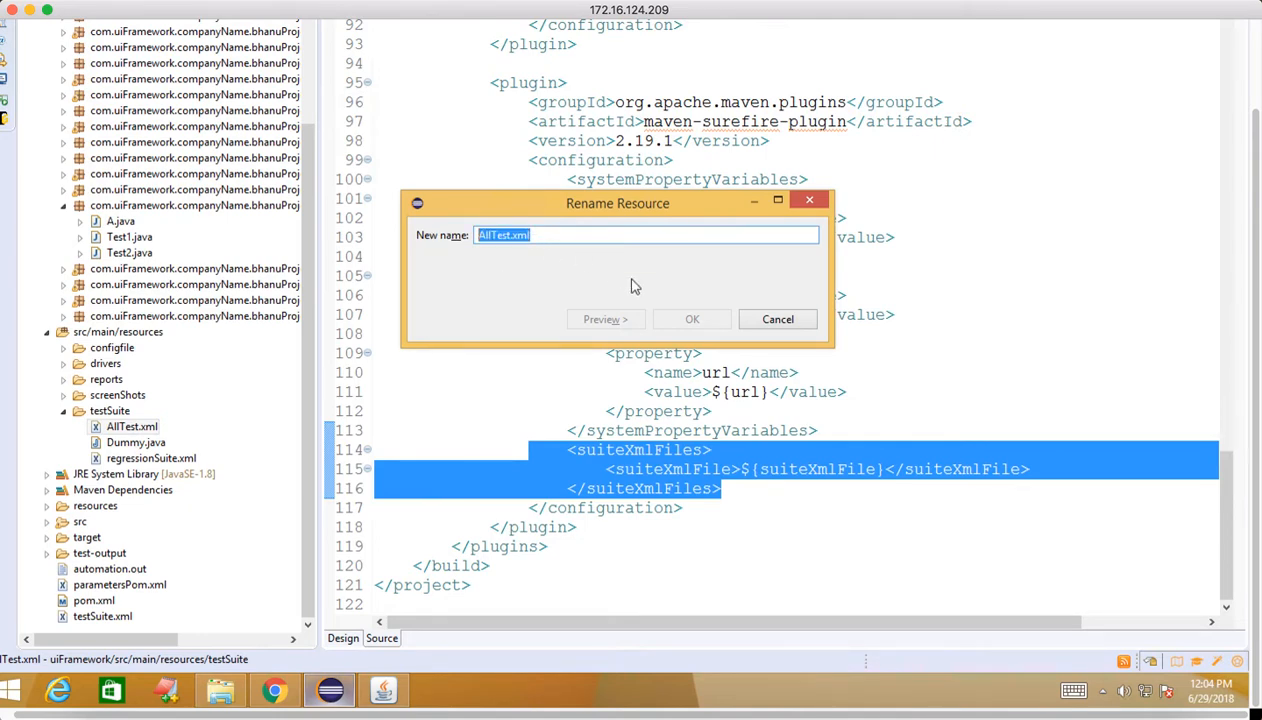
pyautogui.click(776, 318)
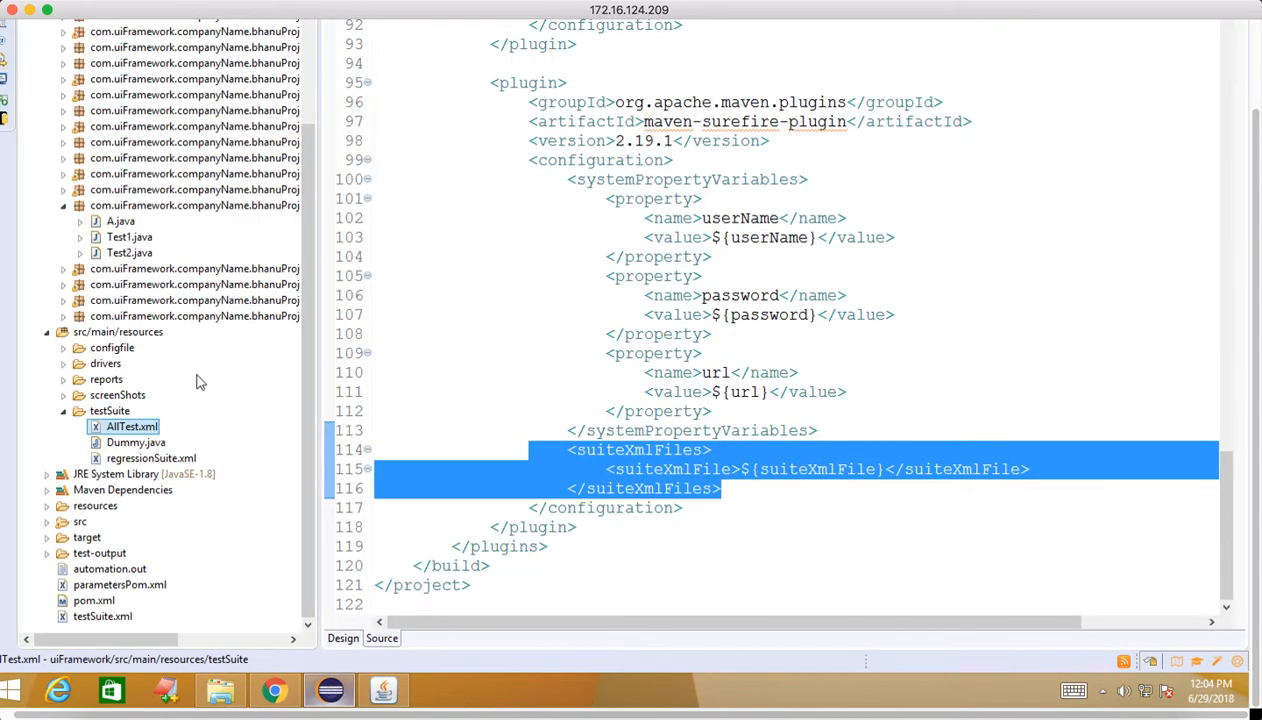
pyautogui.click(152, 458)
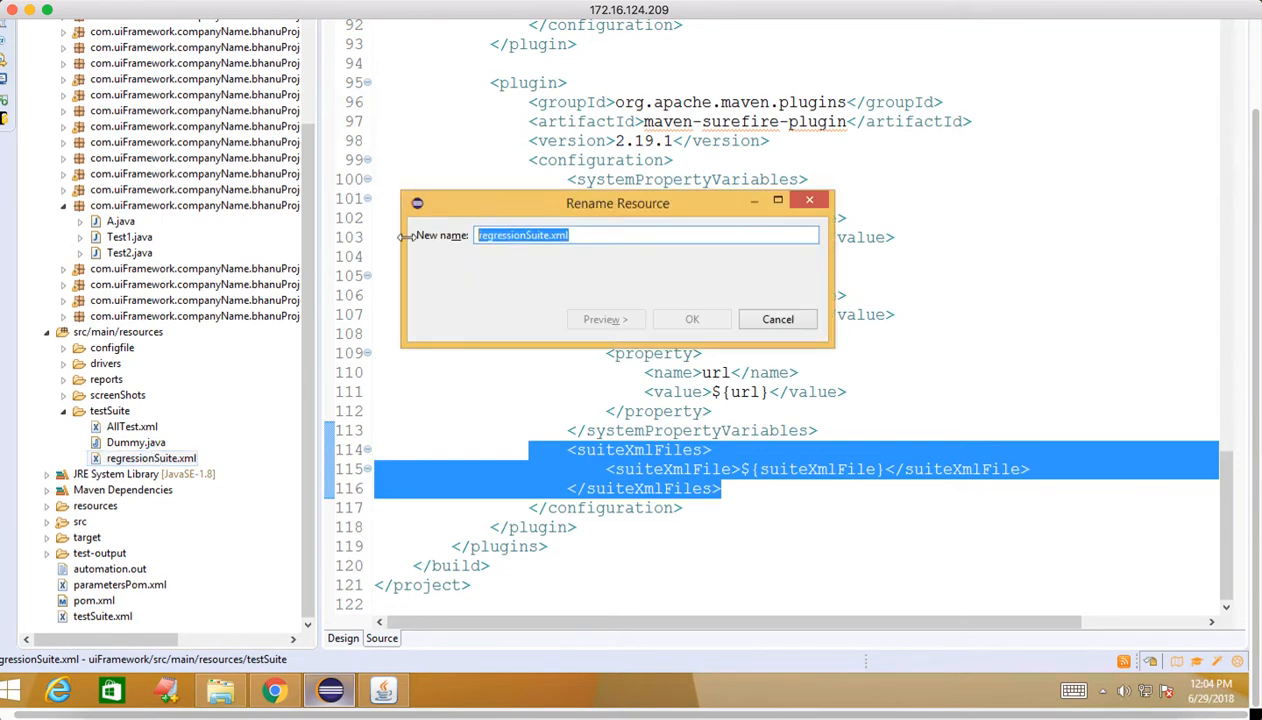
pyautogui.click(776, 318)
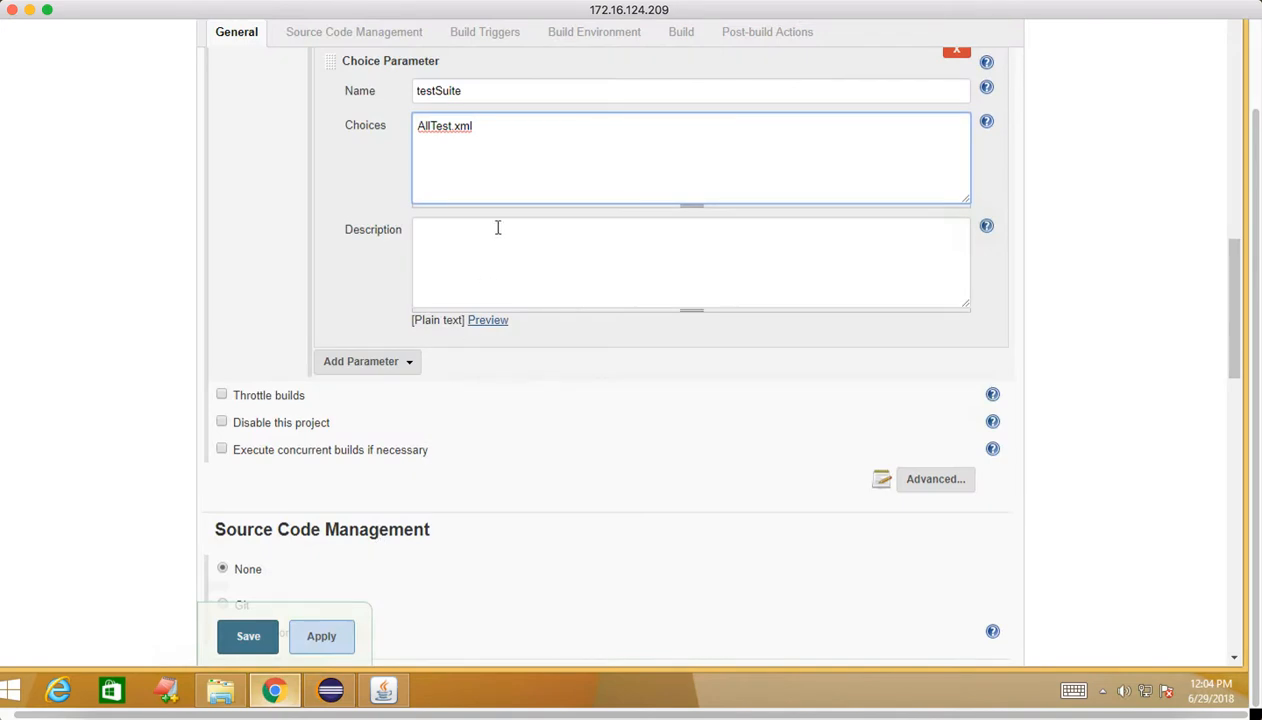
# Add regressionSuite.xml to the testSuite choices and go to the Maven Advanced goals
pyautogui.write('regressionSuite.xml')
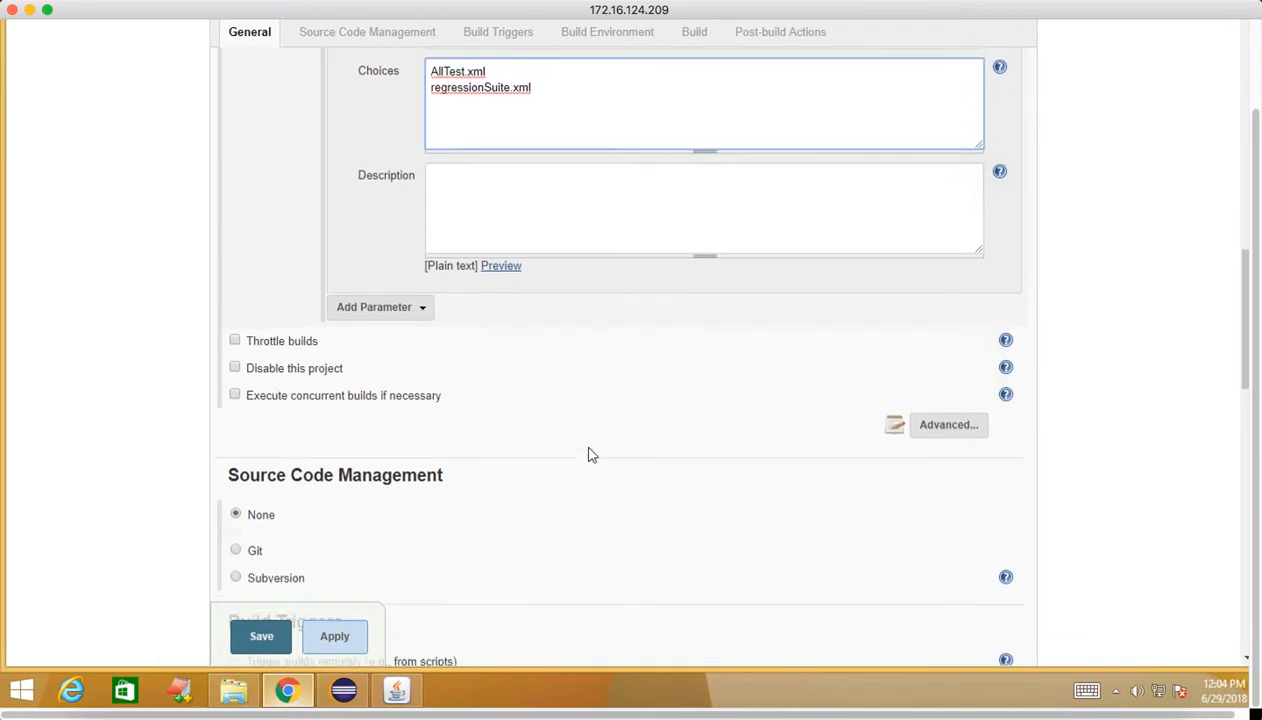
pyautogui.click(496, 32)
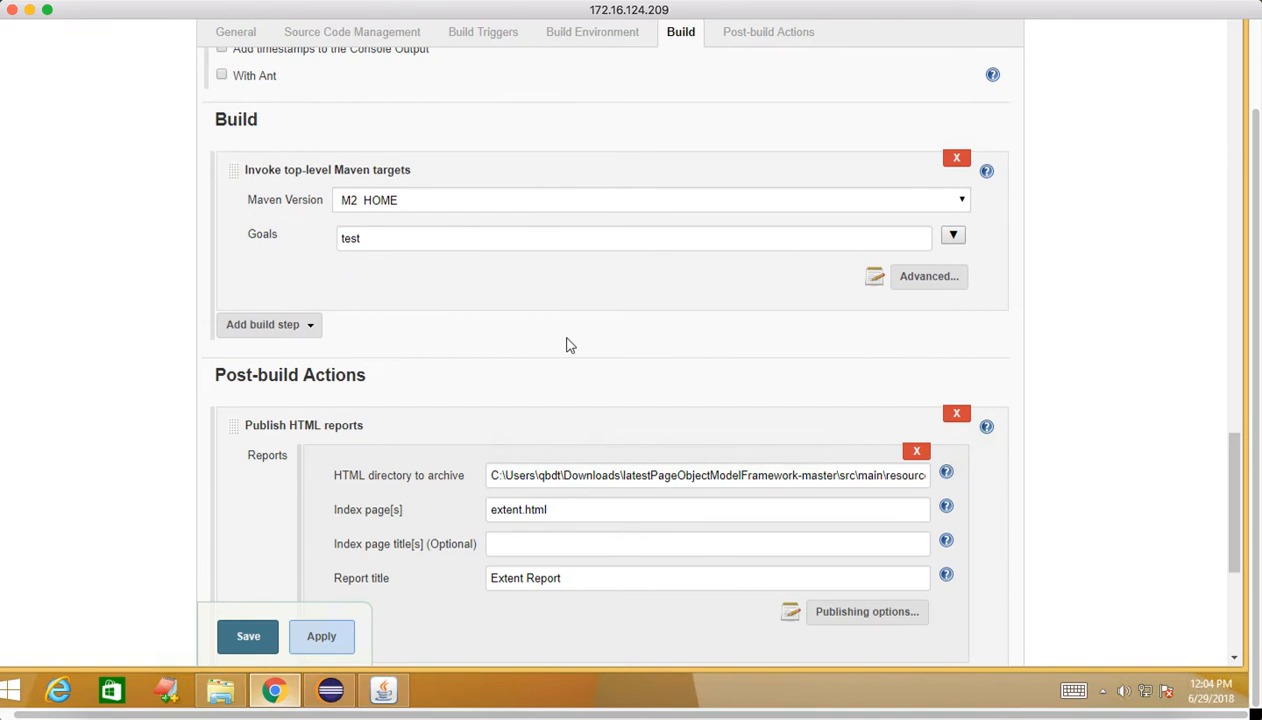
pyautogui.click(928, 276)
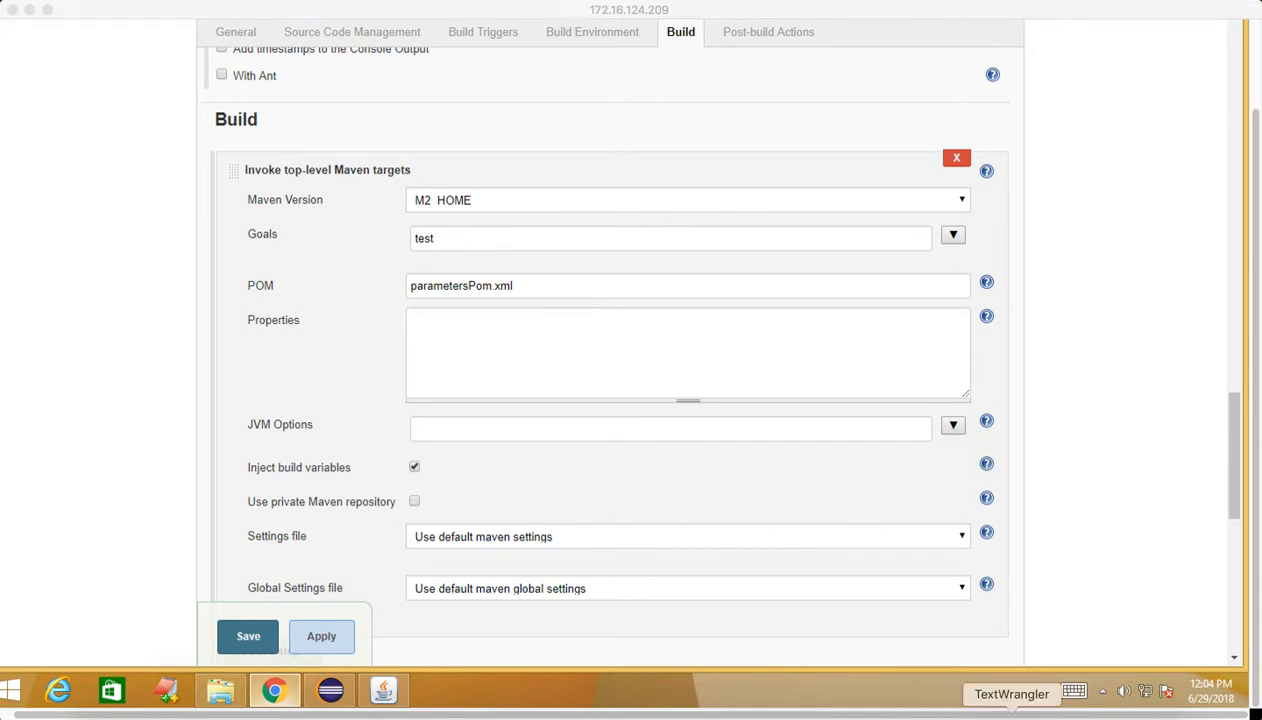
pyautogui.click(1012, 692)
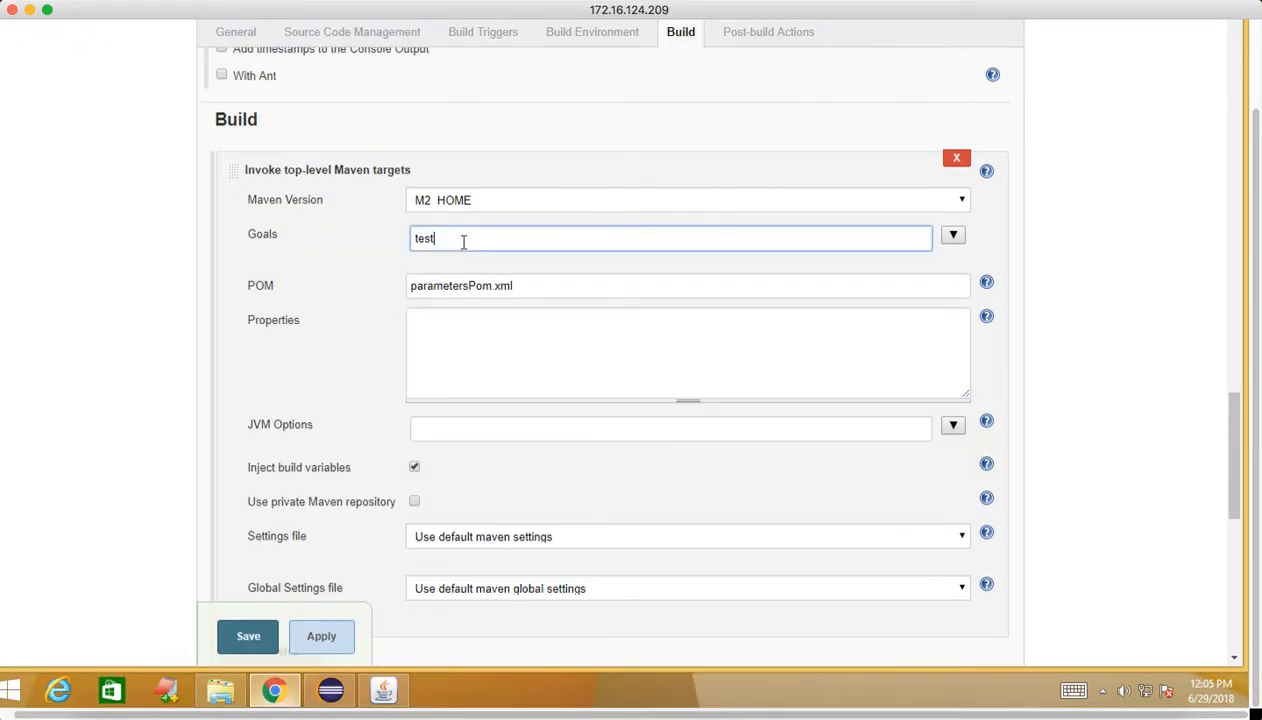
# Append -DsuiteXmlFile=src/main/resources/testSuite/$testSuiteName to the Maven goals, removing a mistyped suite name
pyautogui.write('regressionSuite.xml')
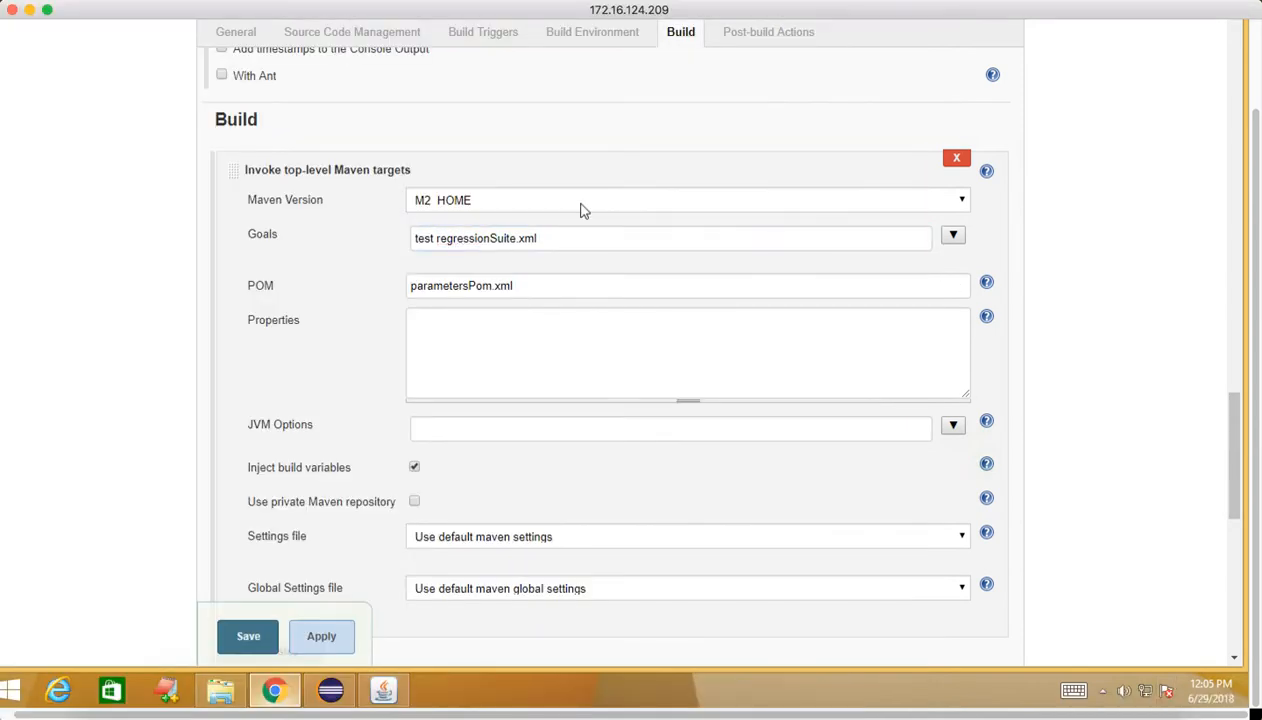
pyautogui.click(670, 238)
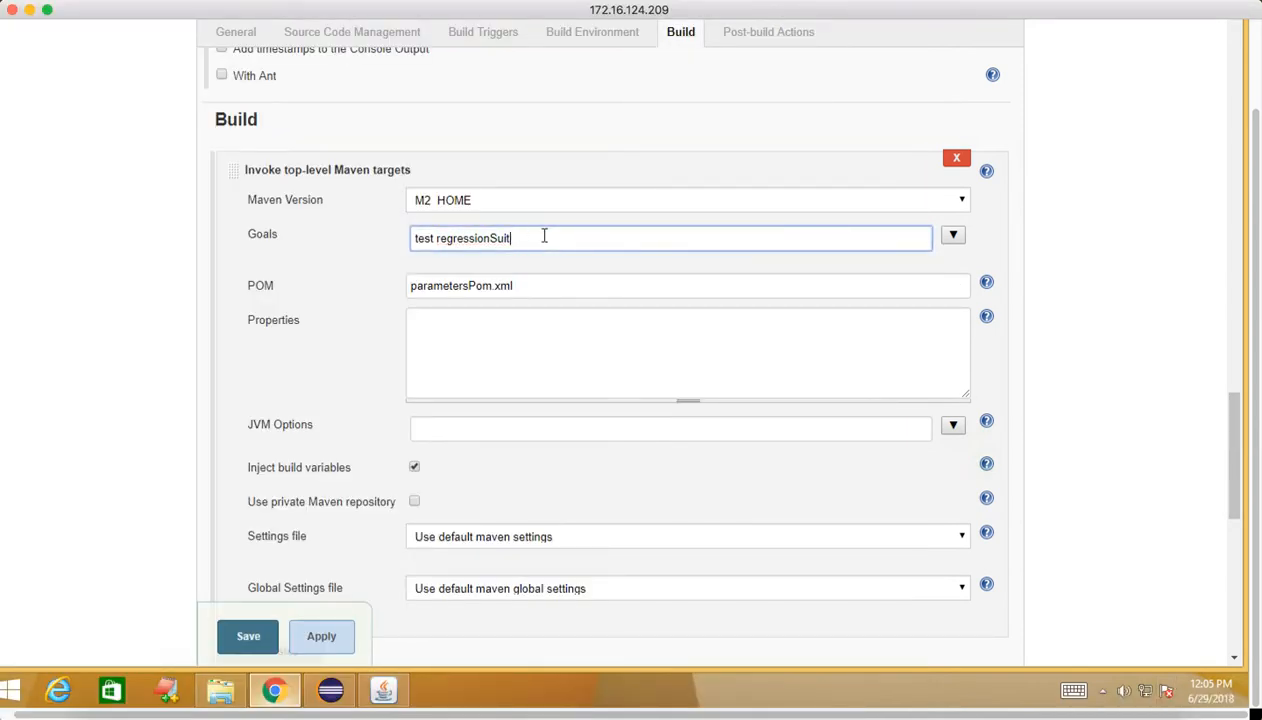
pyautogui.press('Backspace')
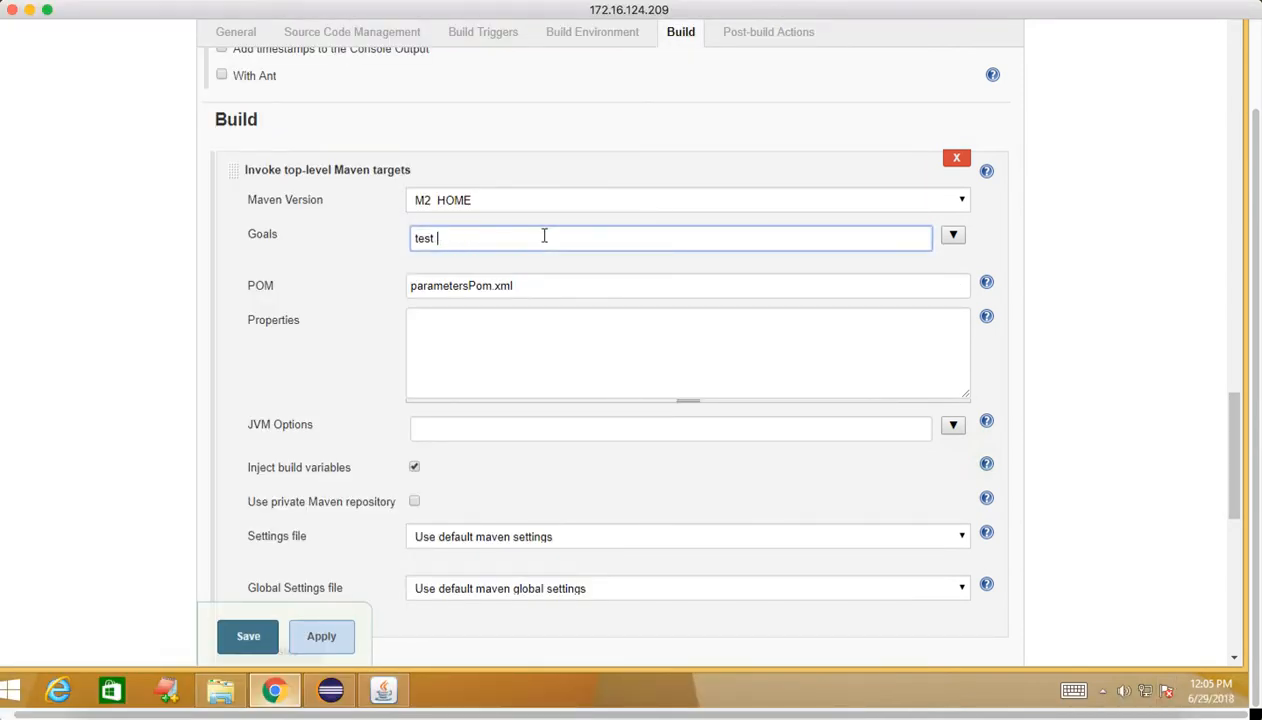
pyautogui.write('-DsuiteXmlFile=src/main/resources/testSuite/$testSuiteName')
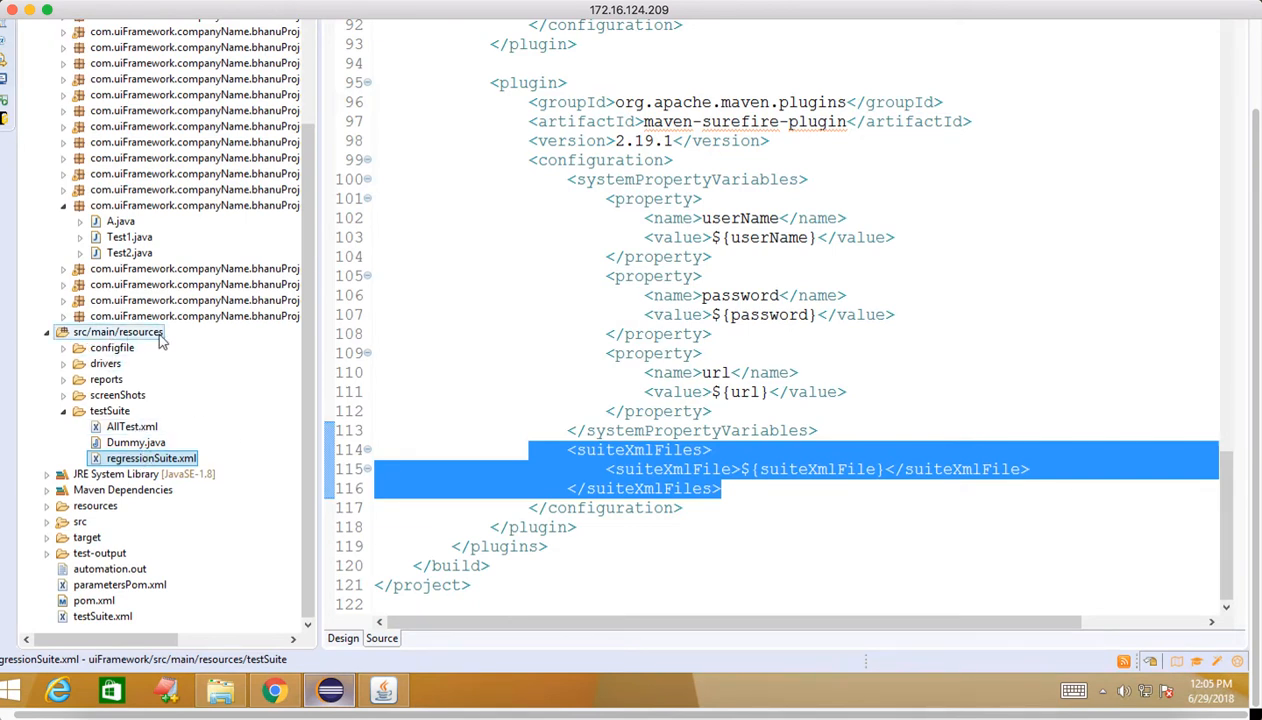
pyautogui.click(110, 412)
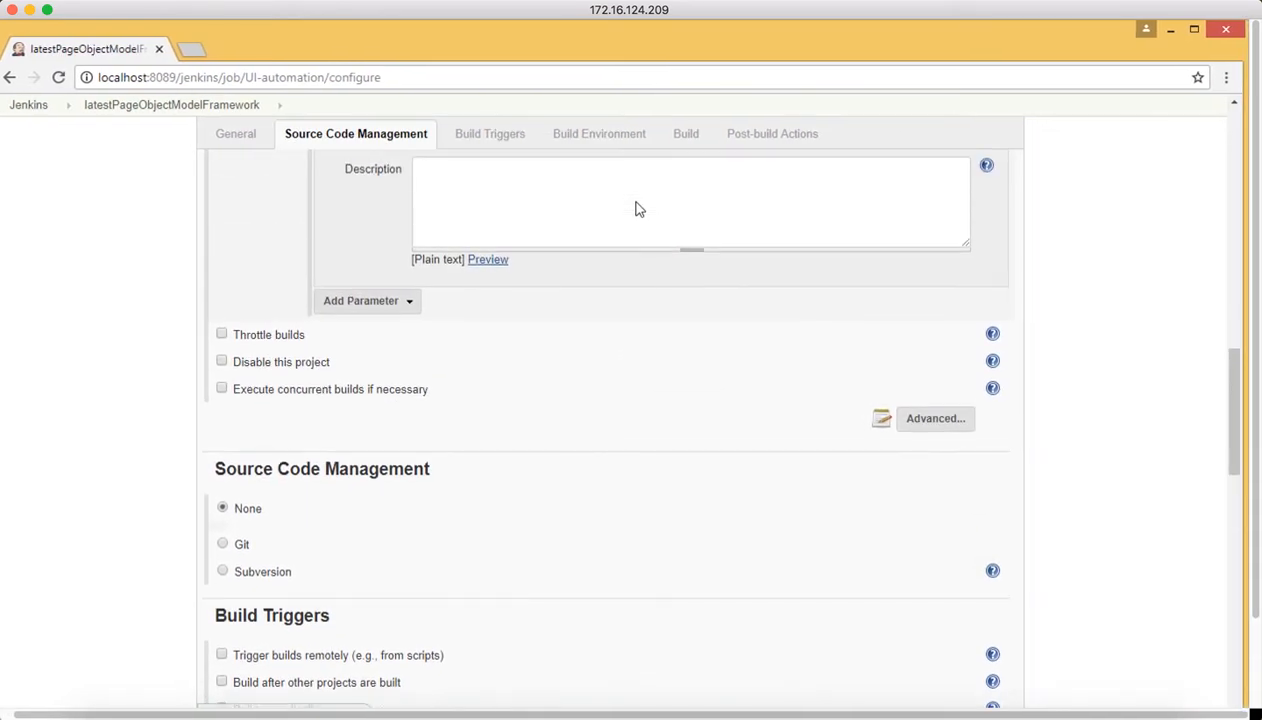
# Correct the Maven goals to end with $testSuite so they reference the testSuite parameter
pyautogui.write('testSuite')
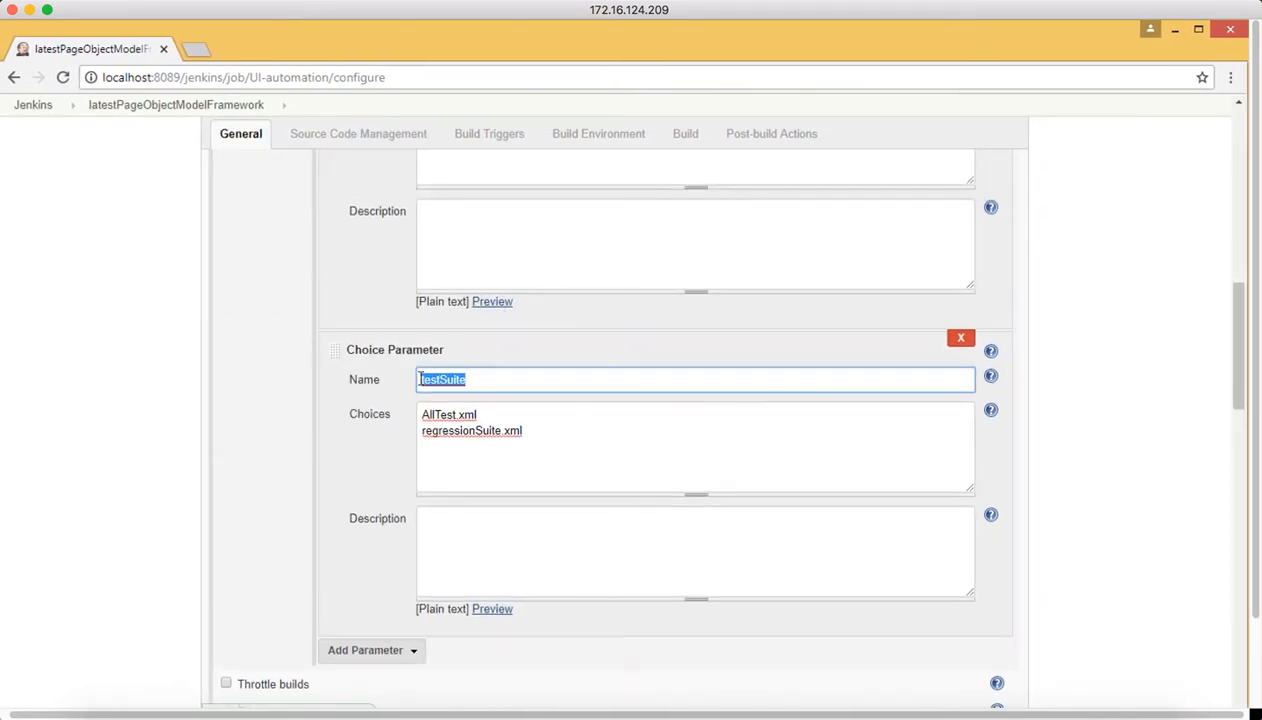
pyautogui.click(368, 32)
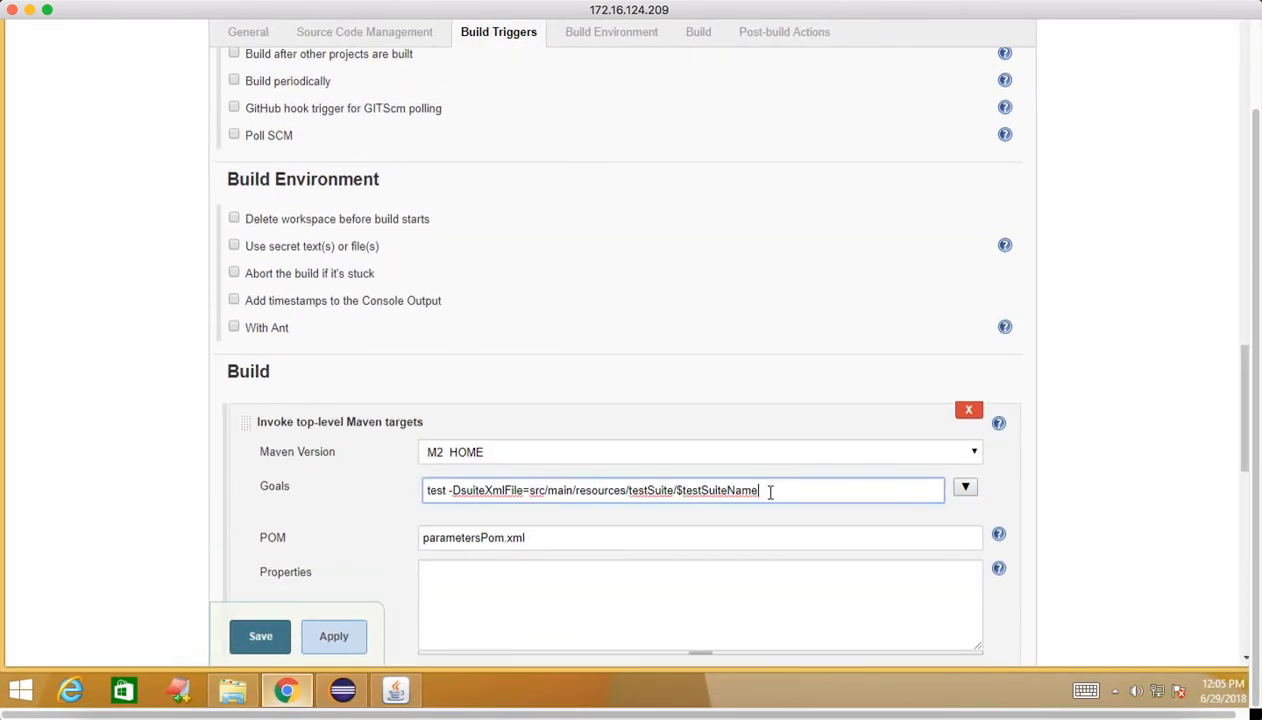
pyautogui.press('BackSpace')
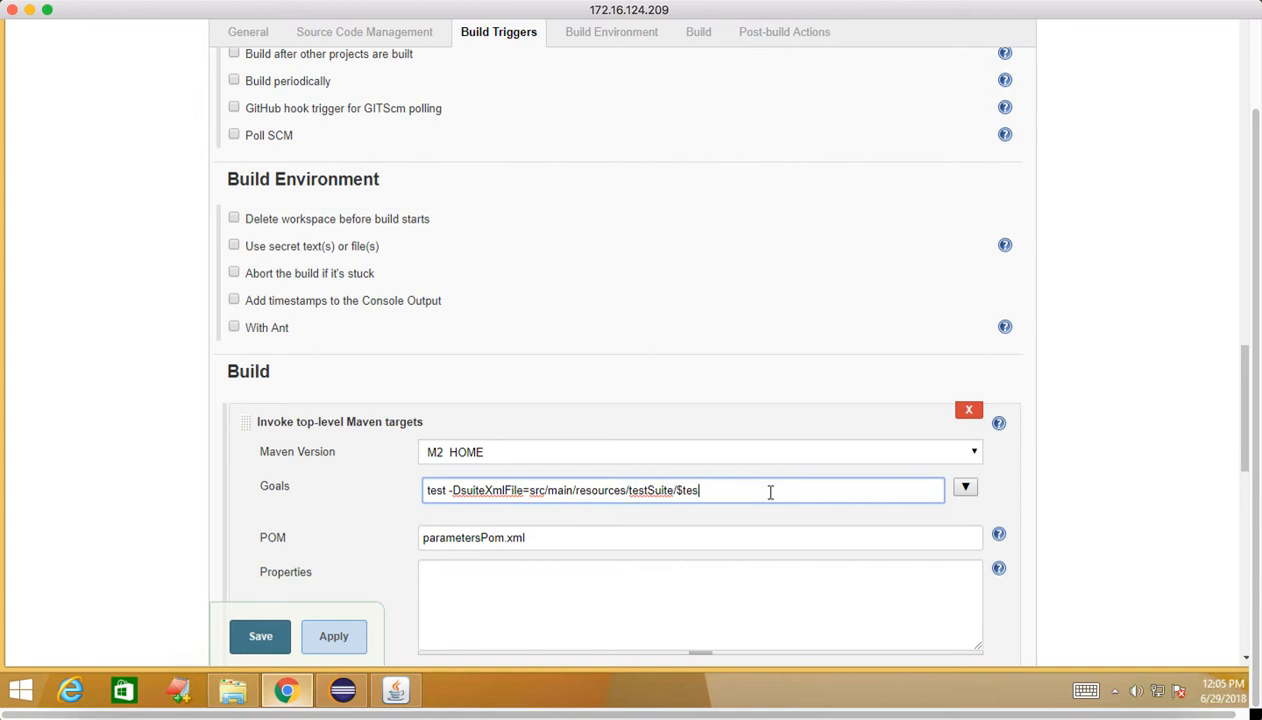
pyautogui.press('Backspace')
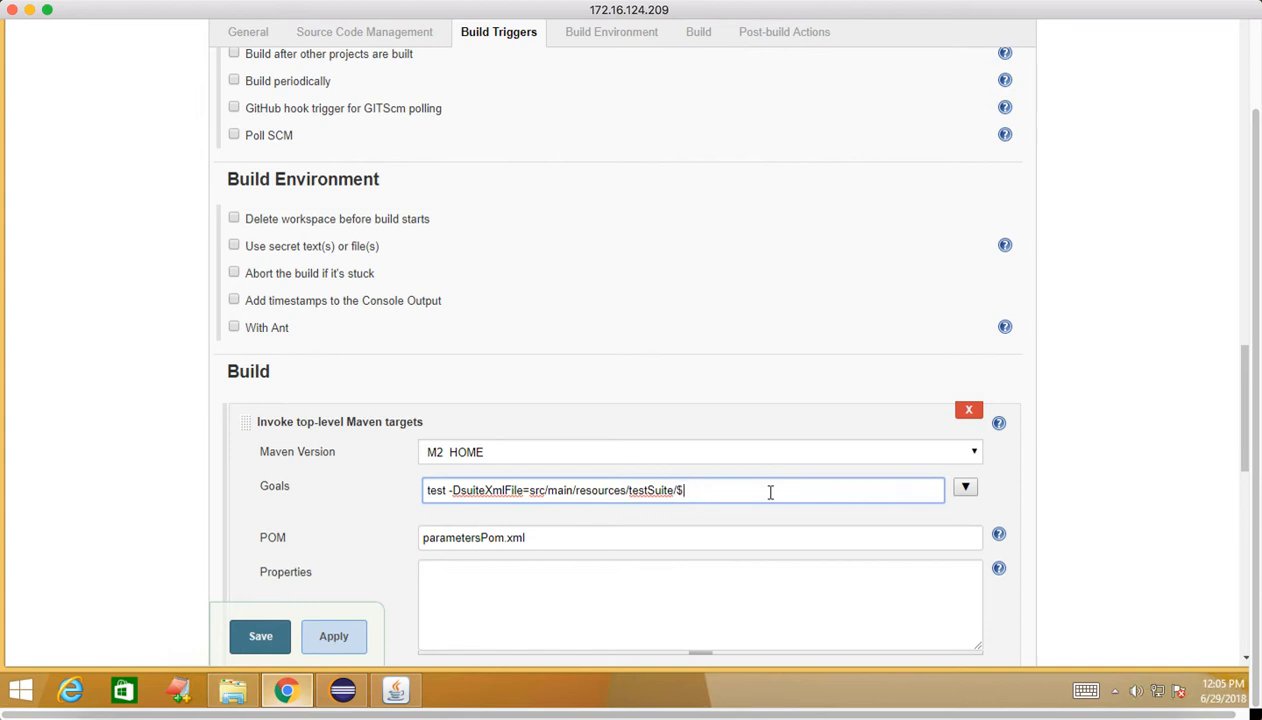
pyautogui.write('testSuite')
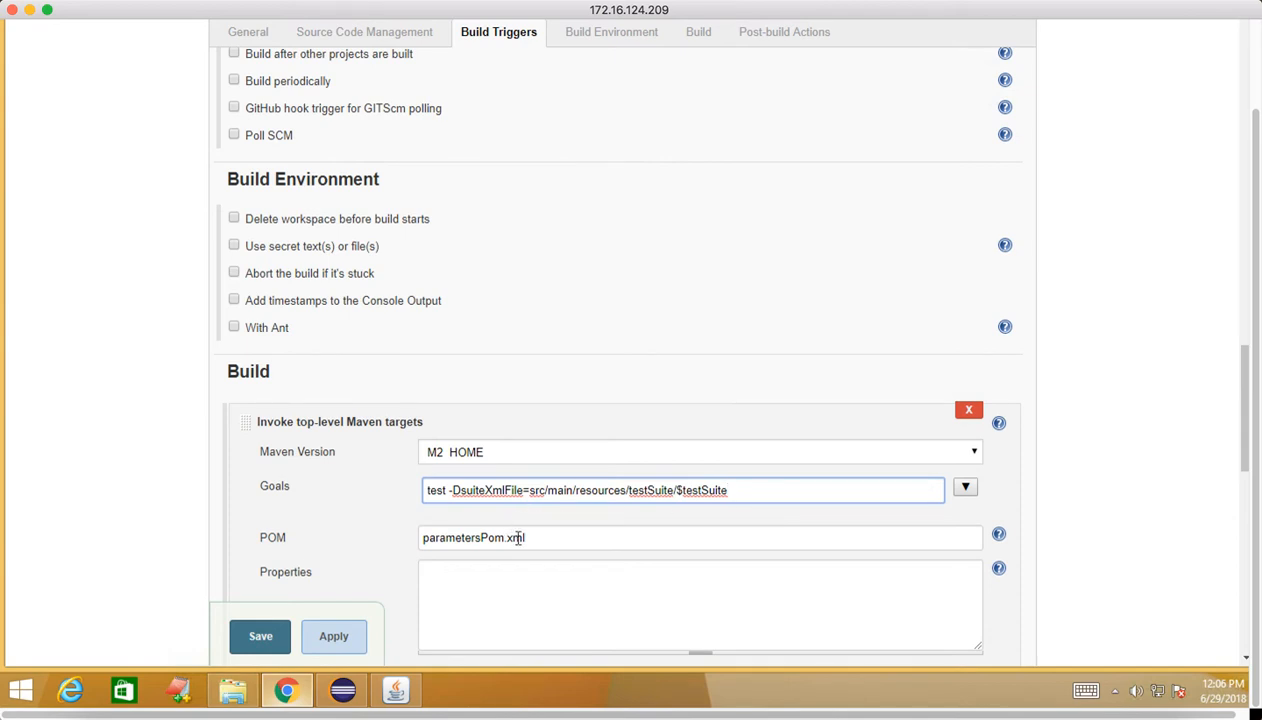
# Review the job parameters and return to the Build section
pyautogui.scroll(-3)
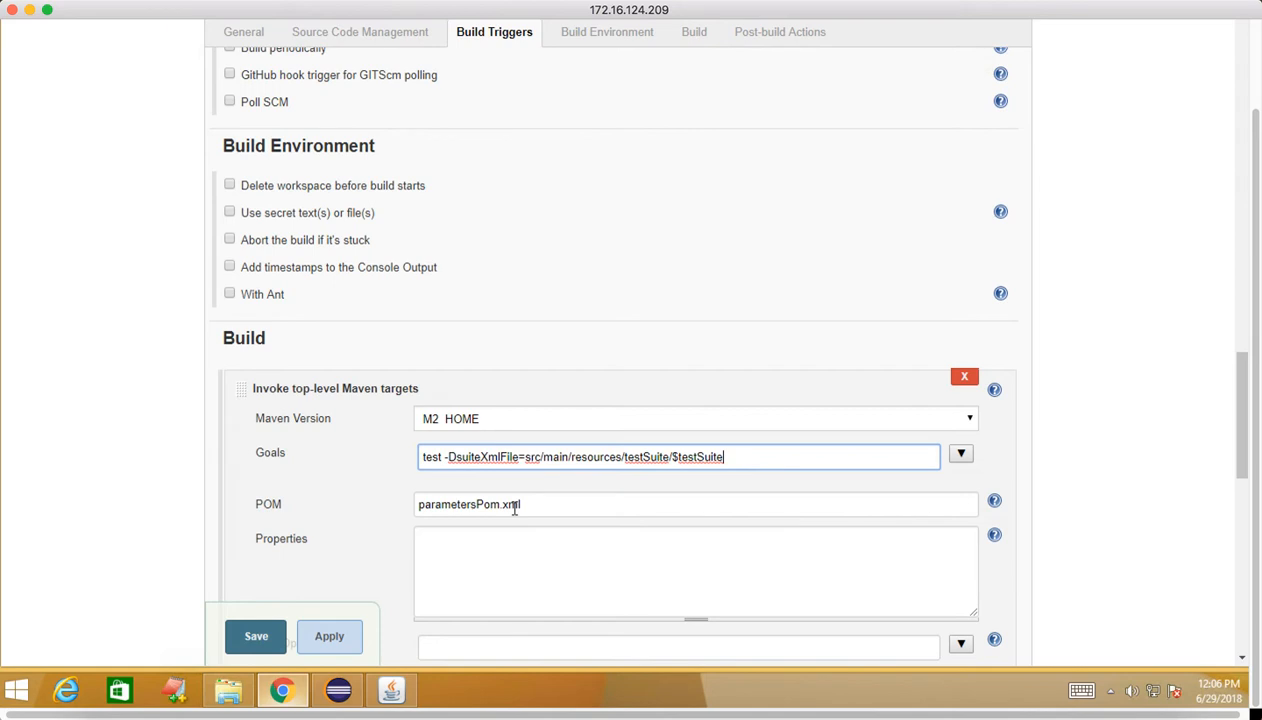
pyautogui.moveTo(600, 504)
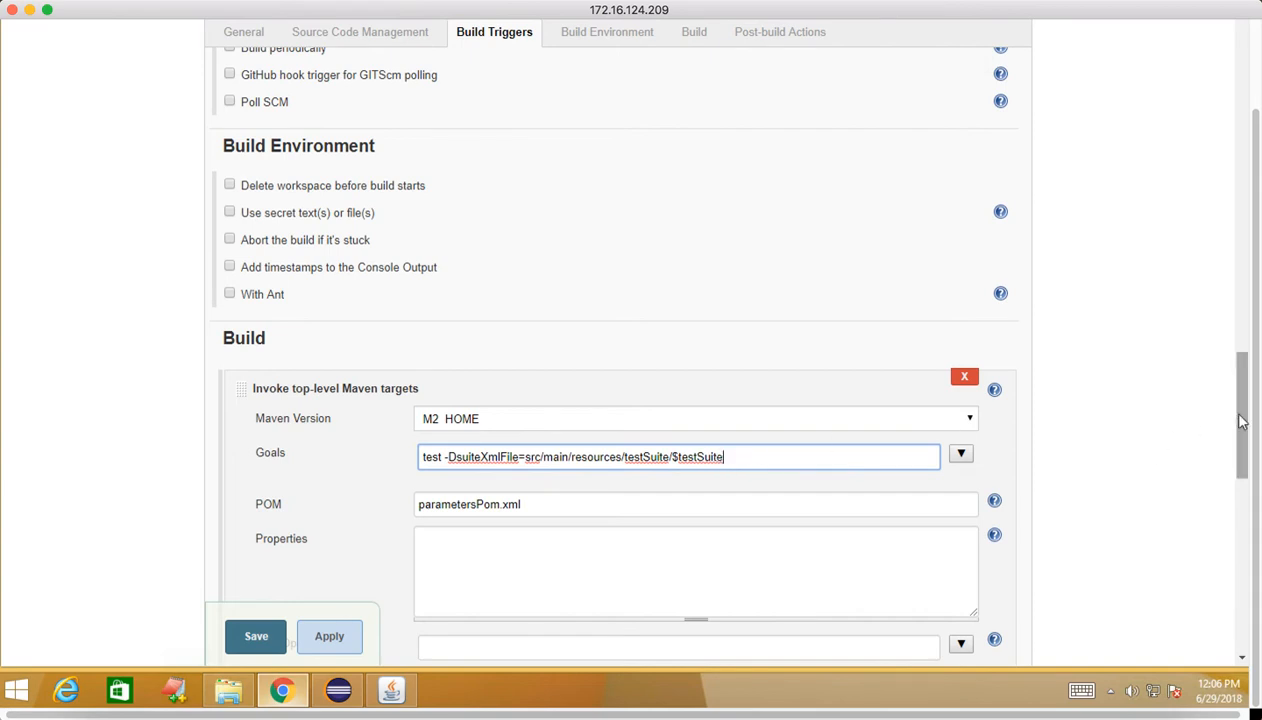
pyautogui.click(244, 32)
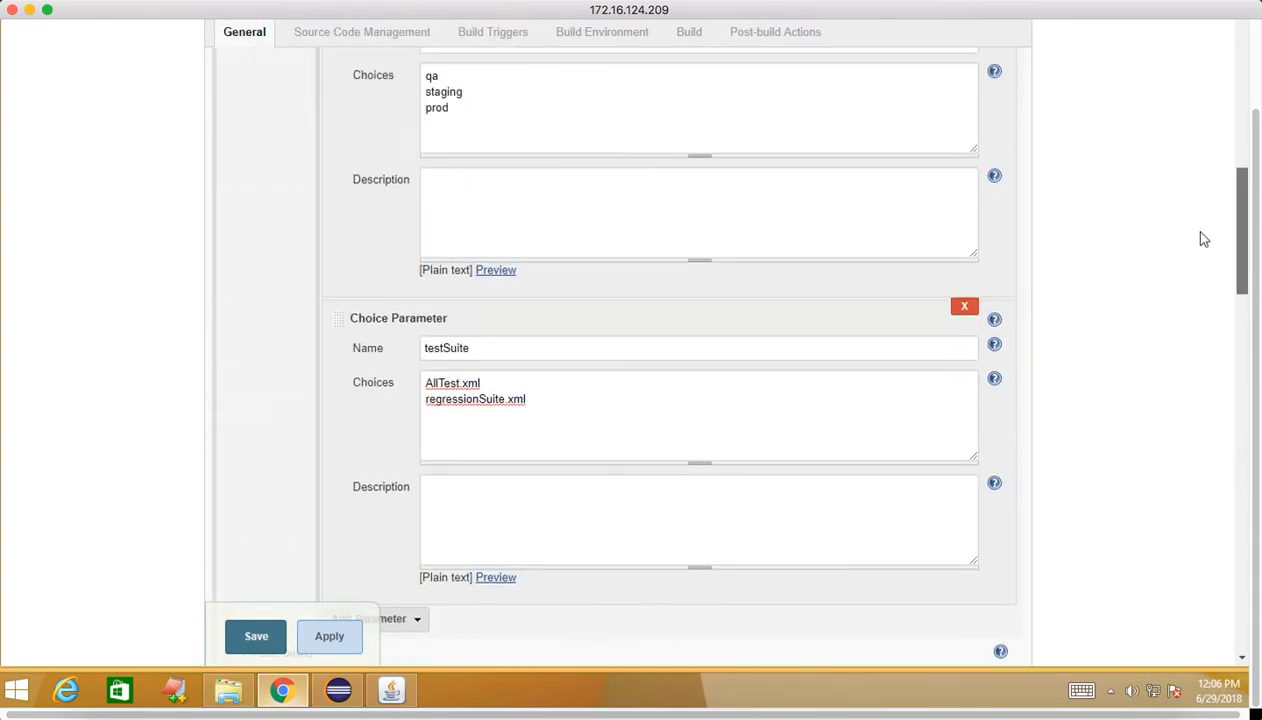
pyautogui.click(494, 32)
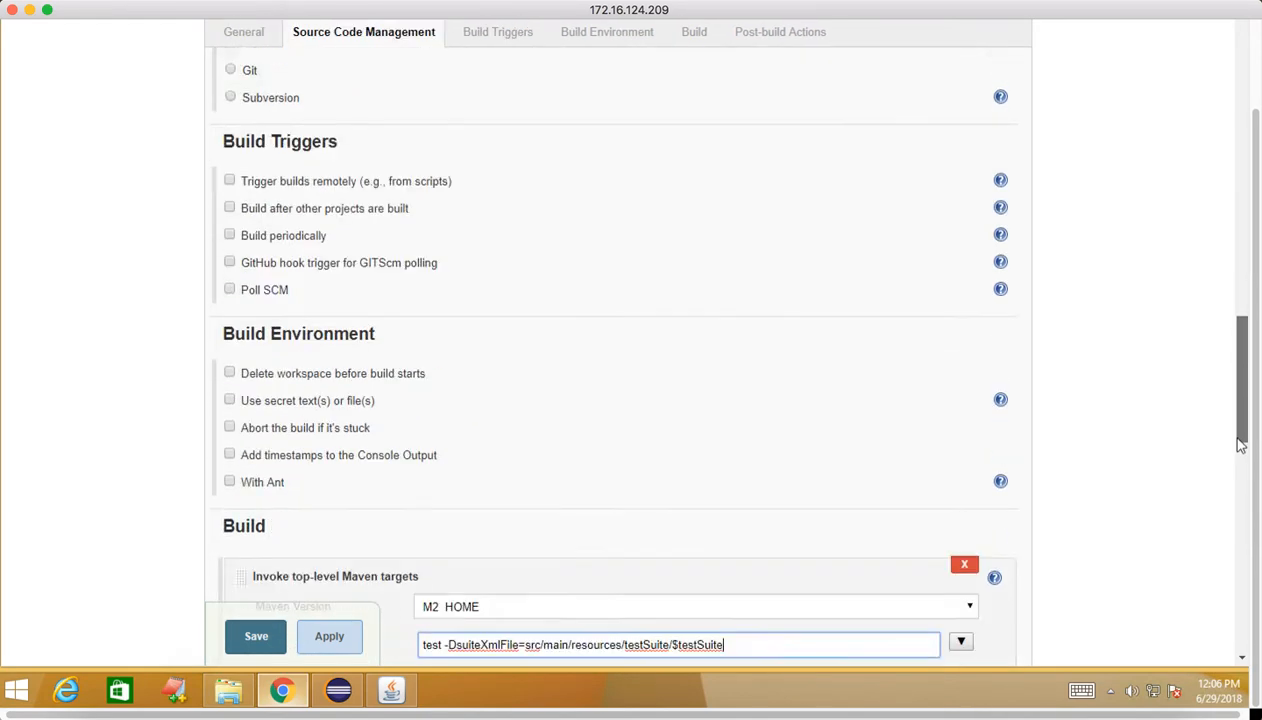
pyautogui.click(328, 636)
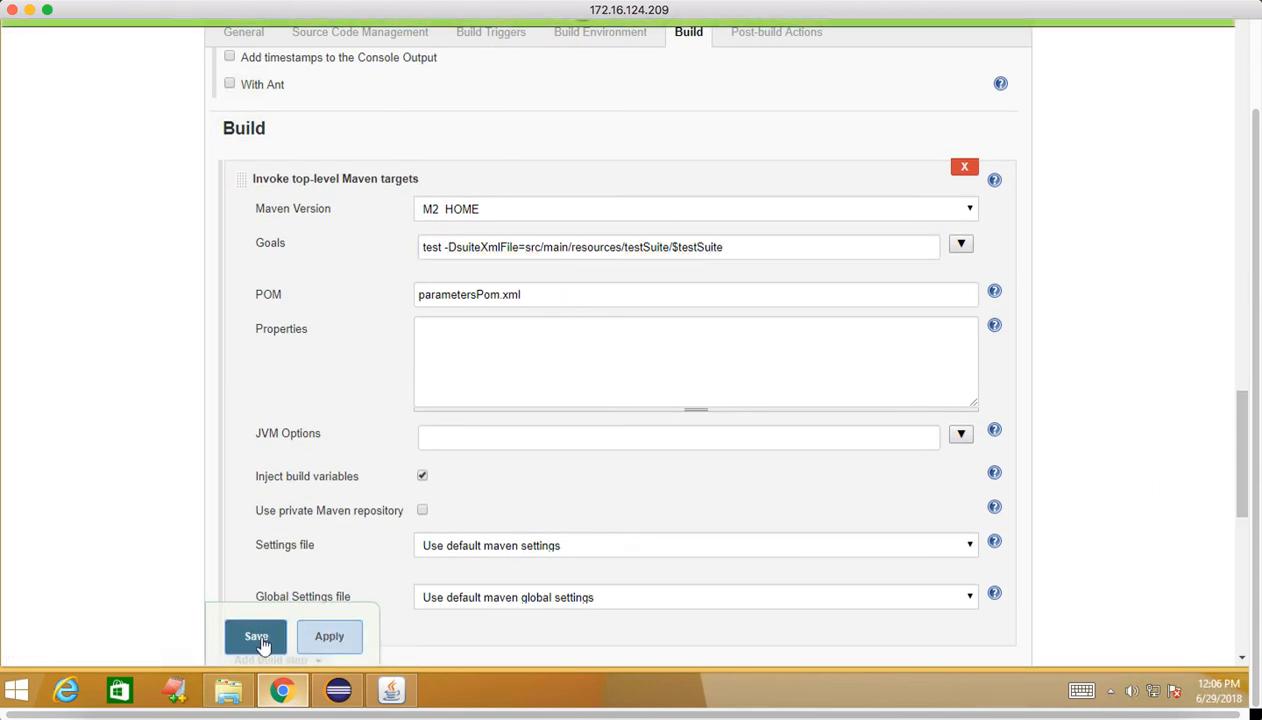
# Save the Jenkins job, view regressionSuite.xml in Eclipse, and open test class A.java
pyautogui.click(256, 636)
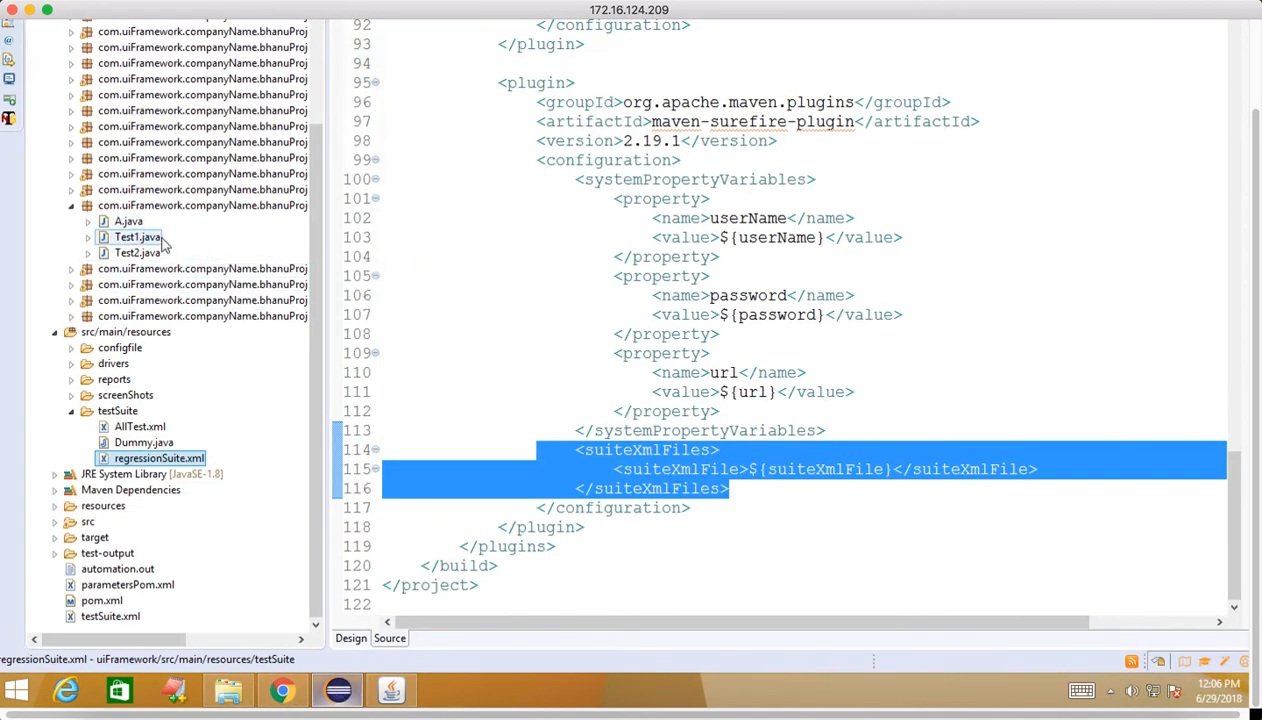
pyautogui.click(158, 456)
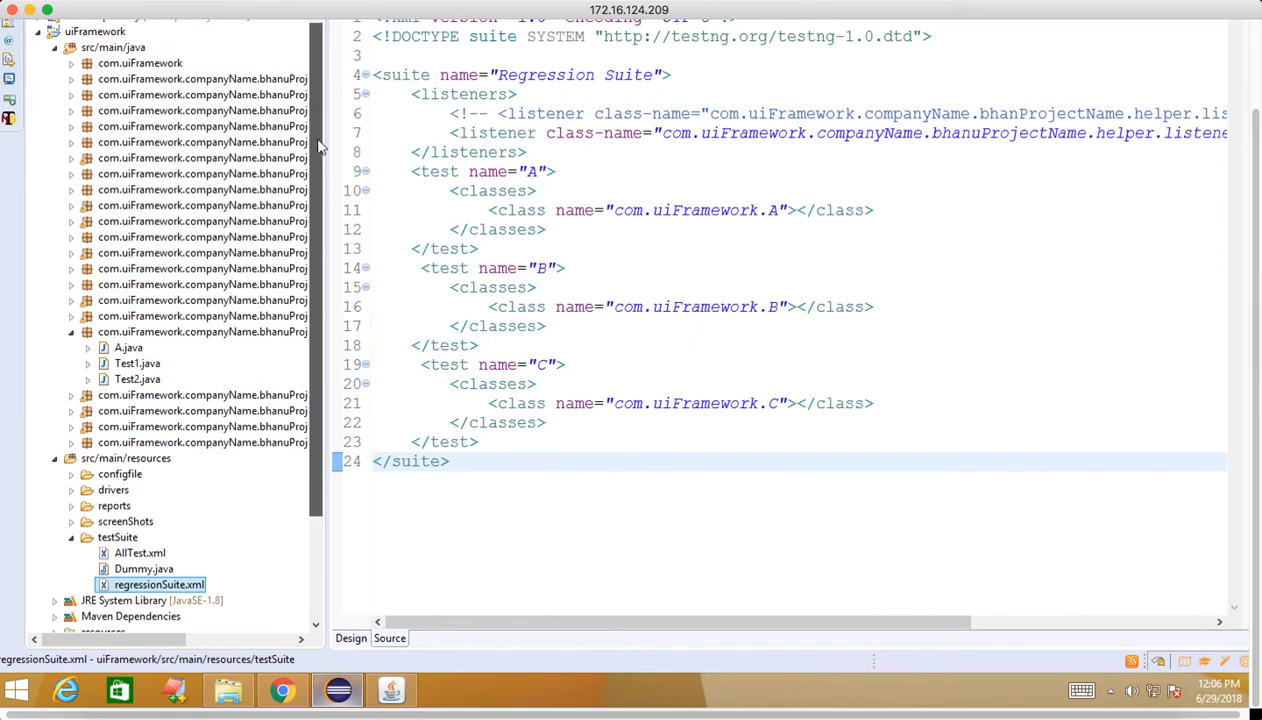
pyautogui.click(72, 62)
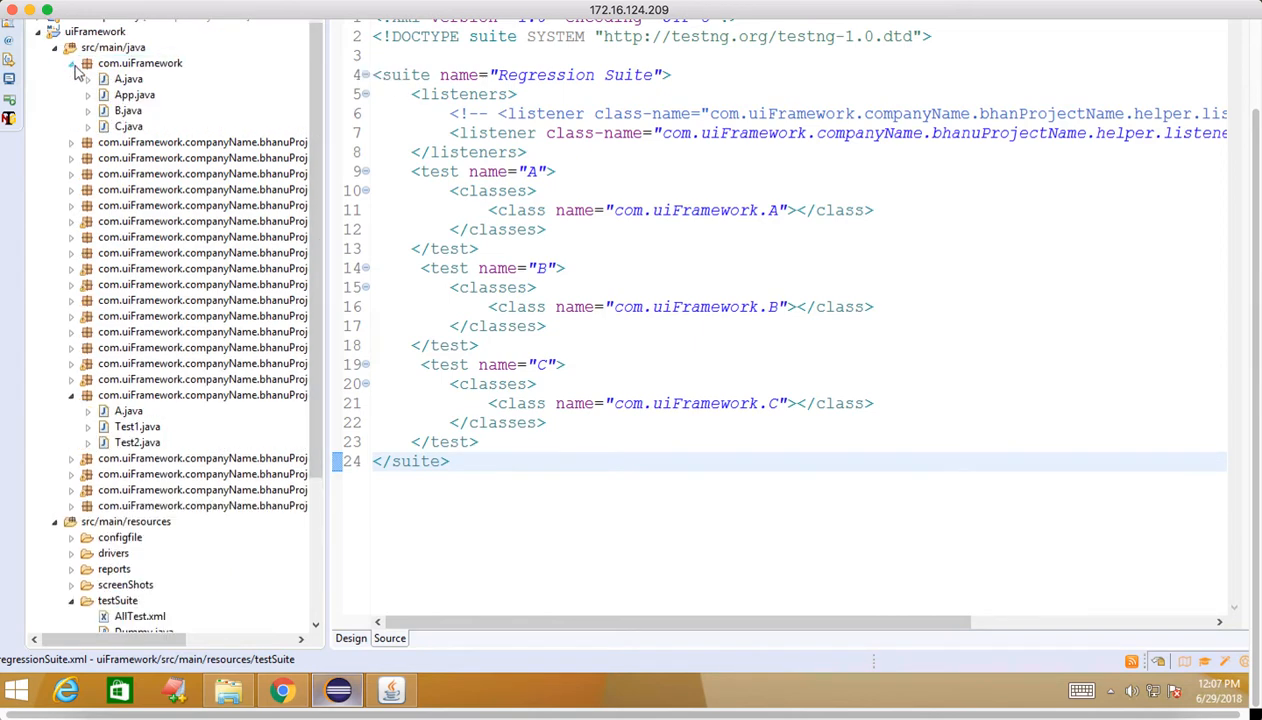
pyautogui.doubleClick(128, 78)
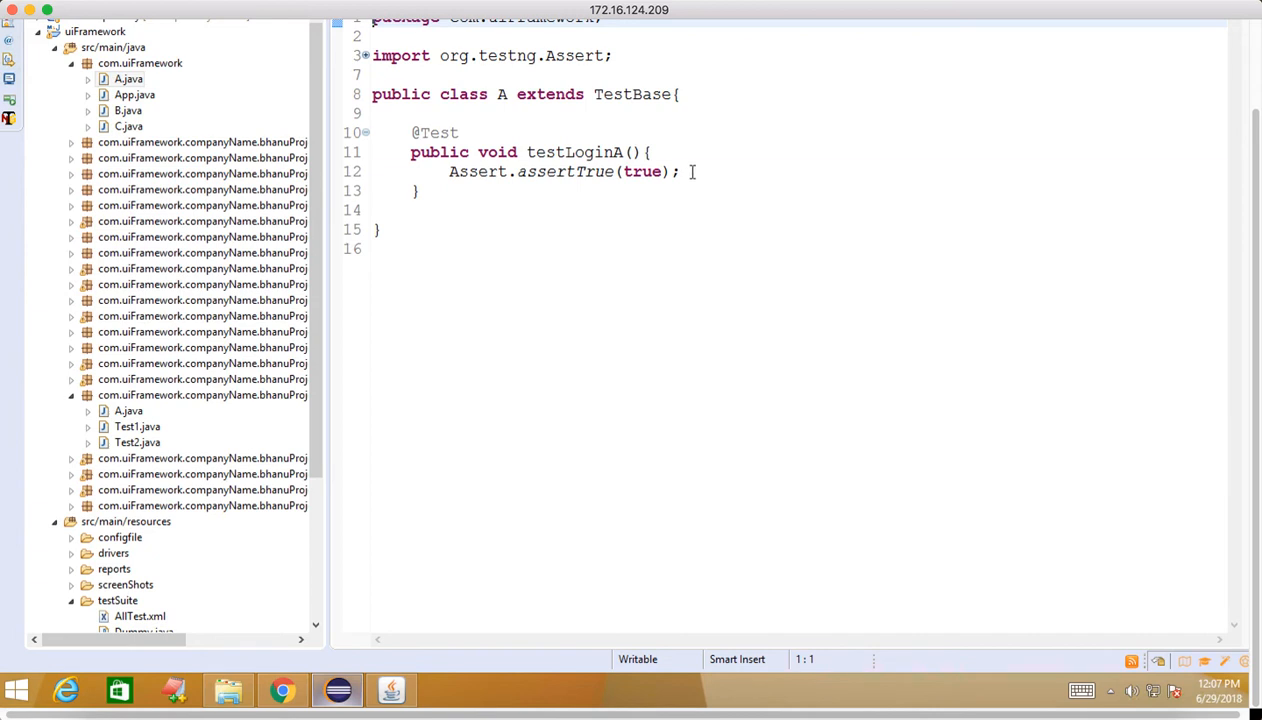
# Add System.out.println(System.getProperty("userName")) lines to testLoginA
pyautogui.write('s')
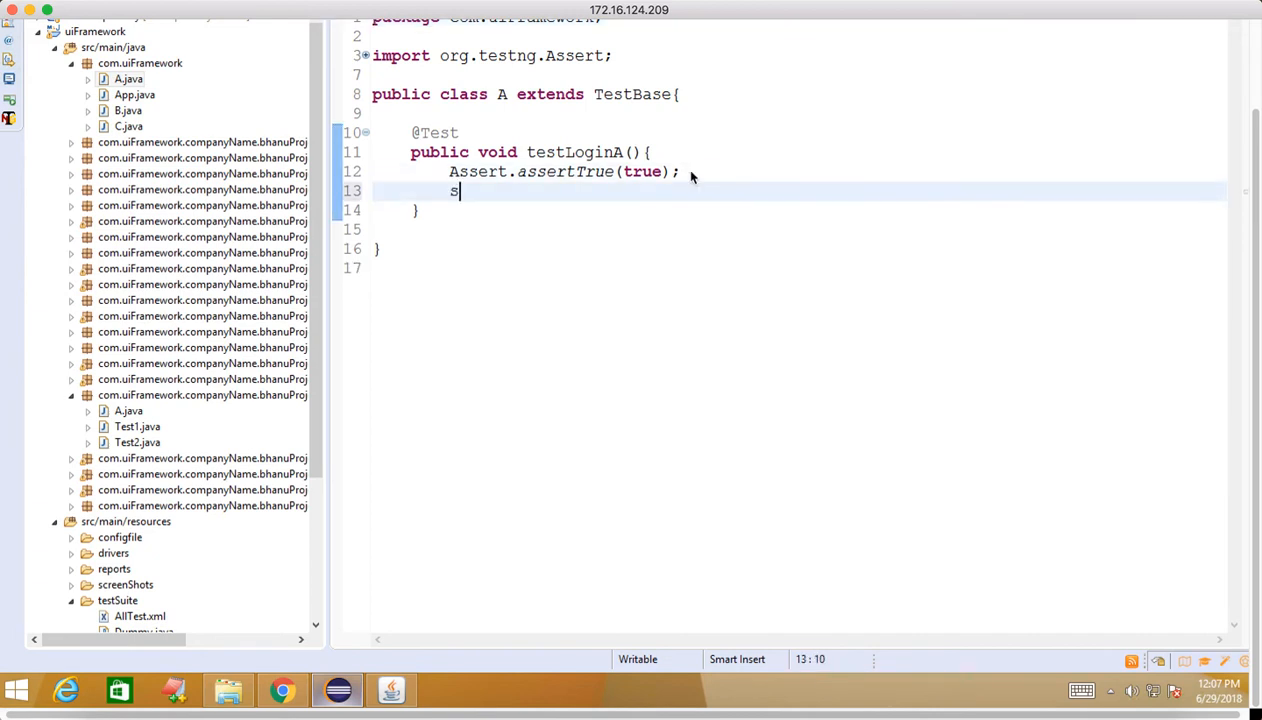
pyautogui.write('ysos')
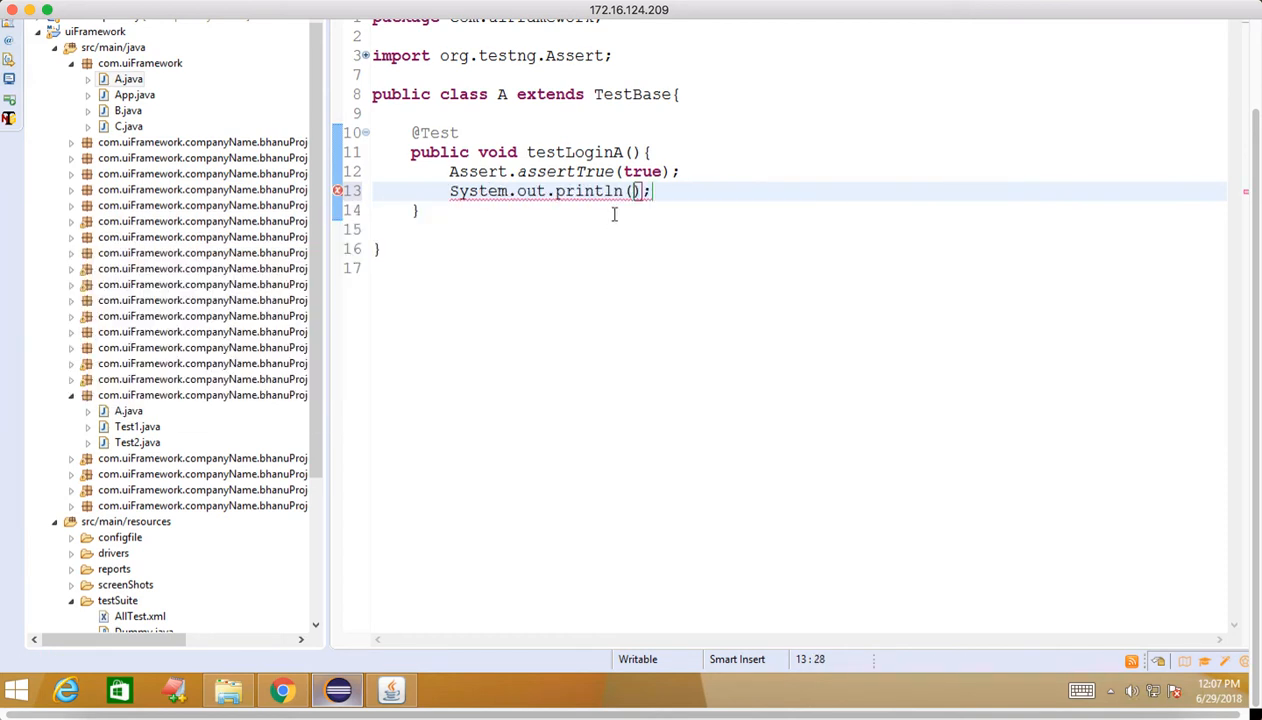
pyautogui.write('System.getProperty("u')
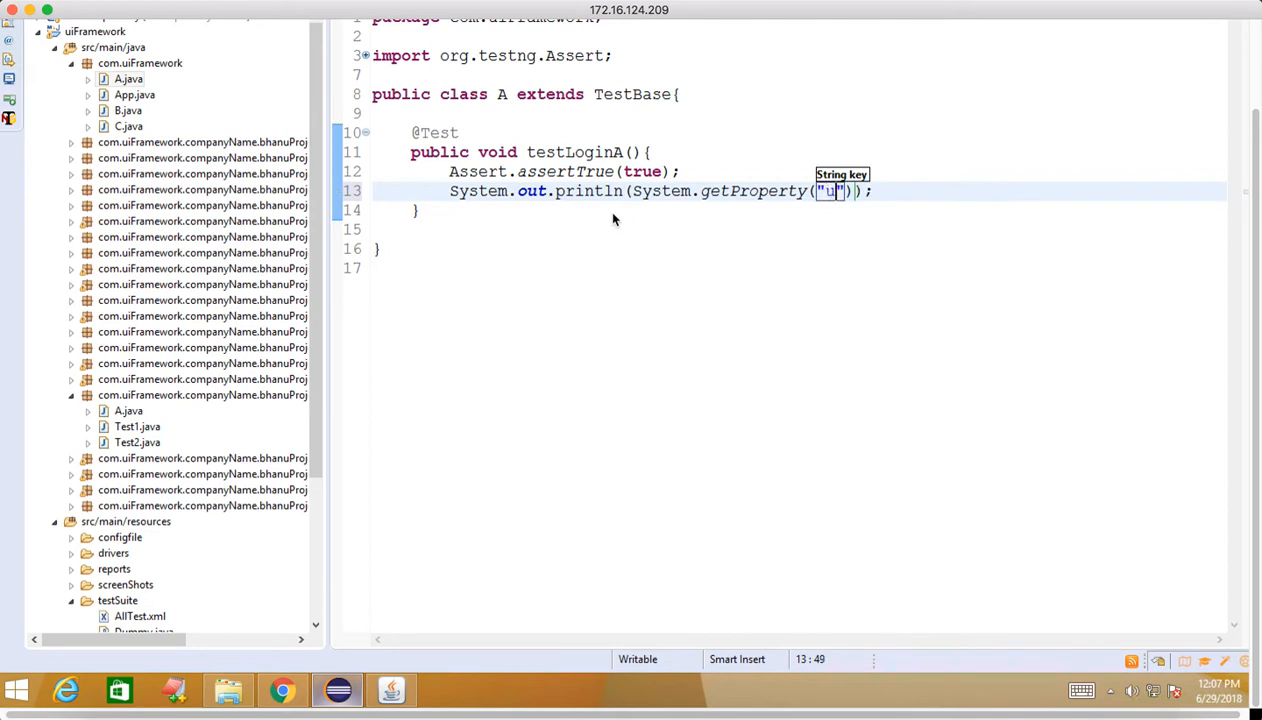
pyautogui.write('serName')
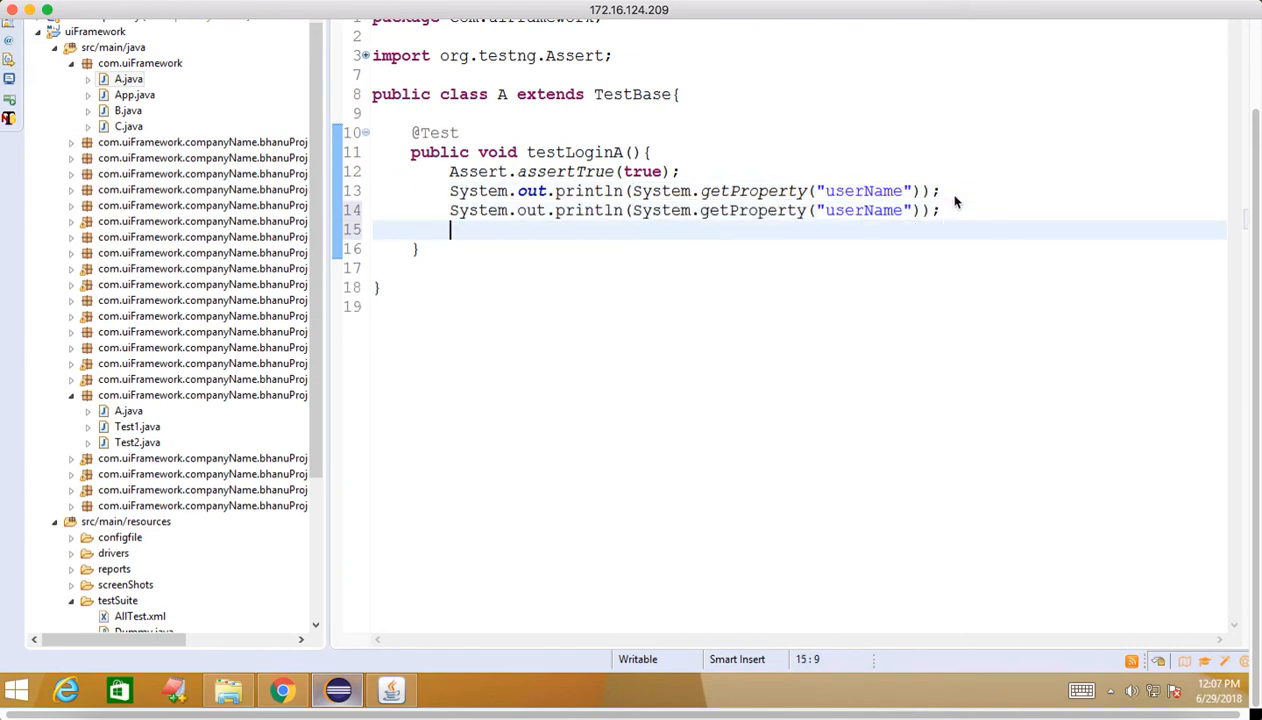
pyautogui.write('System.out.println(System.getProperty("userName"));')
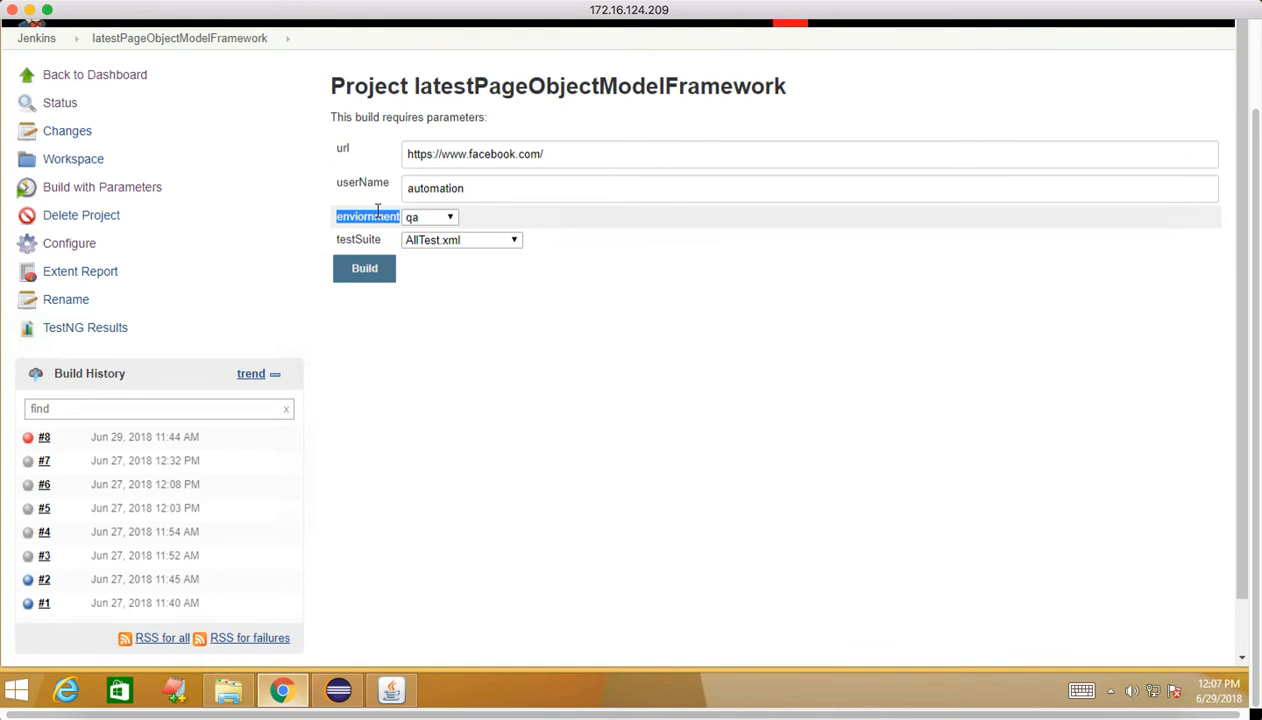
# Add println lines for the enviornment and testSuite system properties
pyautogui.click(336, 690)
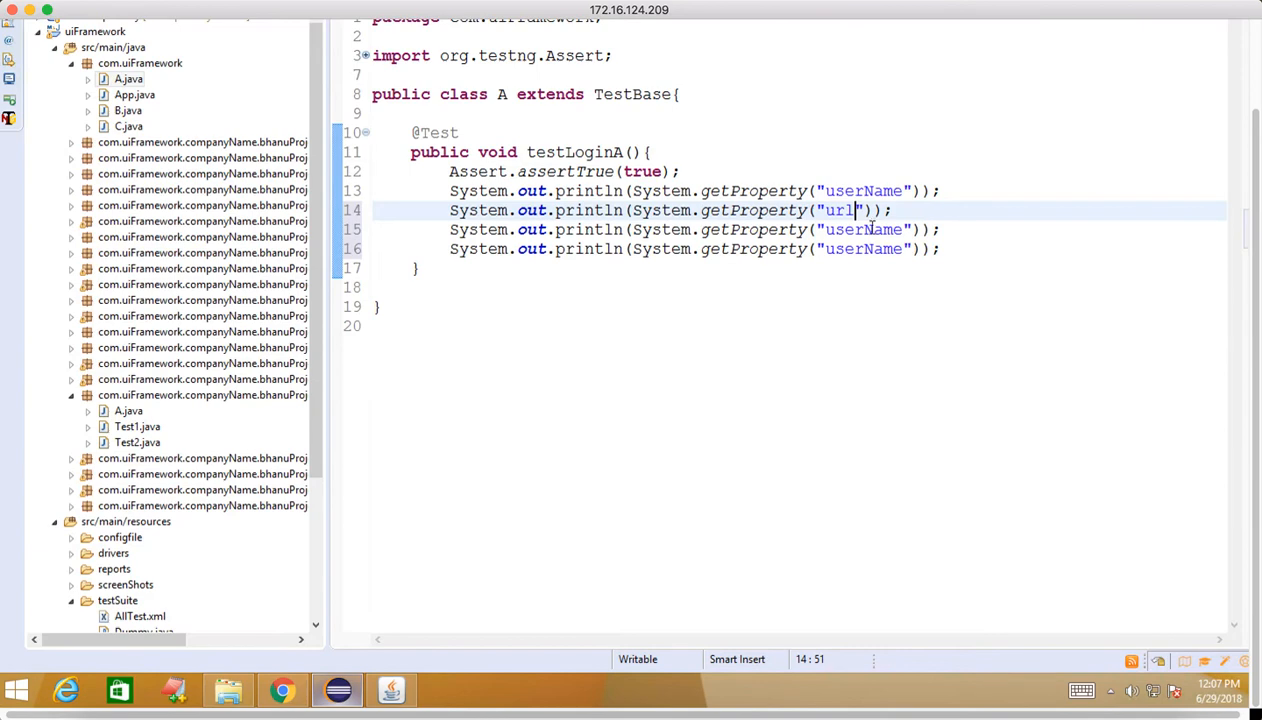
pyautogui.write('enviornment')
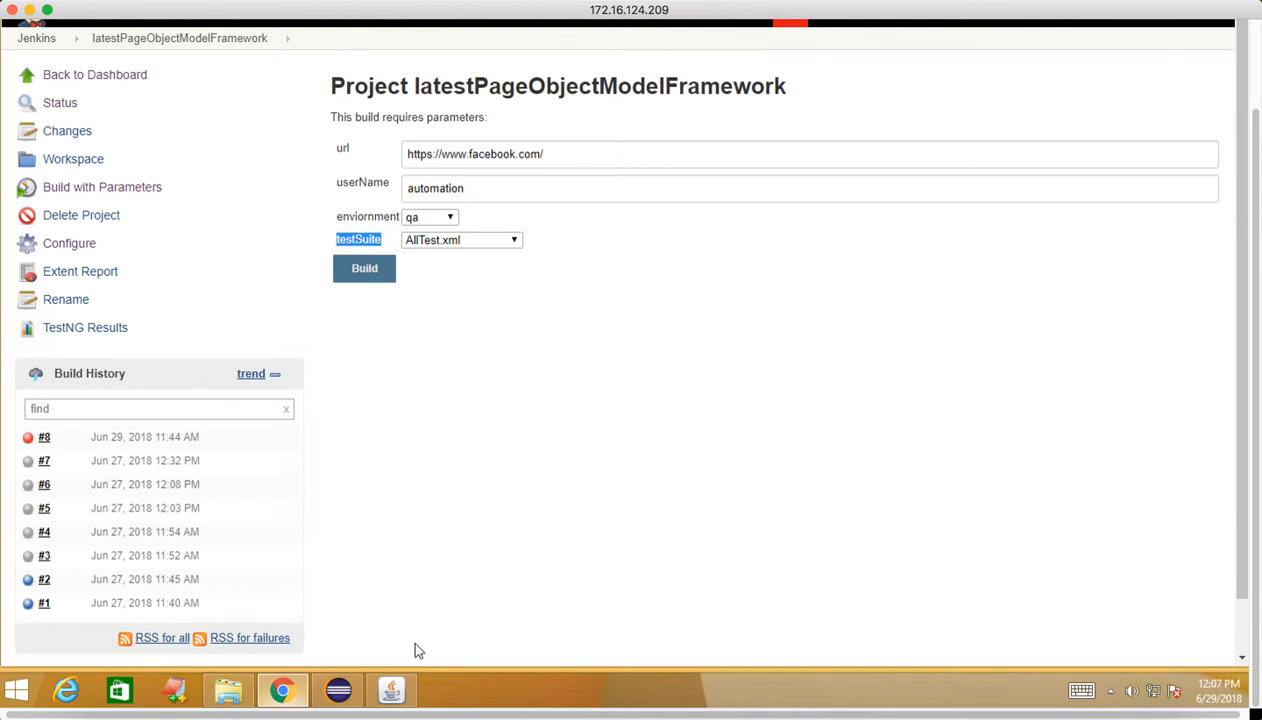
pyautogui.click(336, 690)
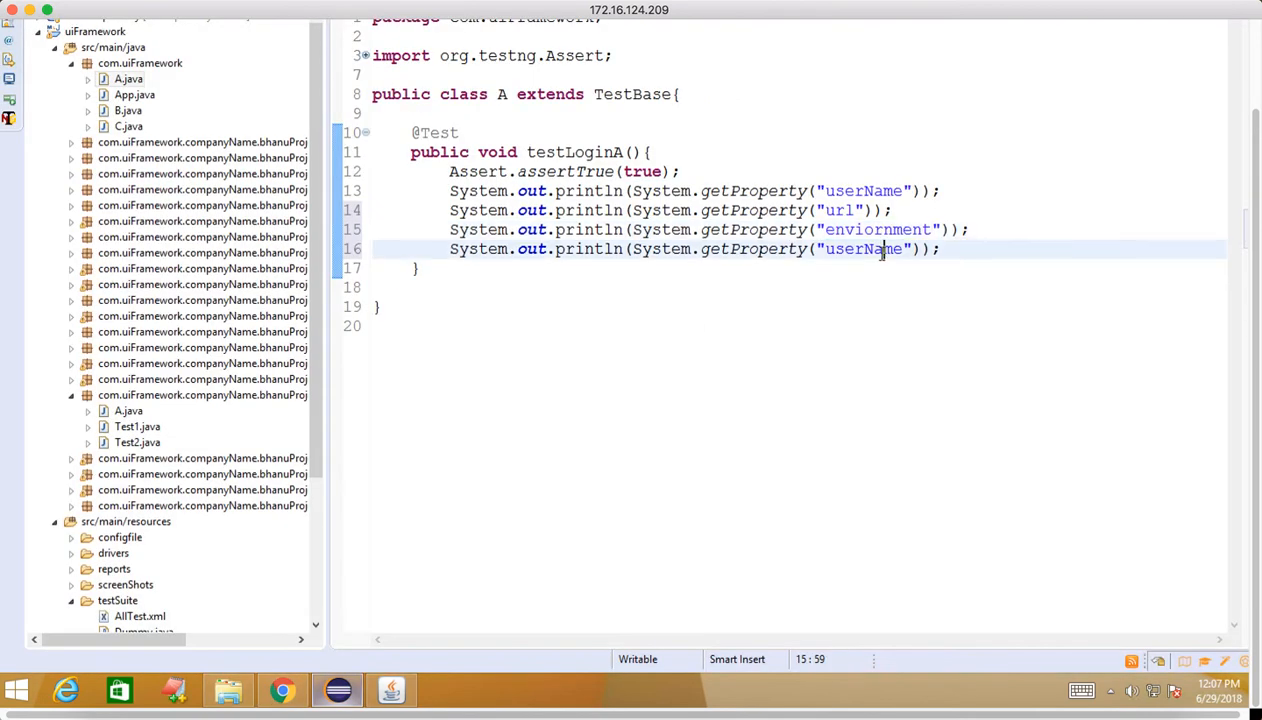
pyautogui.write('testSuite')
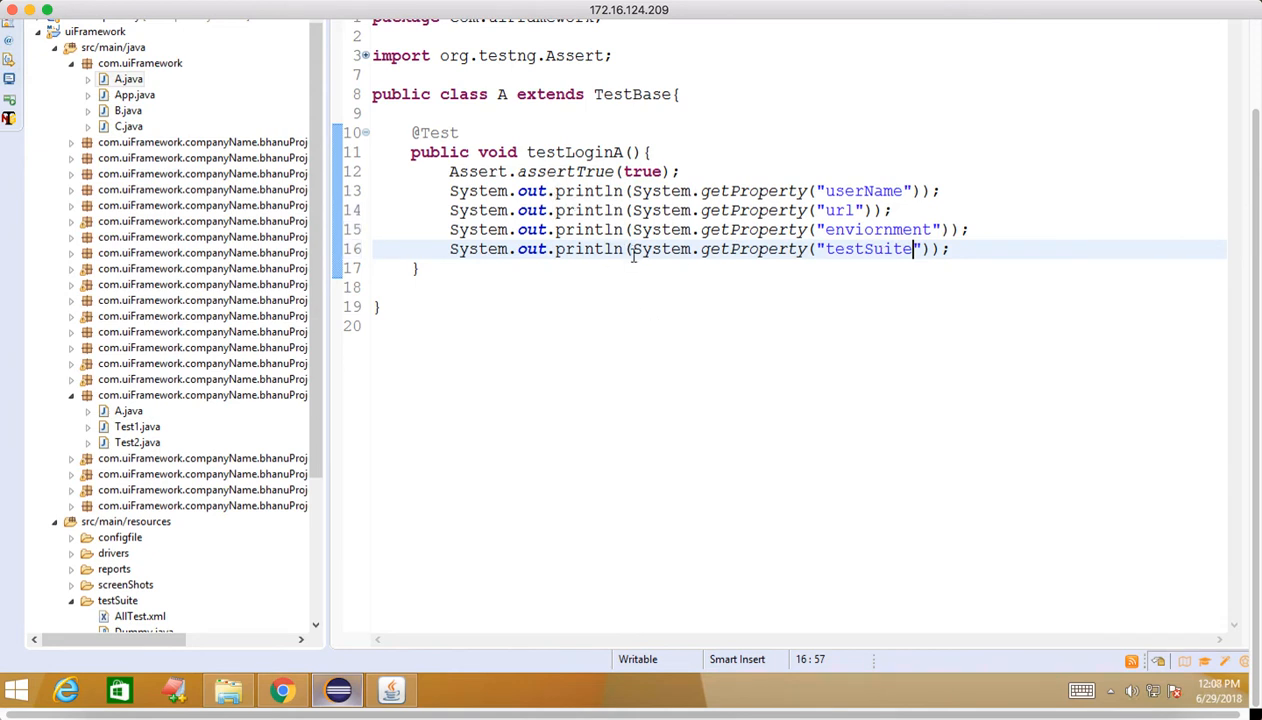
pyautogui.moveTo(718, 248)
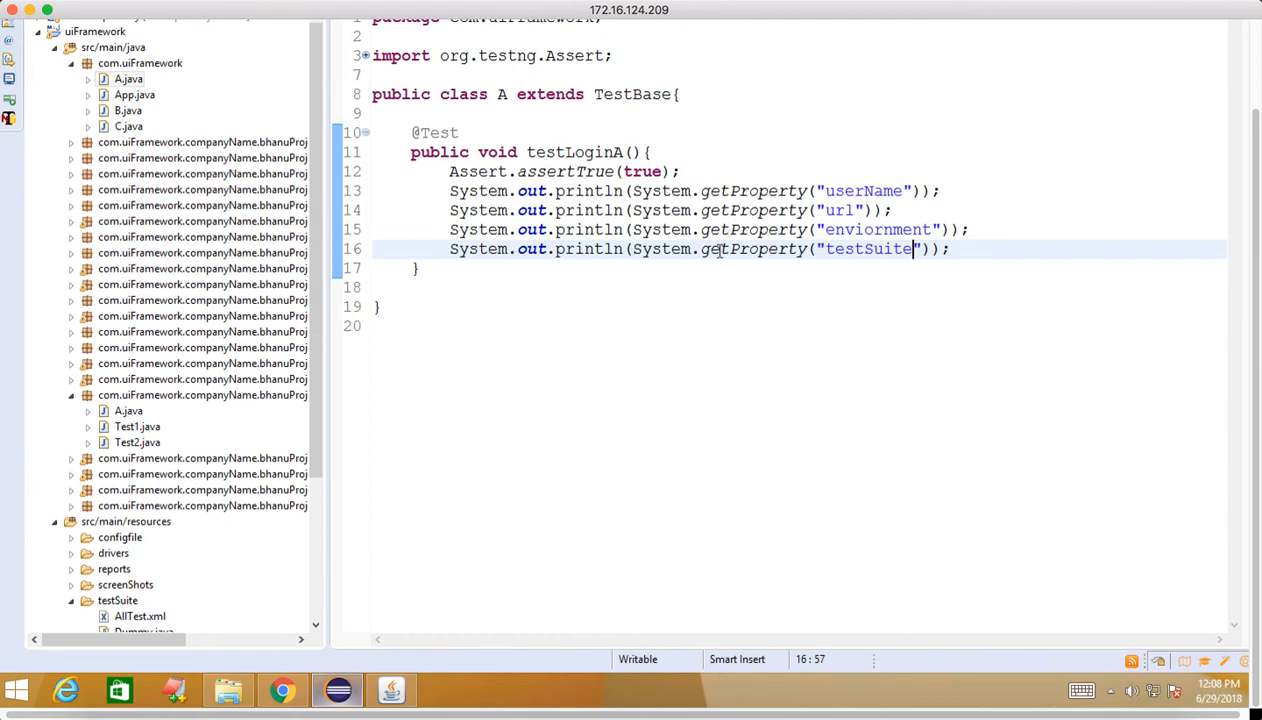
pyautogui.moveTo(184, 108)
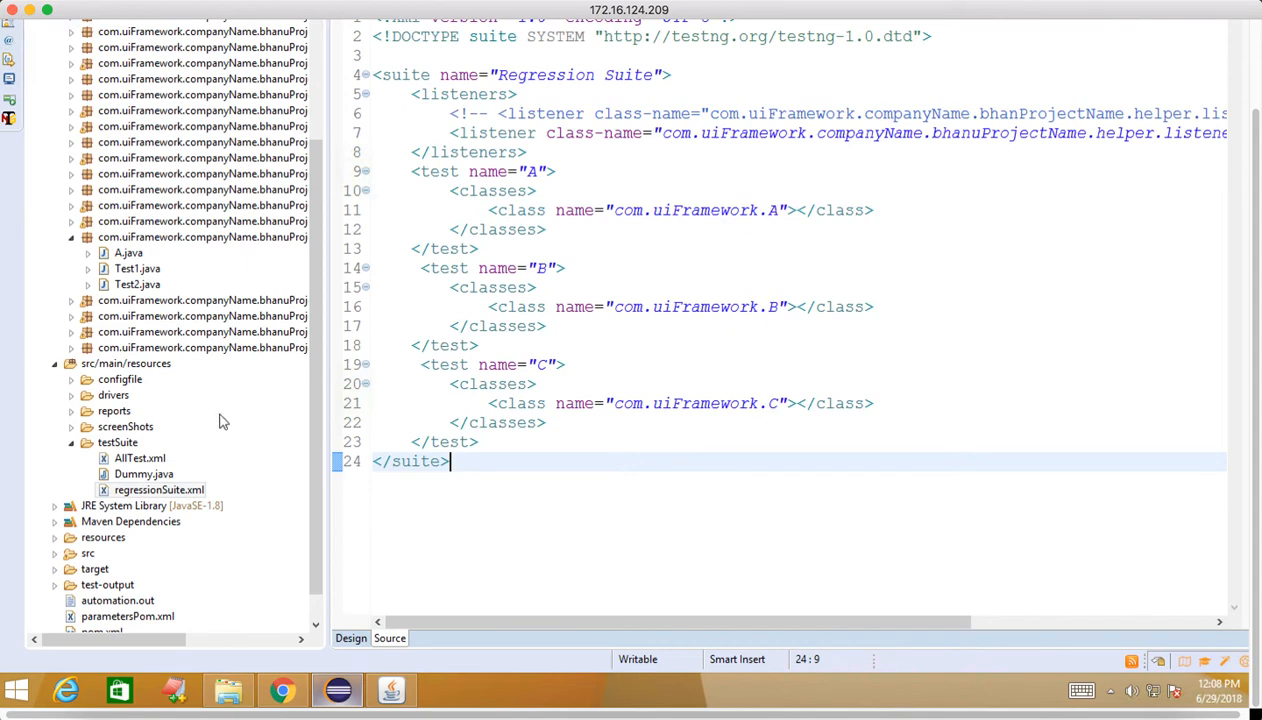
# Launch the Jenkins parameterised build with regressionSuite.xml selected as testSuite
pyautogui.click(130, 504)
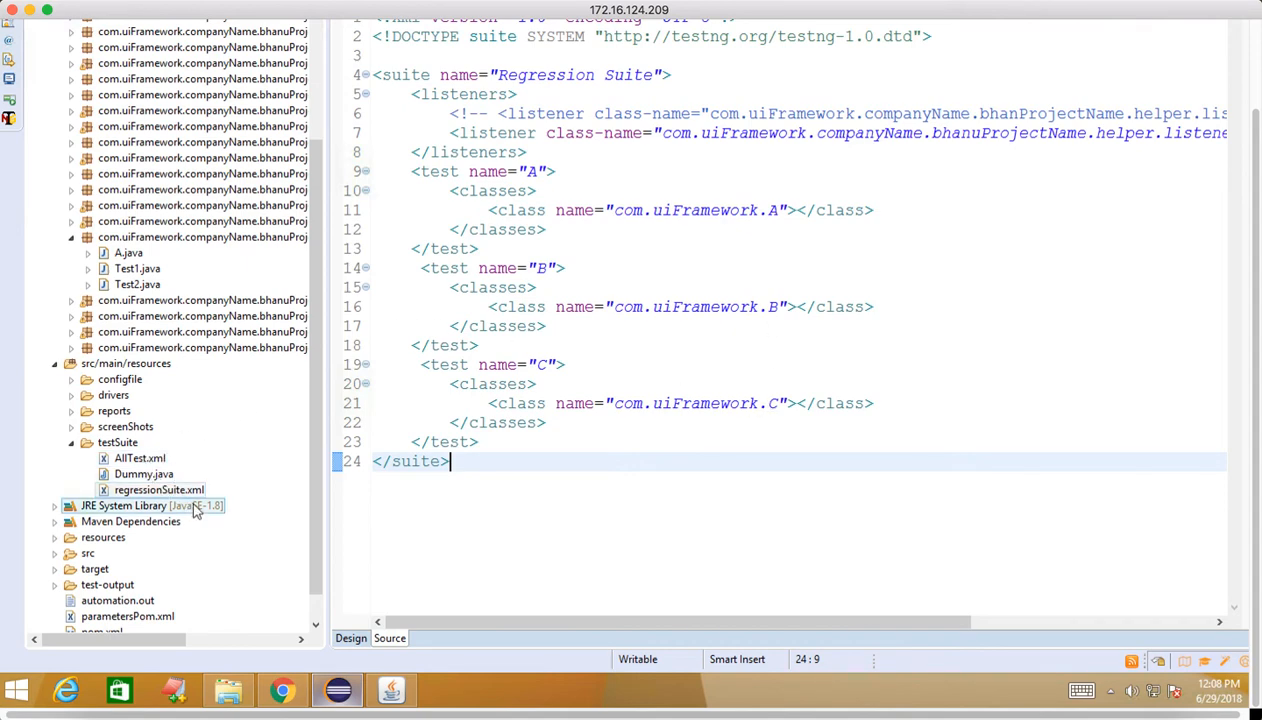
pyautogui.click(284, 690)
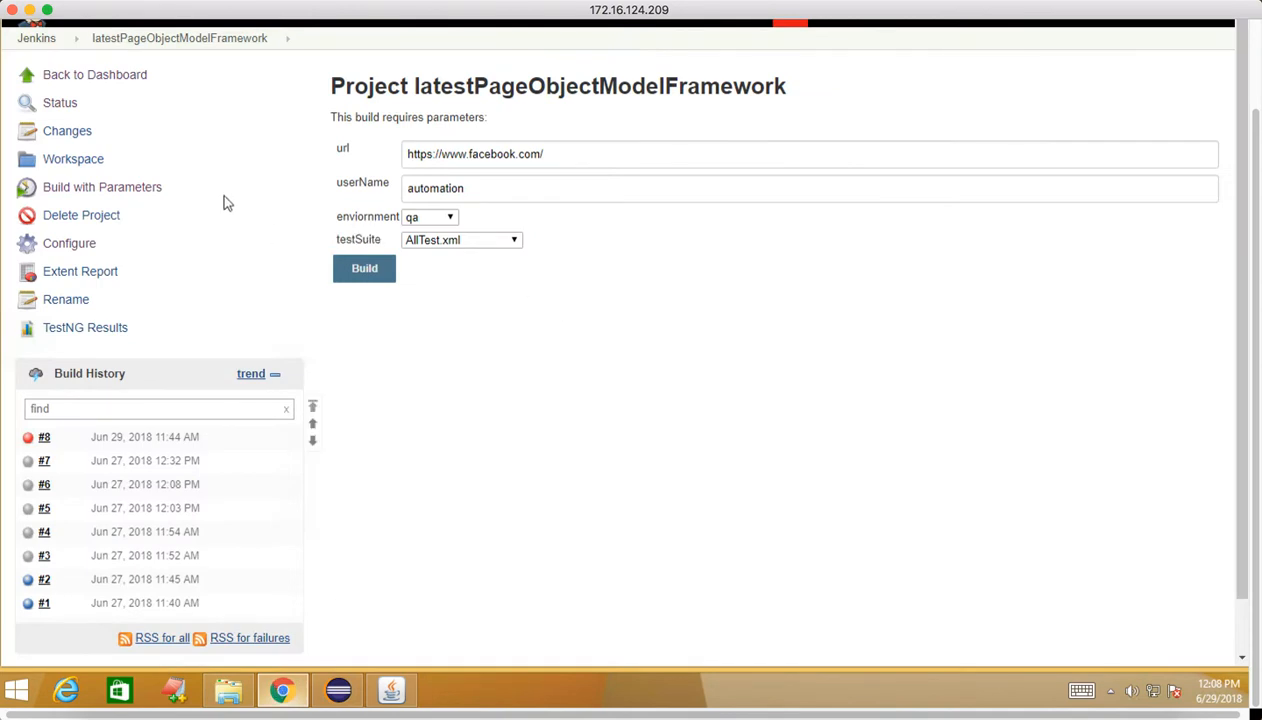
pyautogui.click(460, 240)
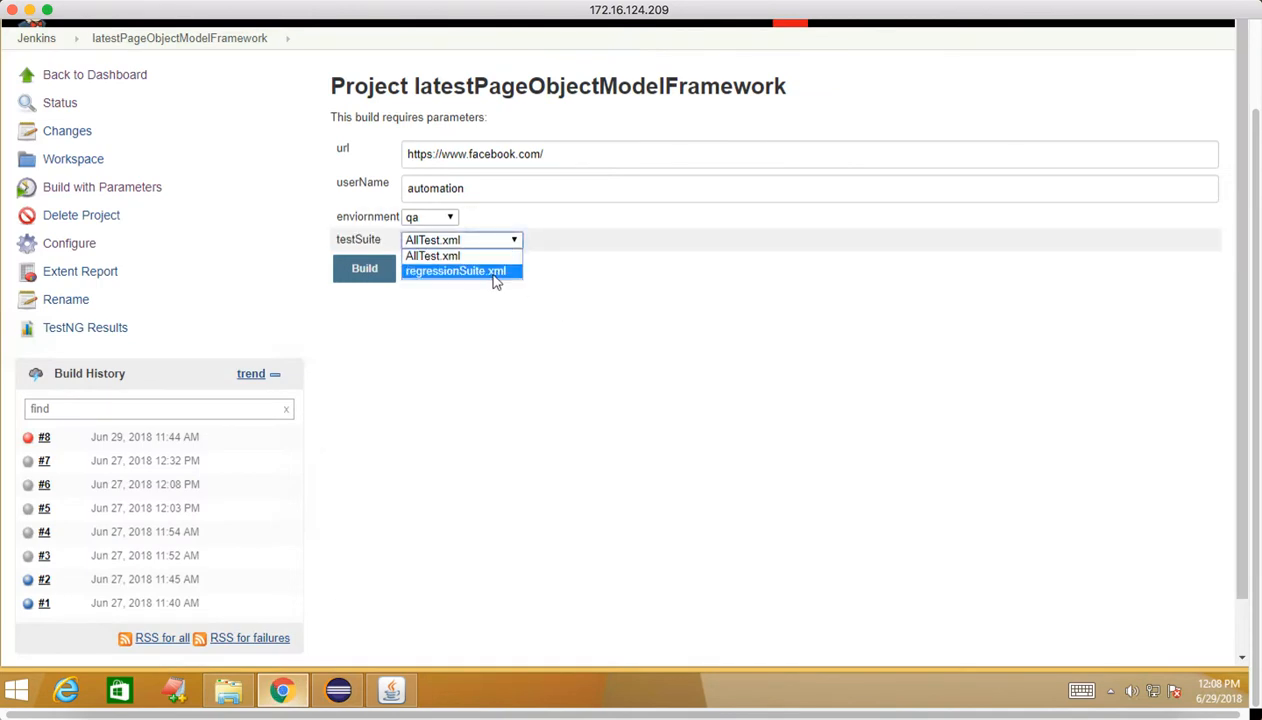
pyautogui.click(456, 272)
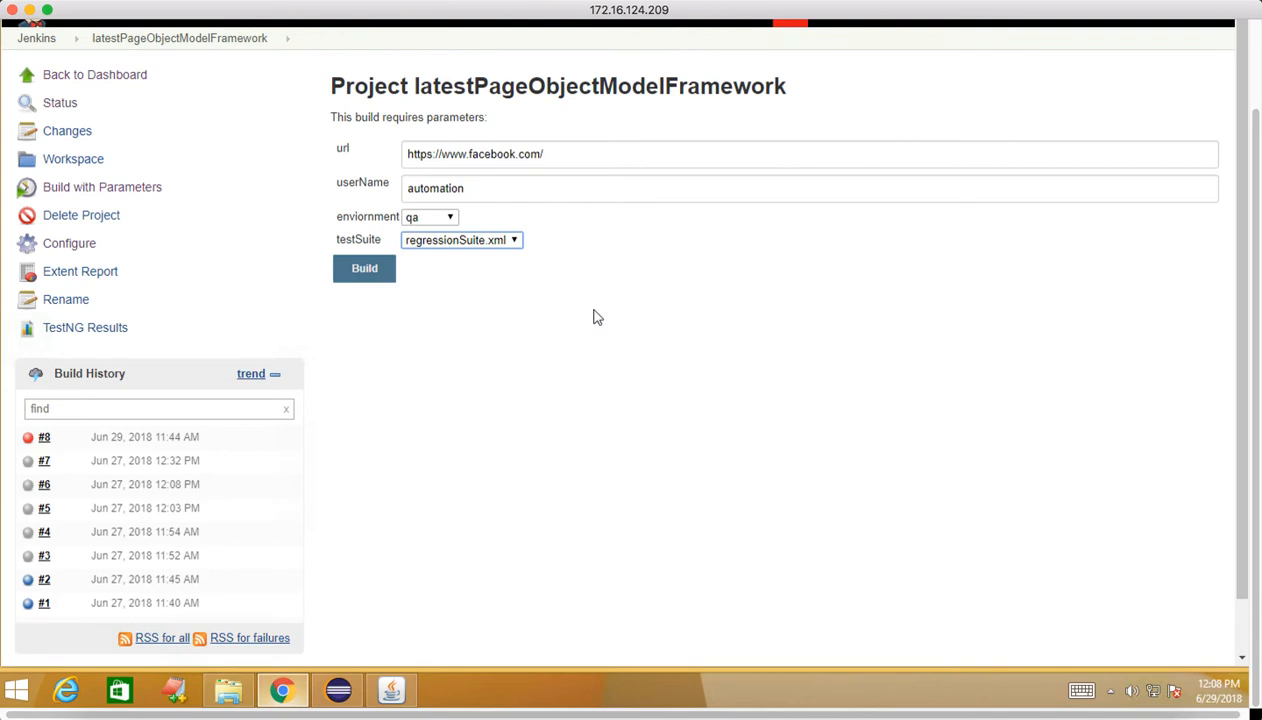
pyautogui.click(364, 268)
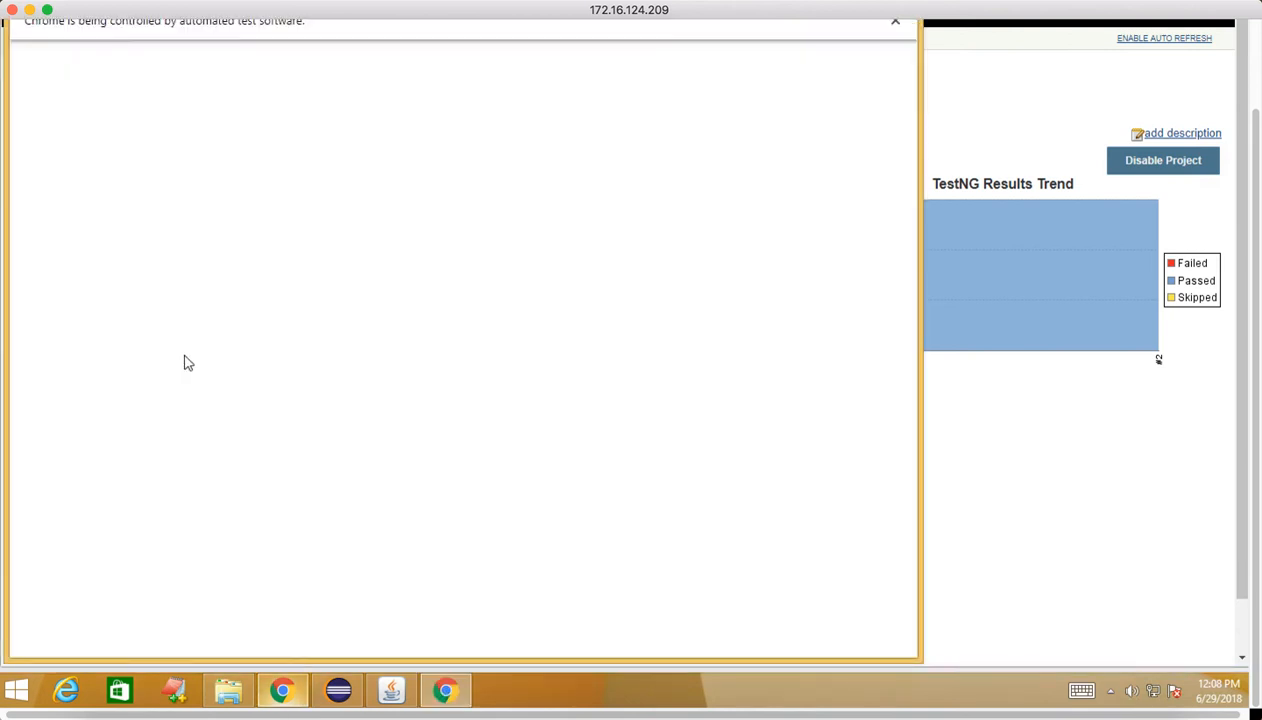
pyautogui.moveTo(1080, 422)
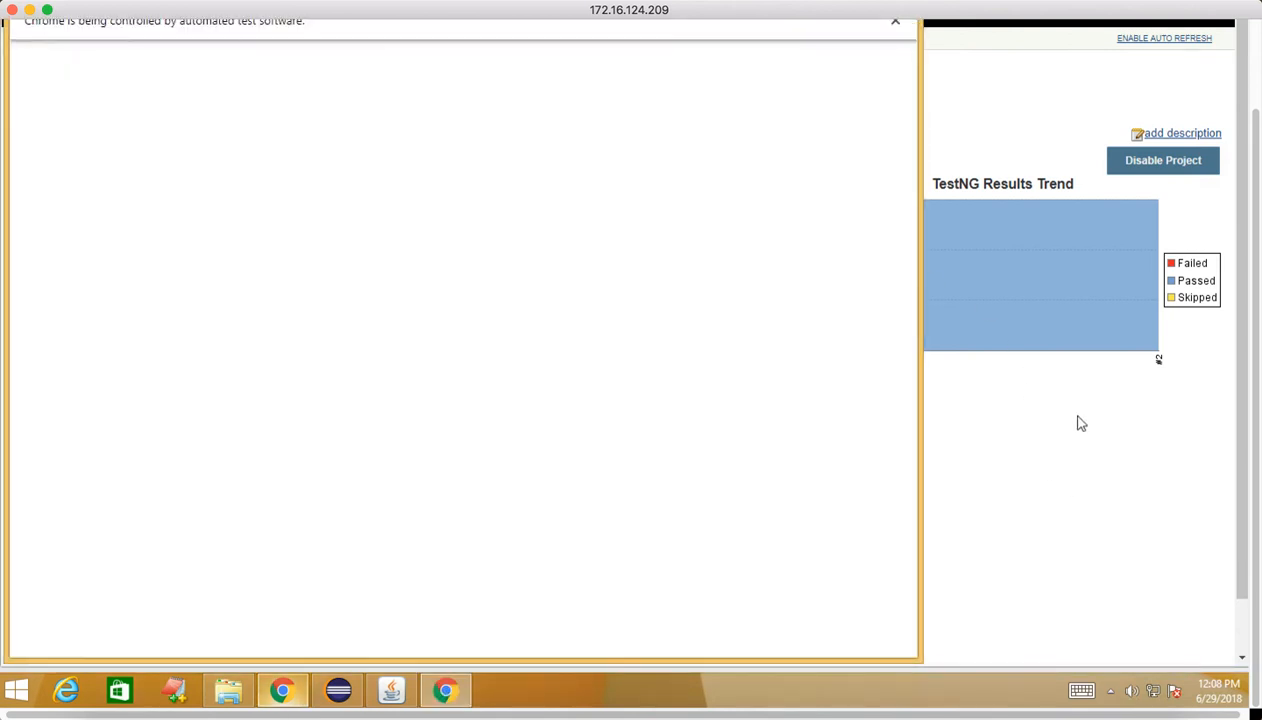
pyautogui.moveTo(1076, 352)
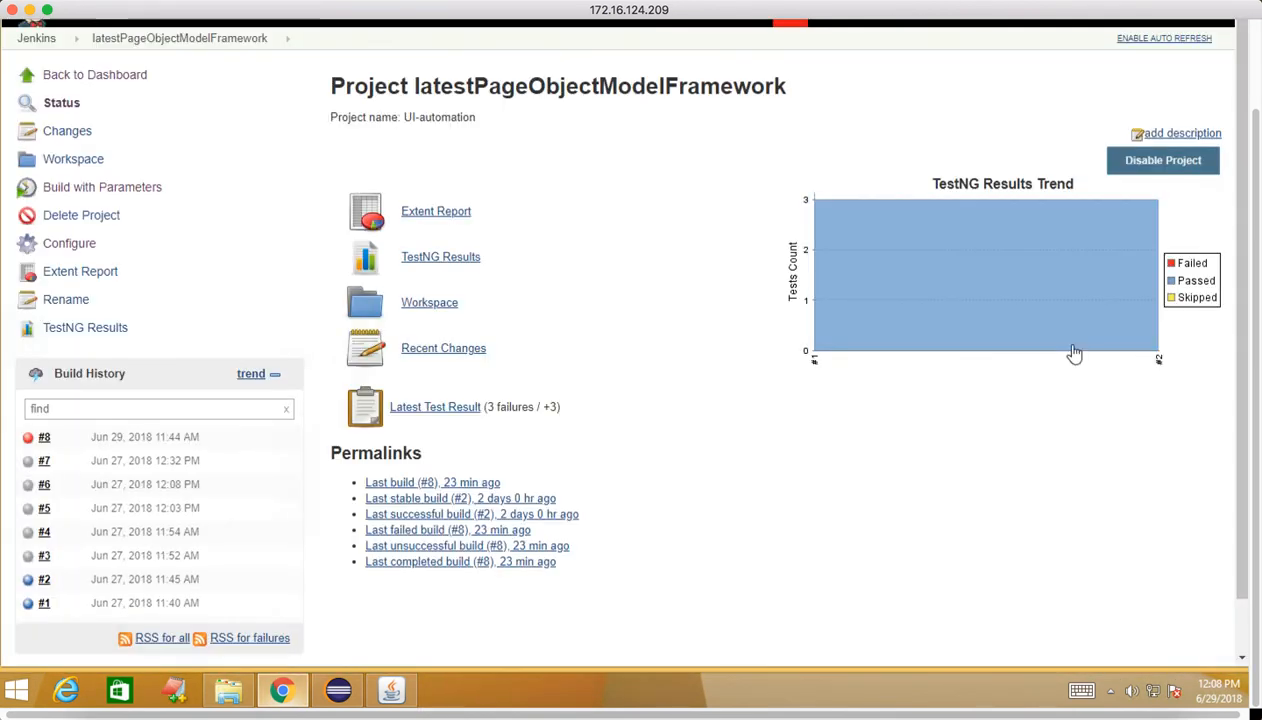
pyautogui.moveTo(824, 220)
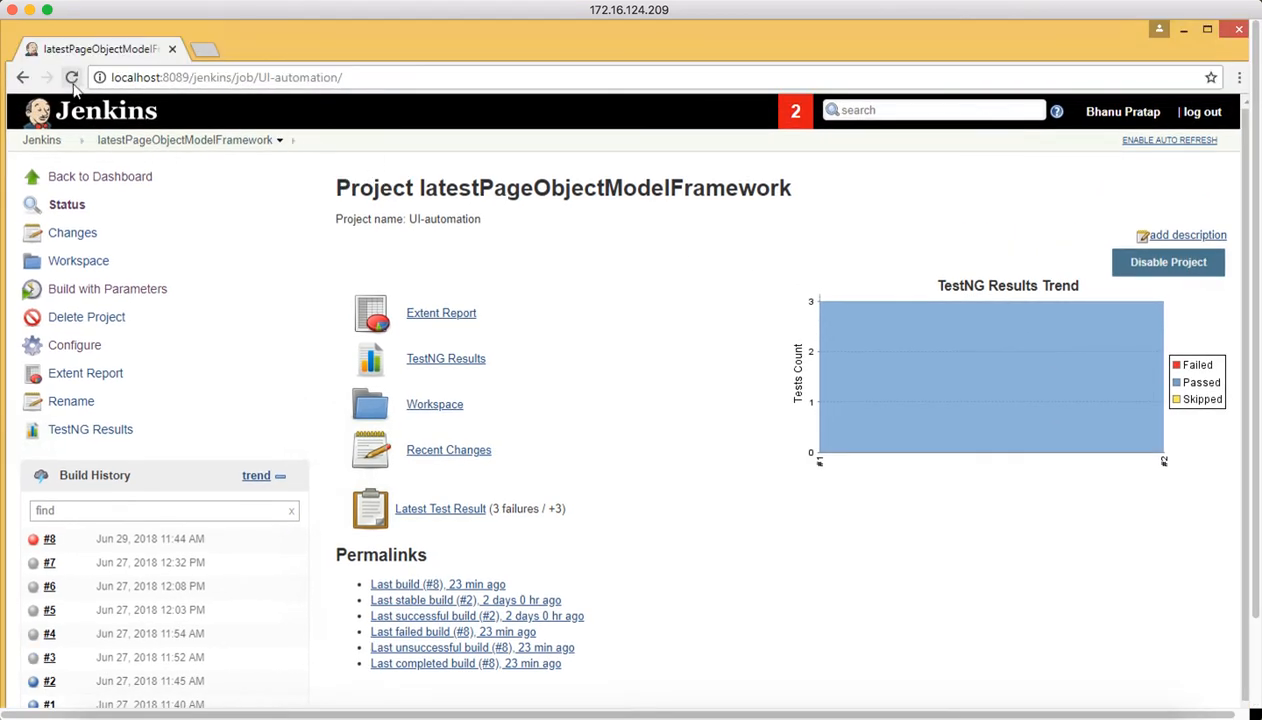
# Refresh the project page and open build #9 from Build History
pyautogui.click(72, 76)
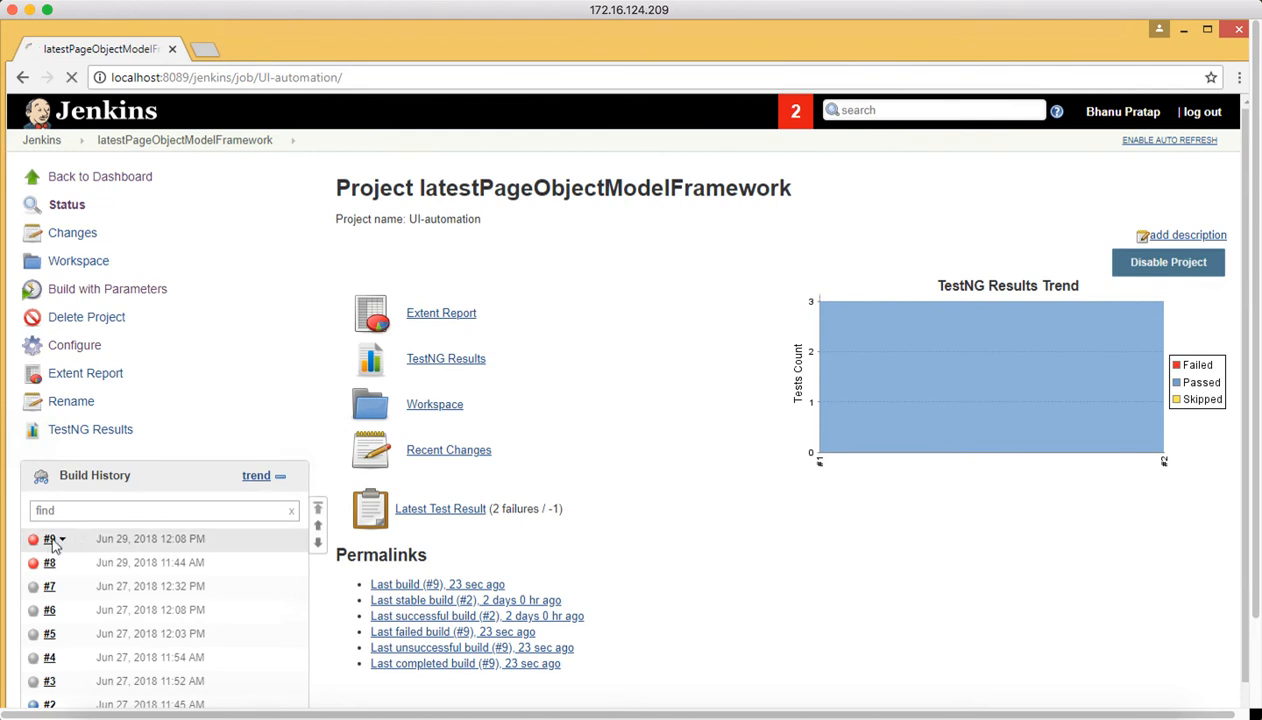
pyautogui.click(48, 538)
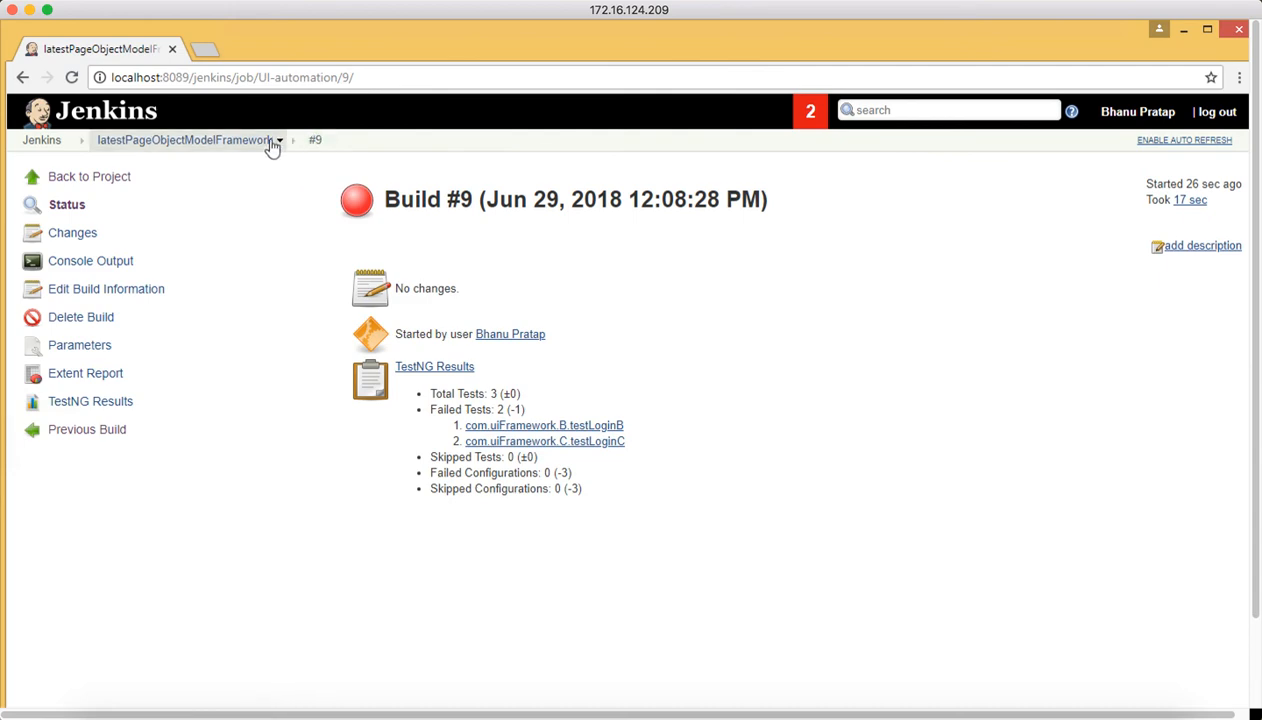
# Highlight the printed automation, facebook URL, qa and regressionSuite.xml lines in build #9's console log, then return to Eclipse
pyautogui.click(90, 260)
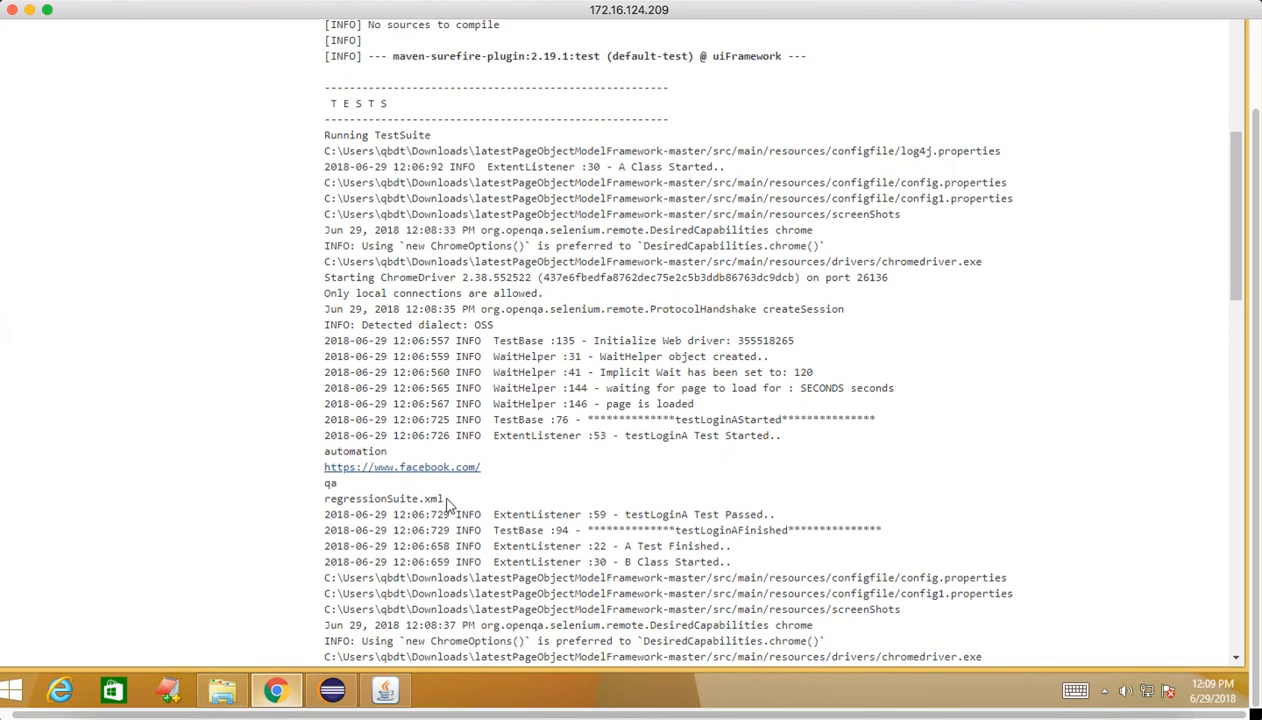
pyautogui.moveTo(324, 452); pyautogui.dragTo(444, 498)
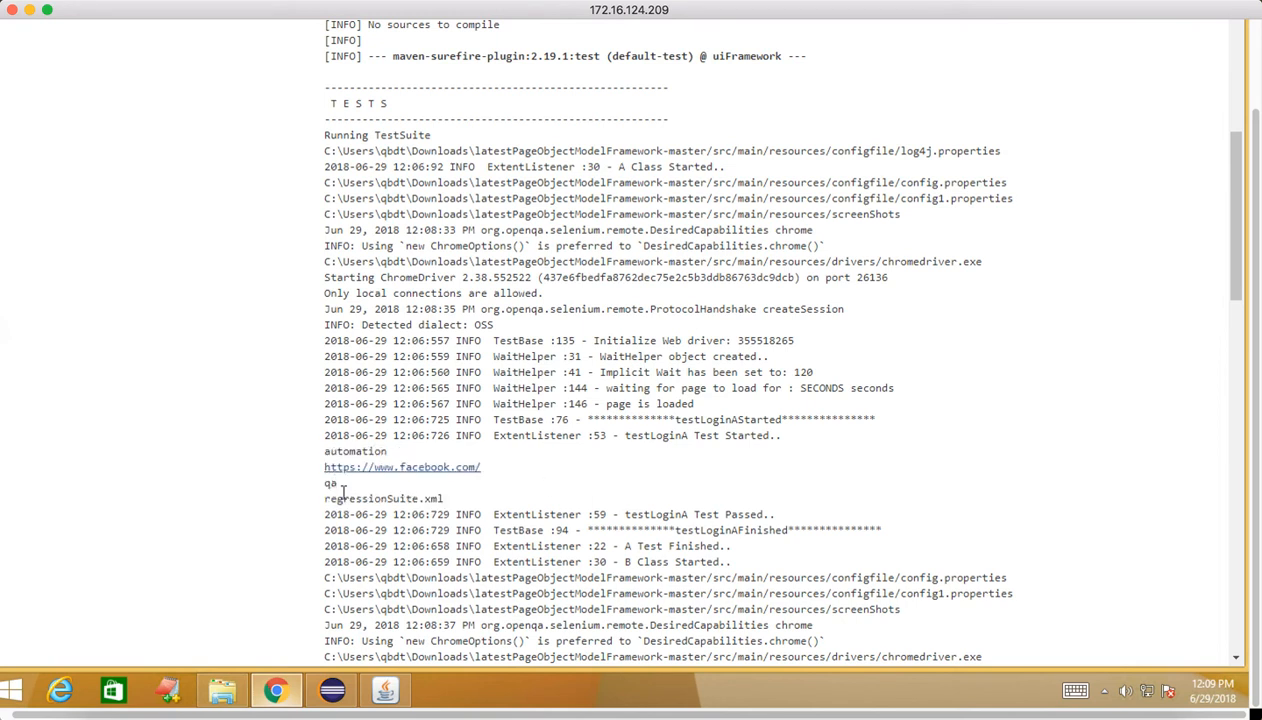
pyautogui.moveTo(324, 468); pyautogui.dragTo(444, 498)
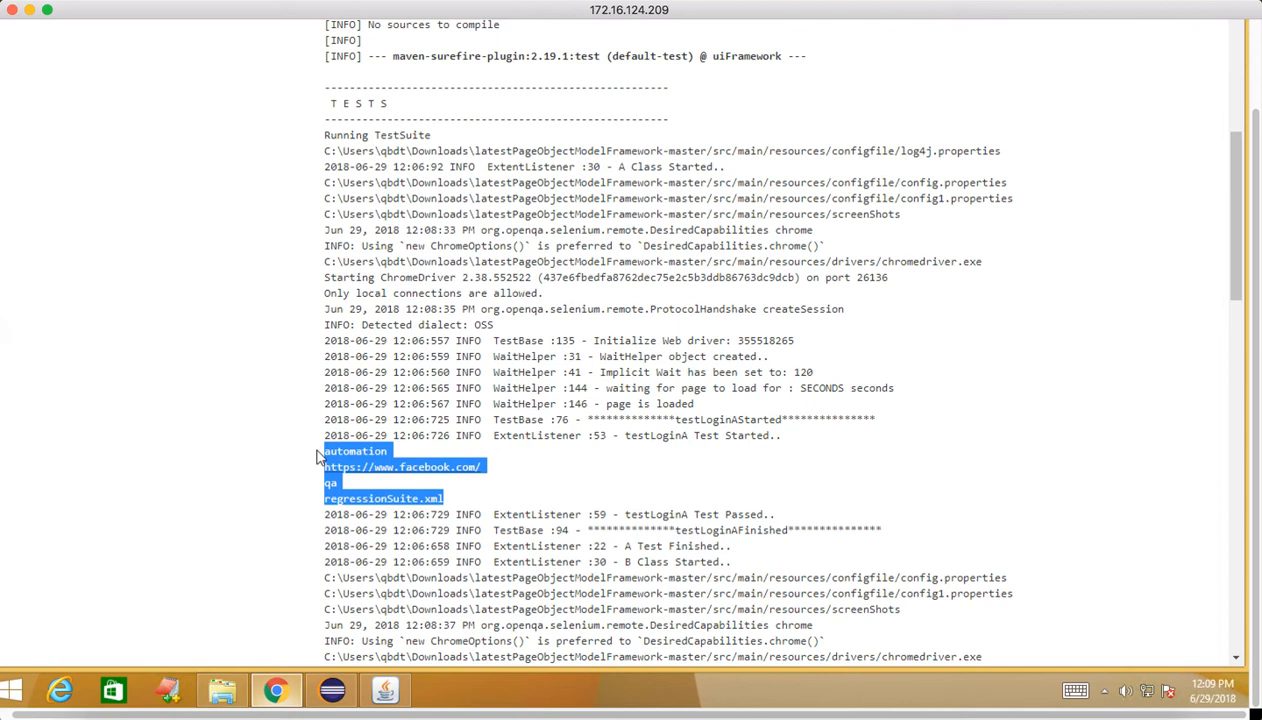
pyautogui.click(332, 690)
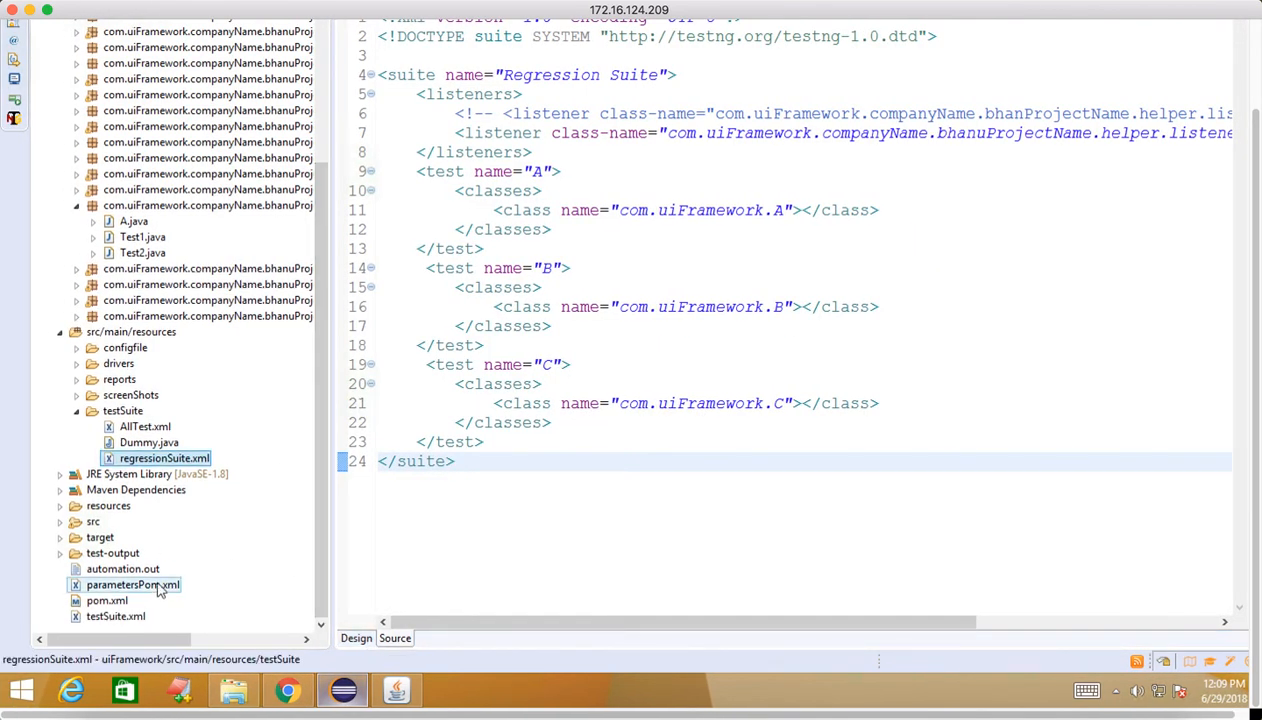
# Bring up parametersPom.xml in the Eclipse editor from the Package Explorer
pyautogui.click(132, 584)
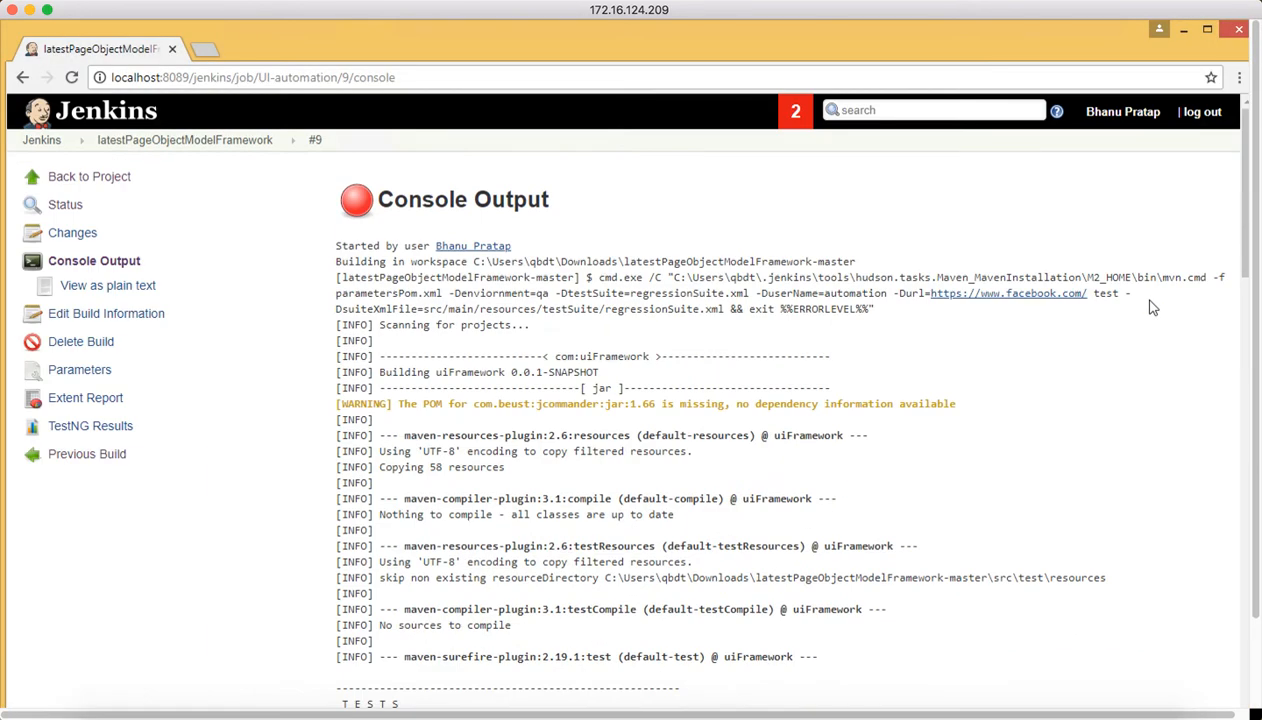
# From the project page, reopen Build with Parameters and keep AllTest.xml as the testSuite choice
pyautogui.click(184, 140)
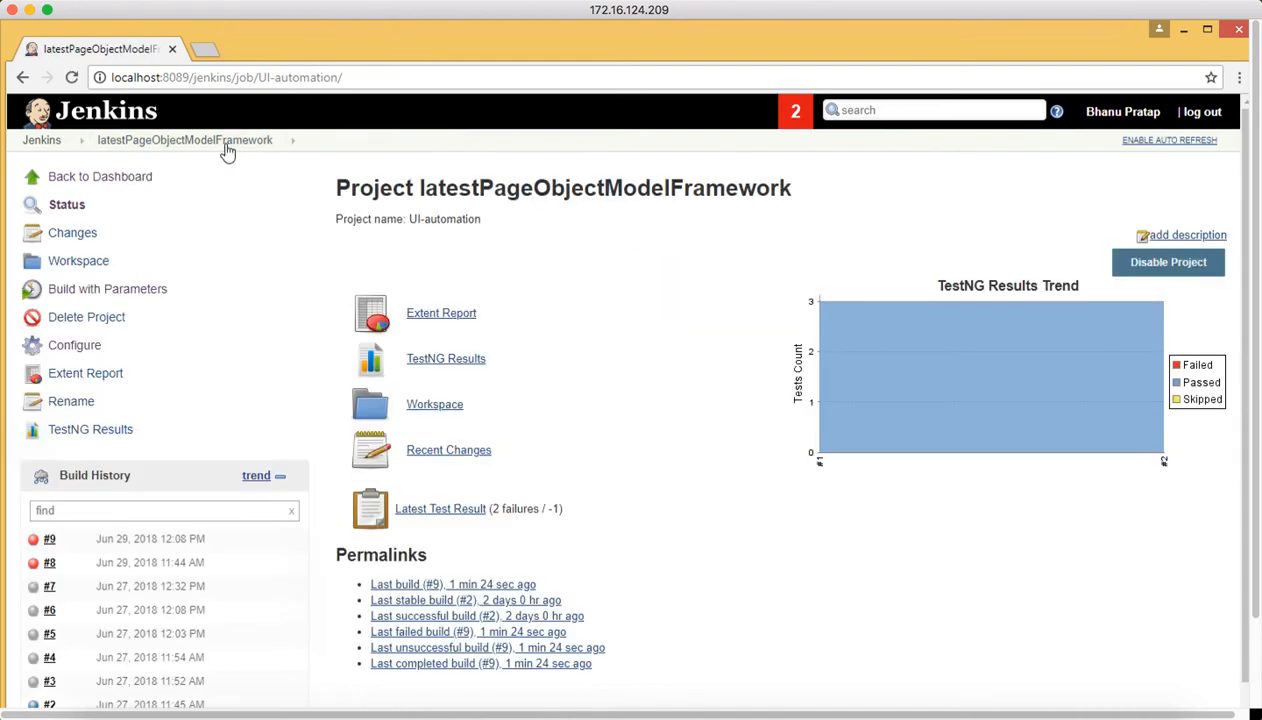
pyautogui.click(108, 288)
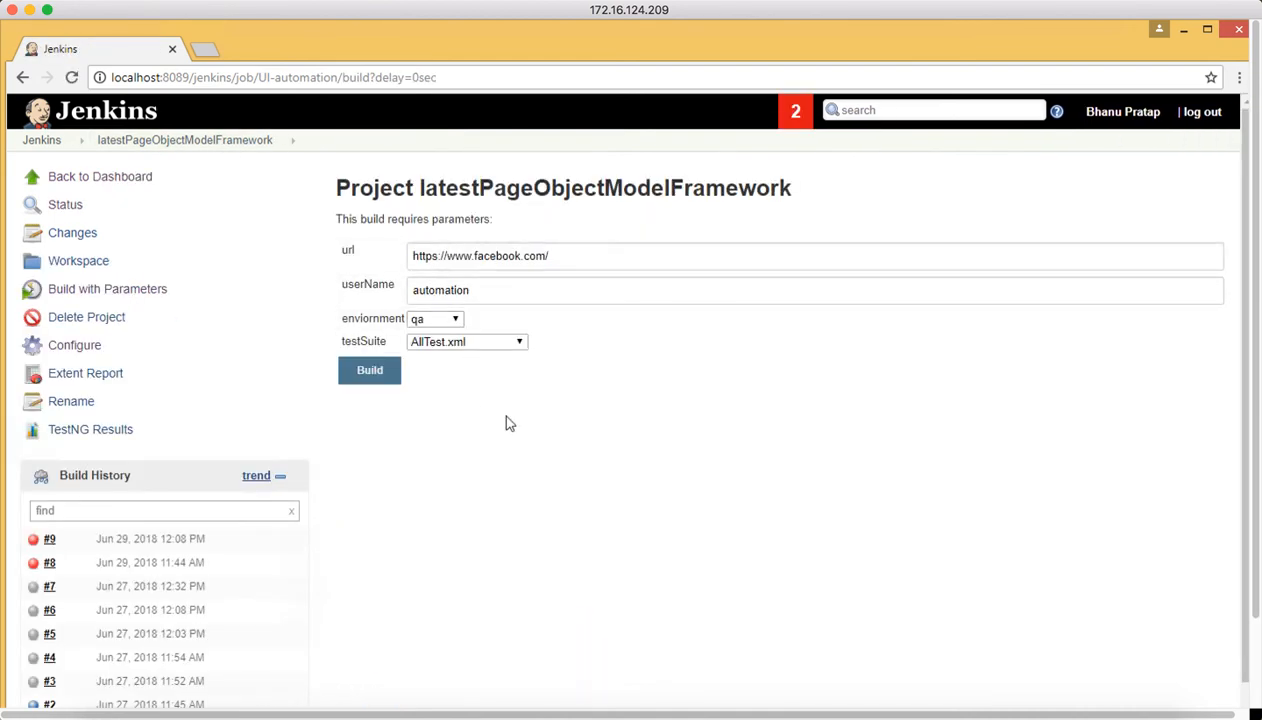
pyautogui.click(466, 340)
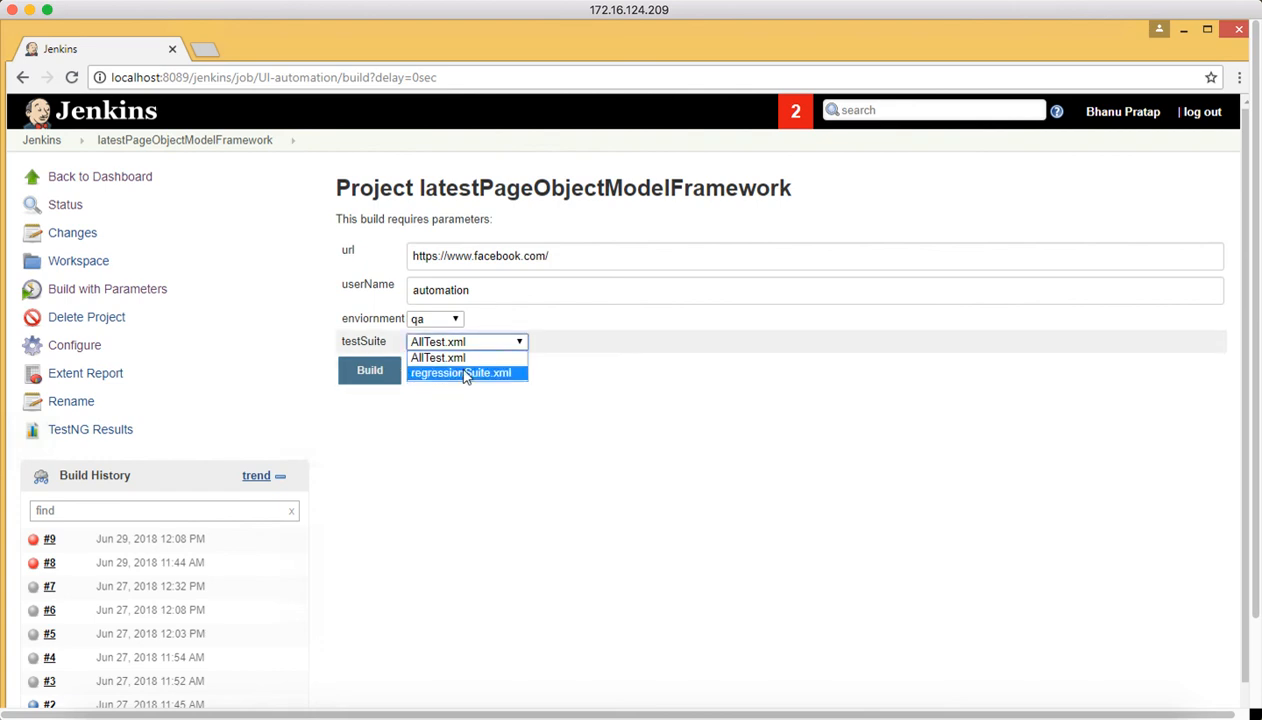
pyautogui.click(436, 356)
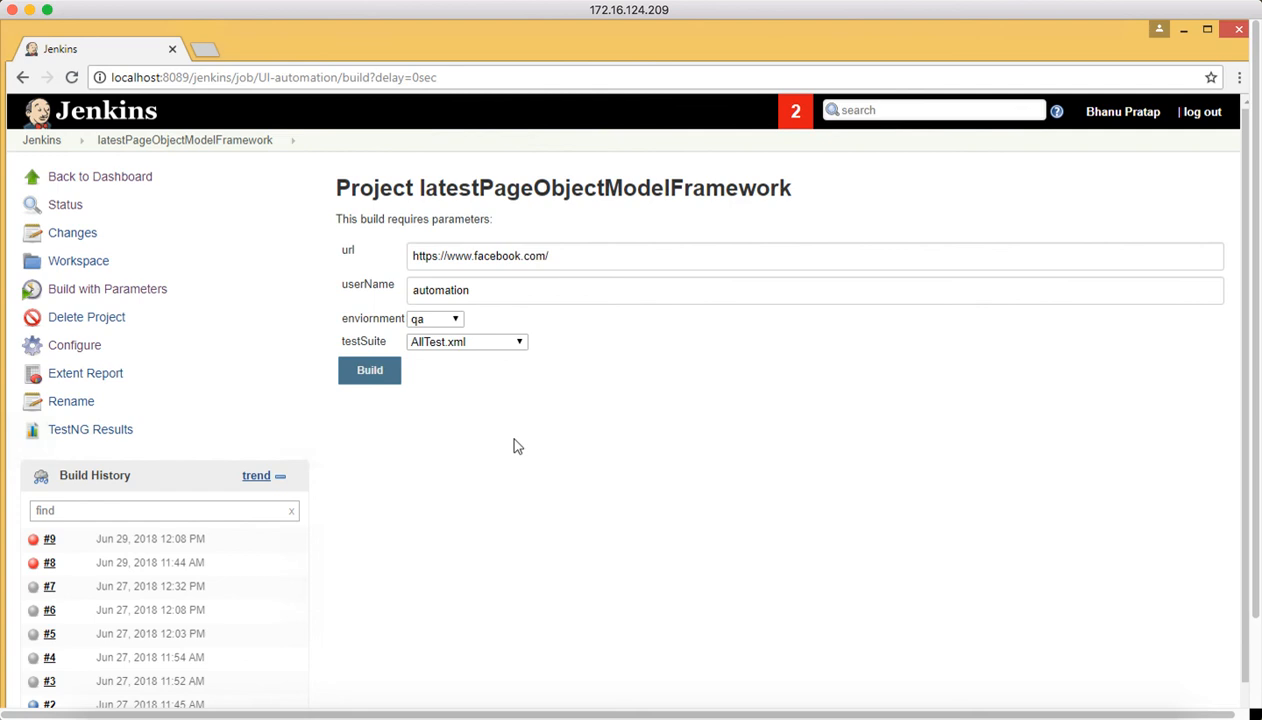
pyautogui.moveTo(640, 448)
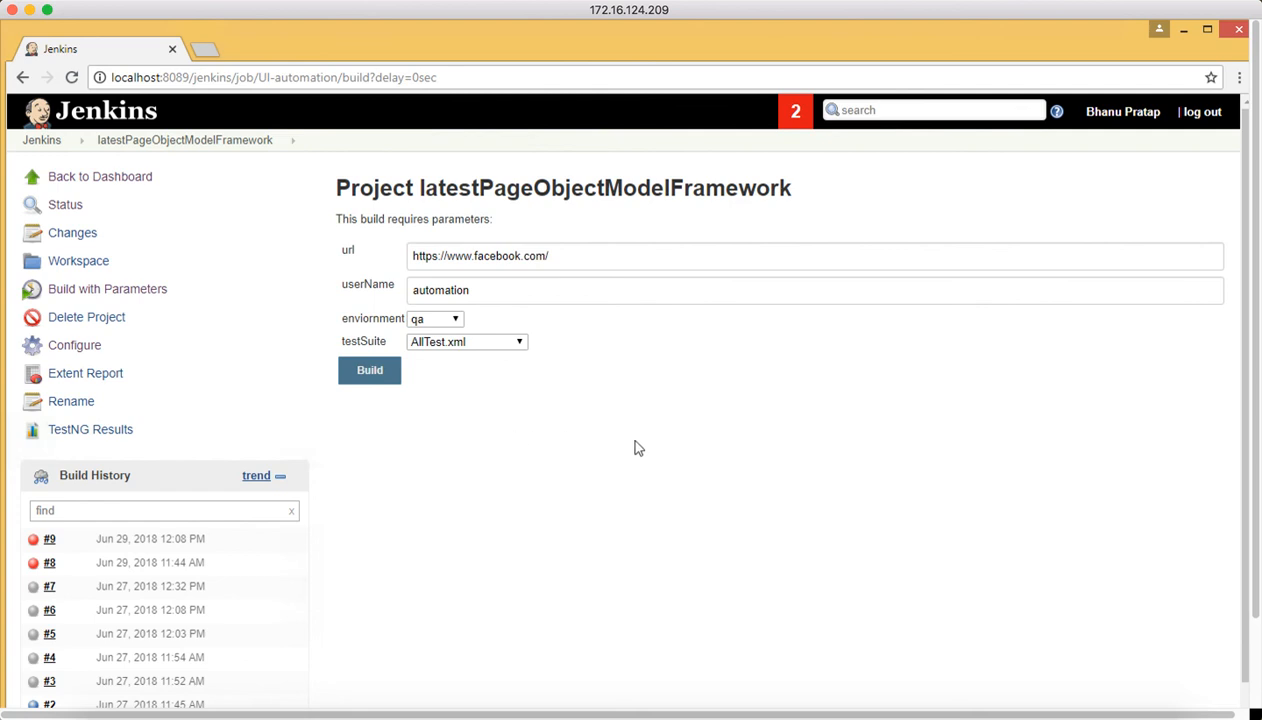